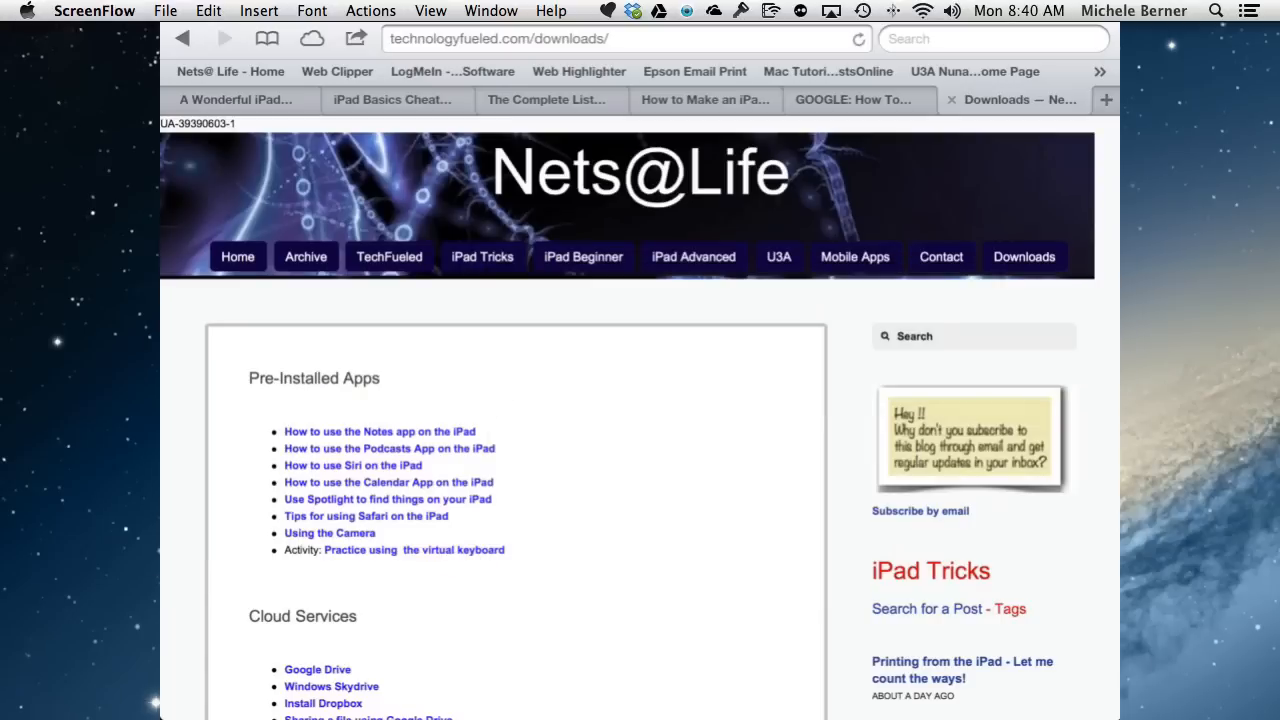
mouse_move(640, 715)
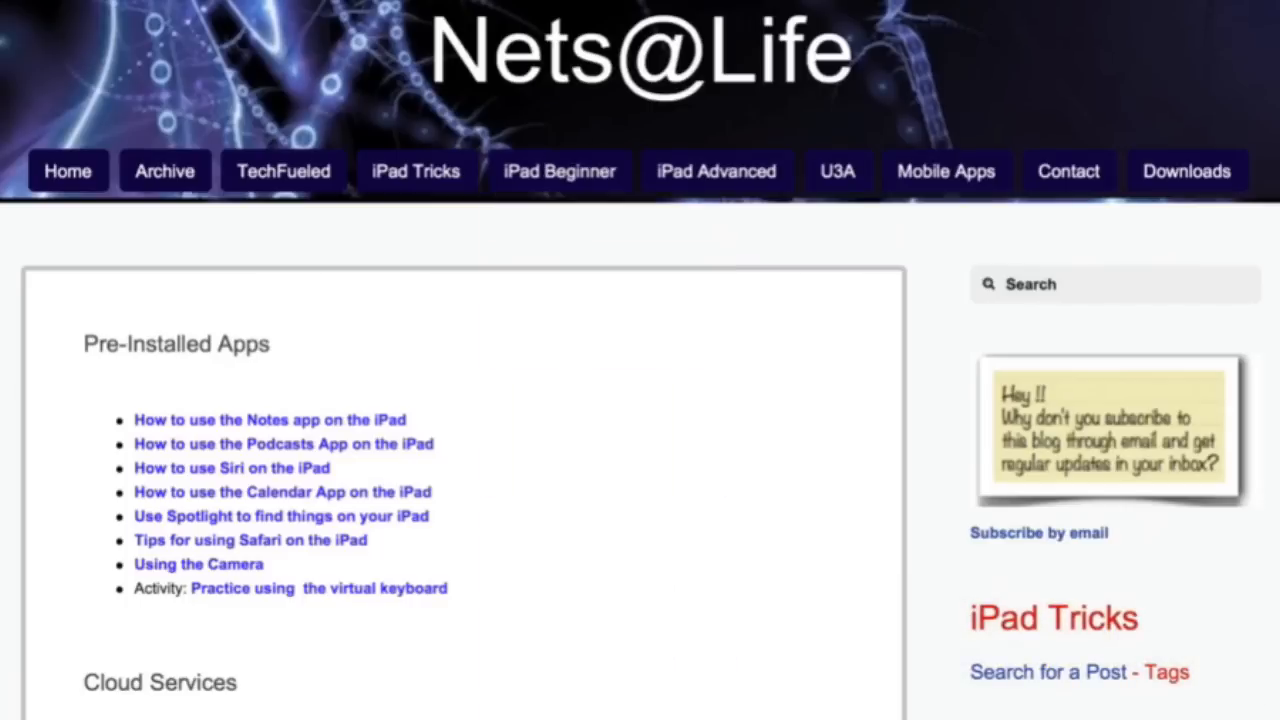
Scroll the tutorials page and open the 'How to use the Notes app on the iPad' PDF.
scroll("down", 3)
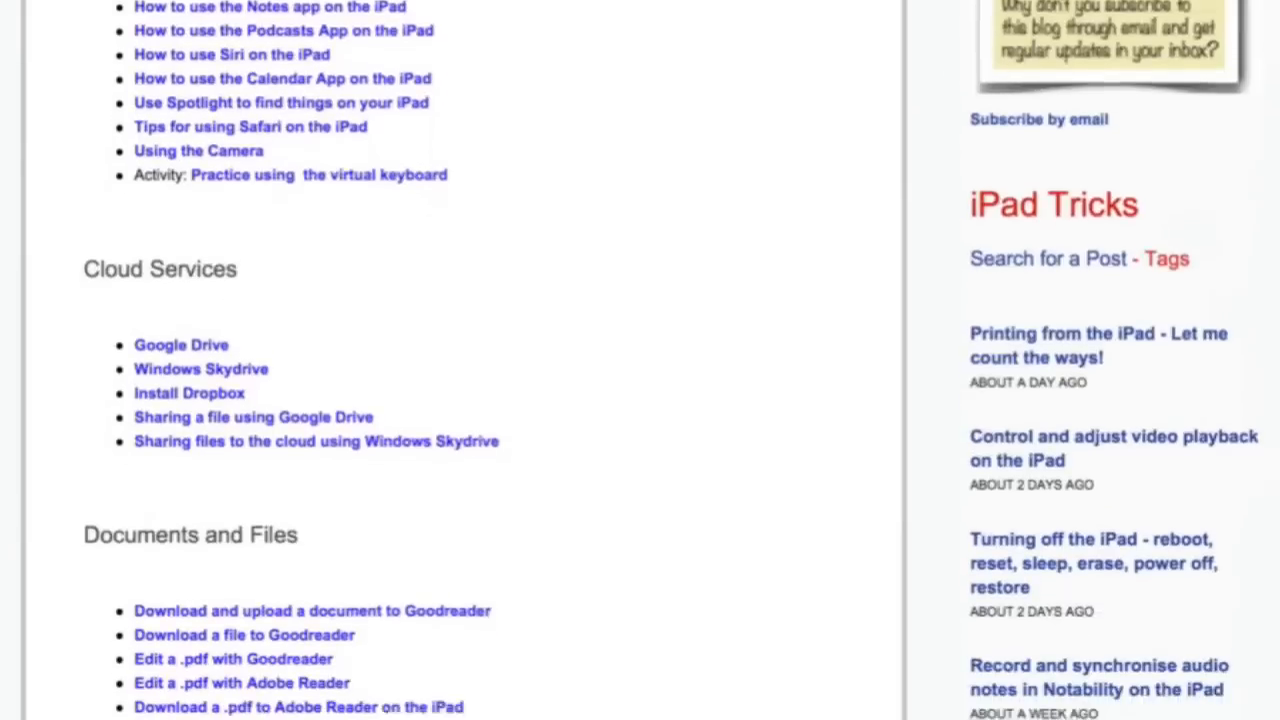
scroll("down", 3)
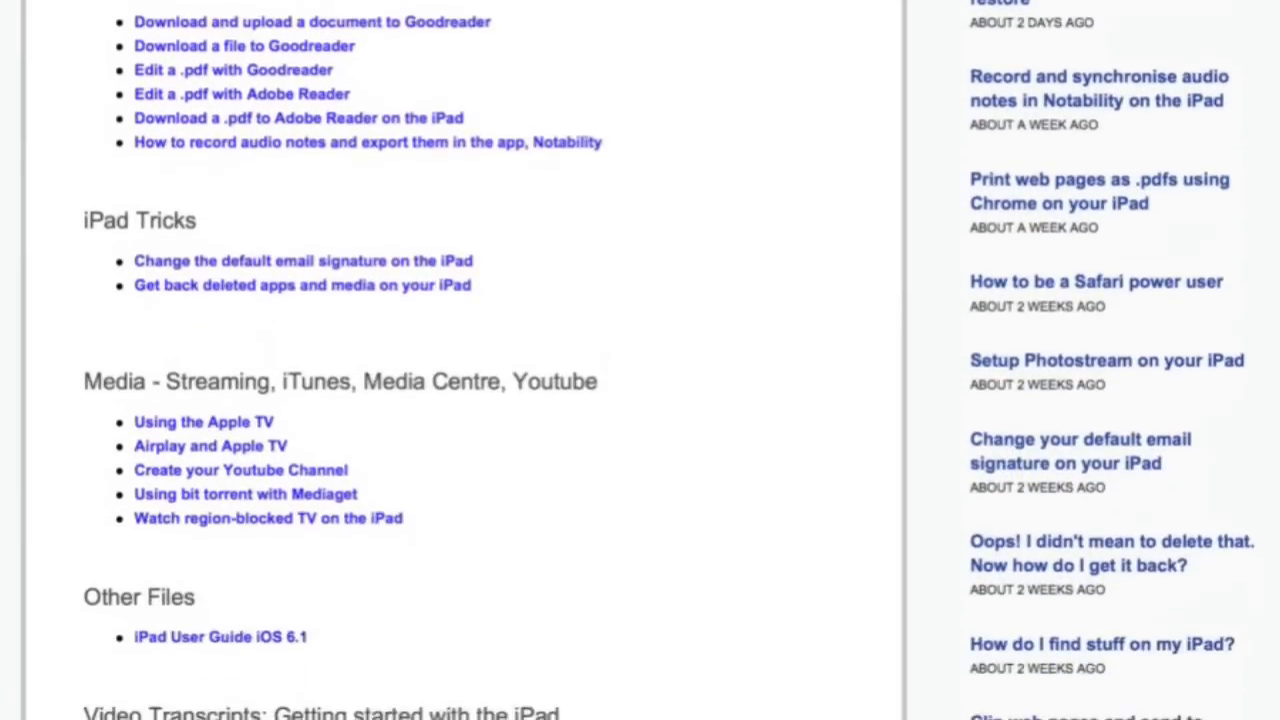
scroll("up", 3)
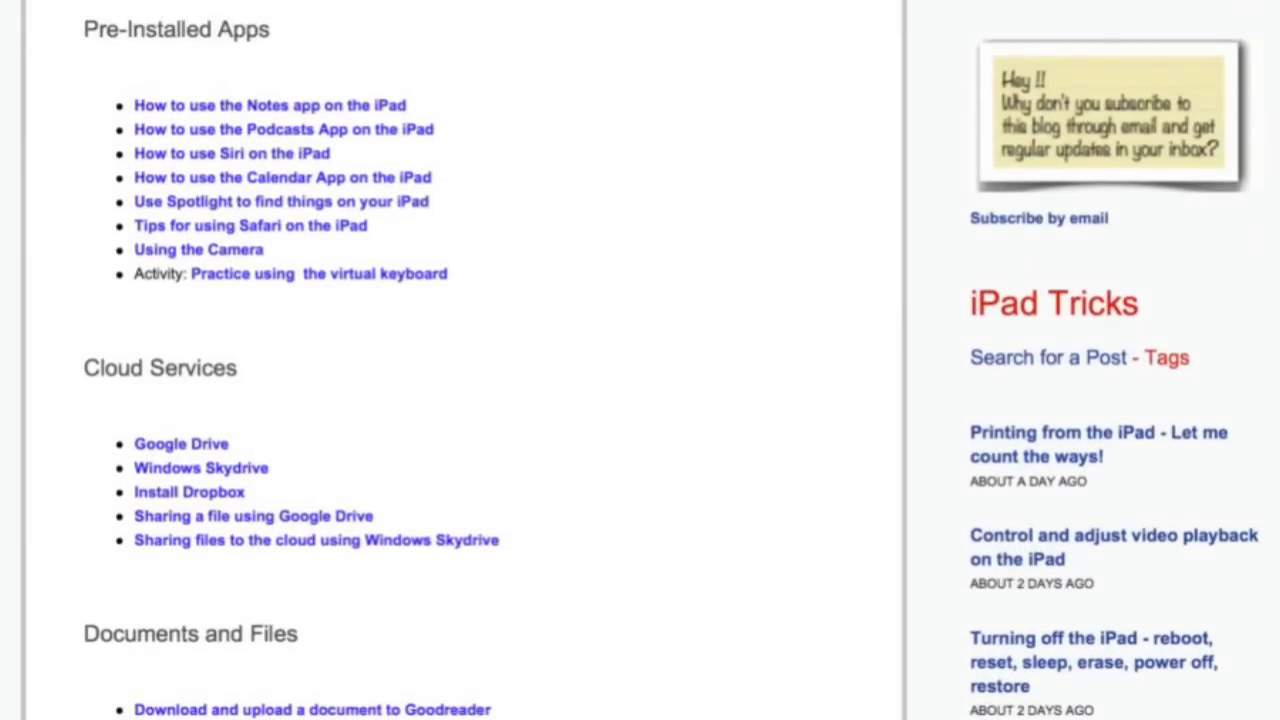
scroll("up", 3)
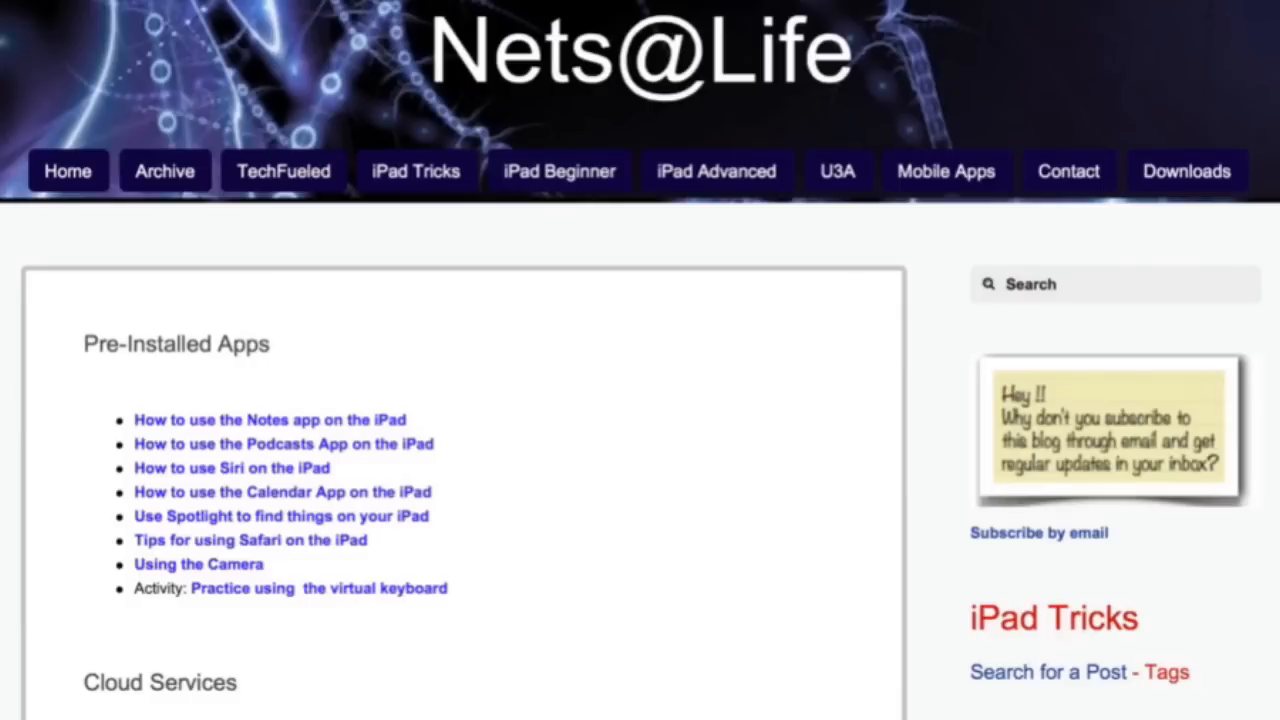
scroll("down", 3)
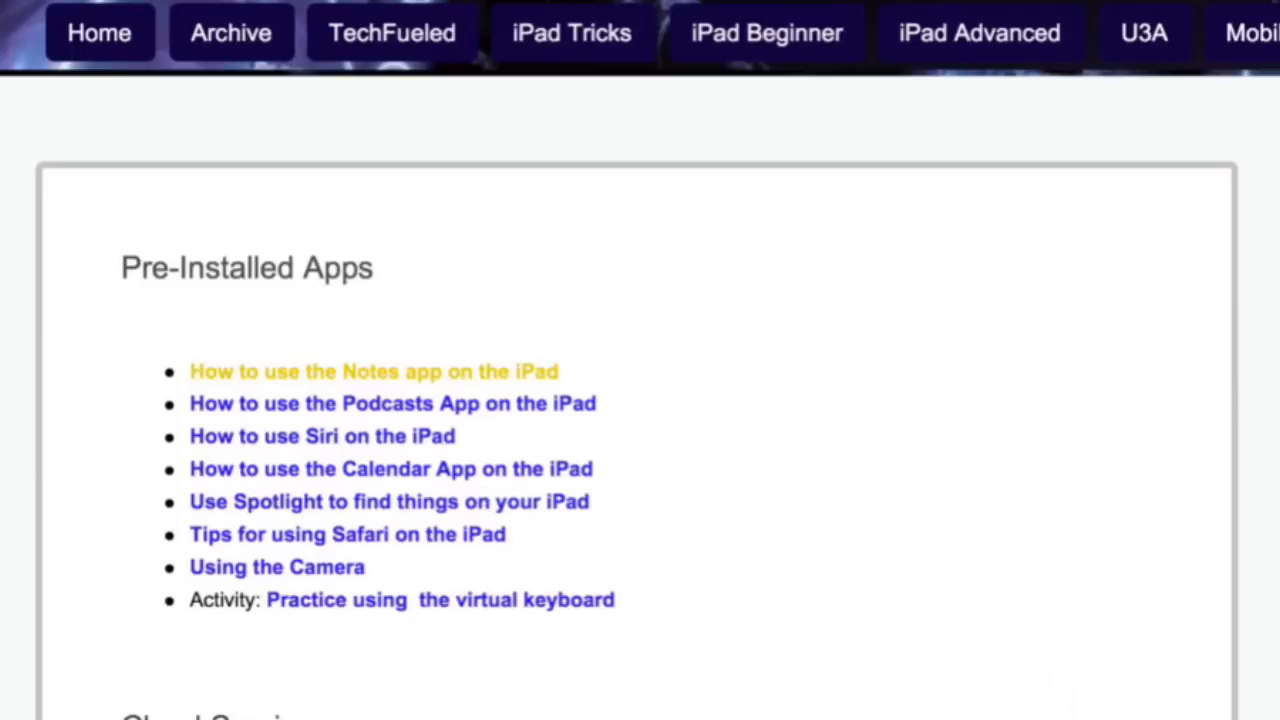
left_click(374, 371)
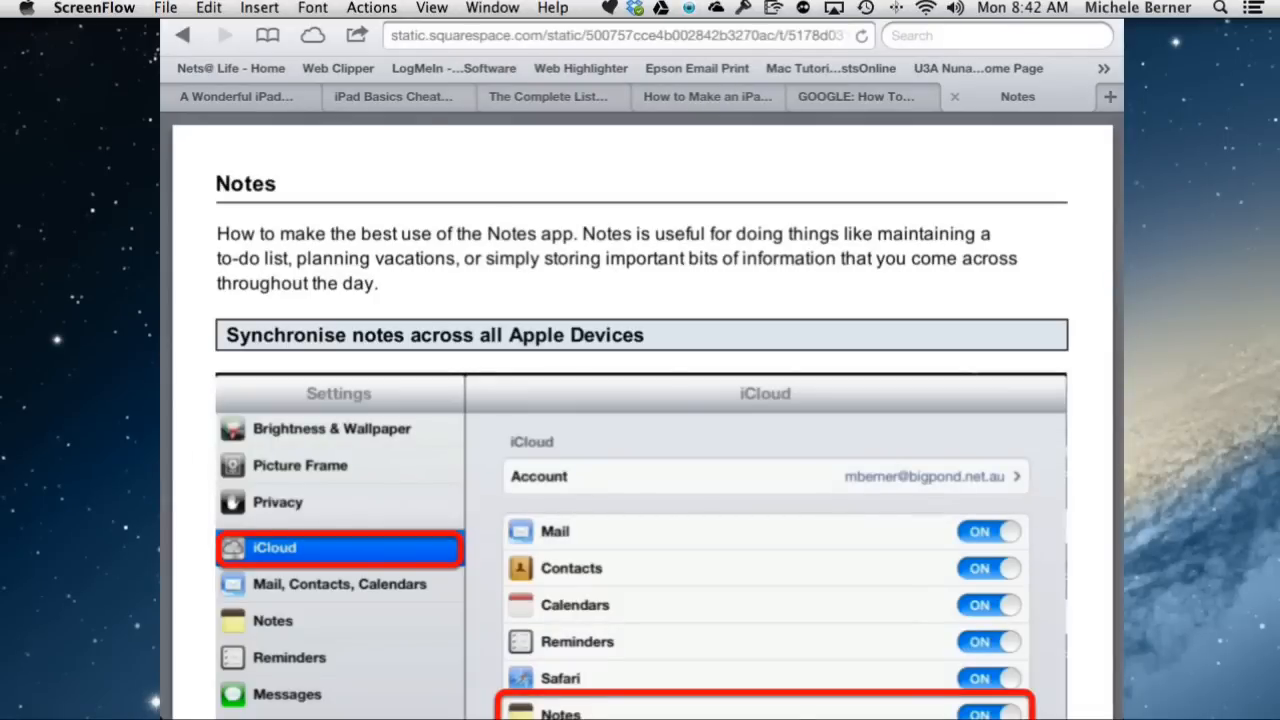
Scroll down through the Notes tutorial PDF and back to the top.
scroll("down", 3)
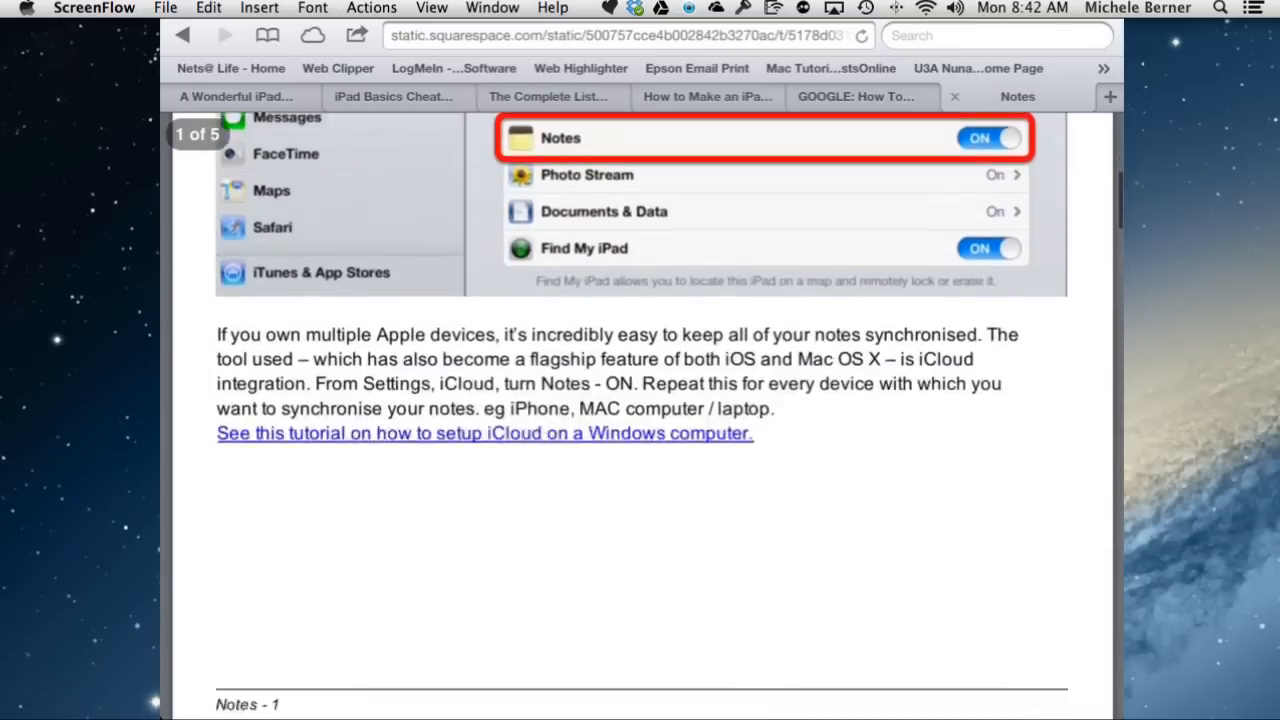
scroll("down", 3)
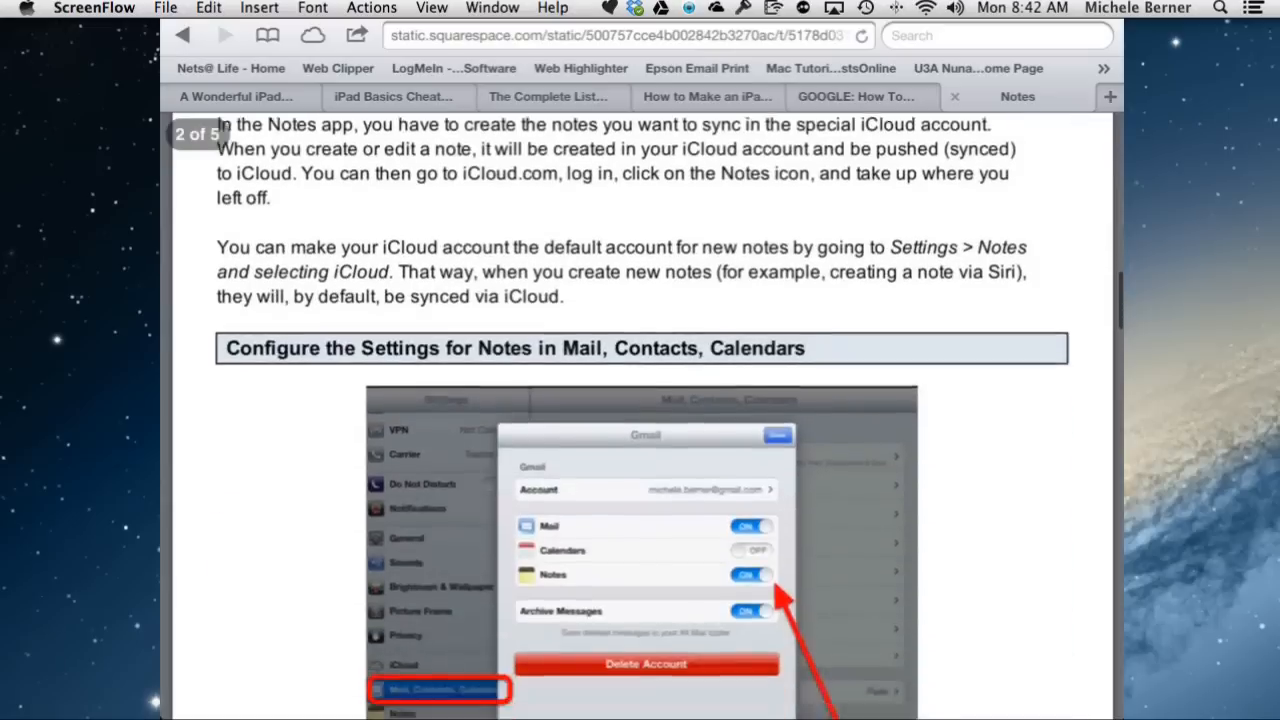
scroll("up", 3)
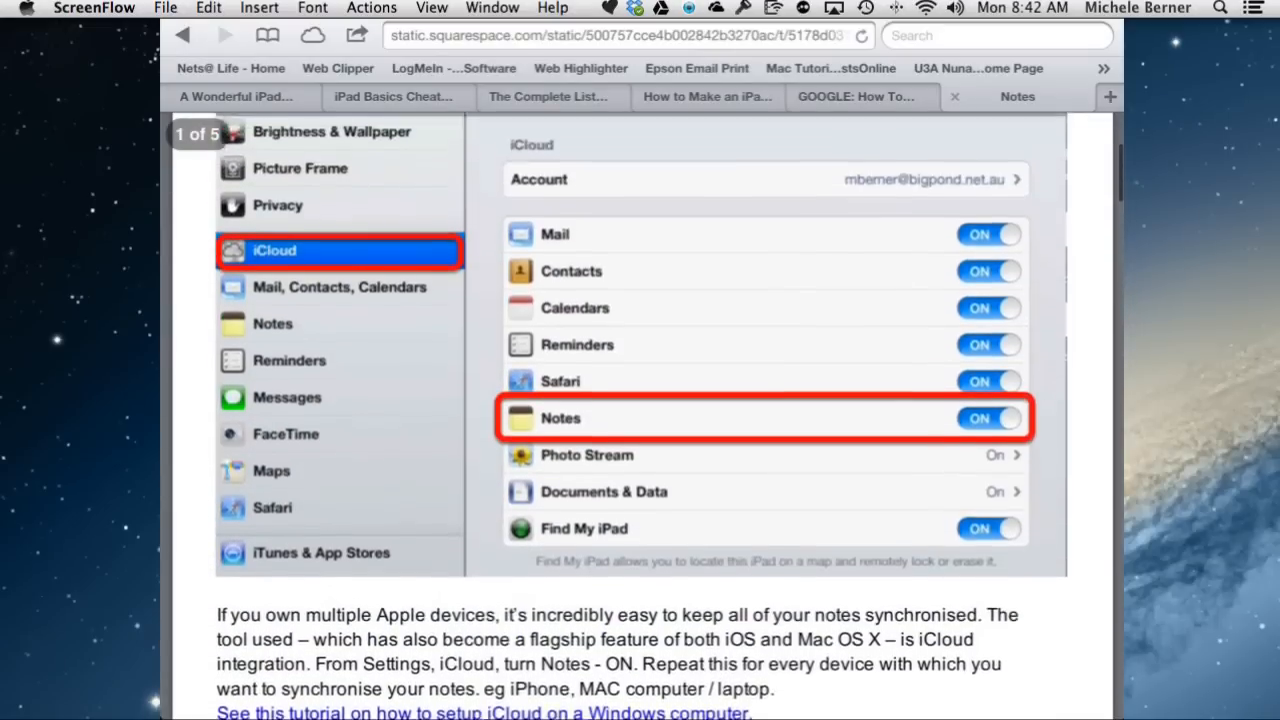
scroll("up", 3)
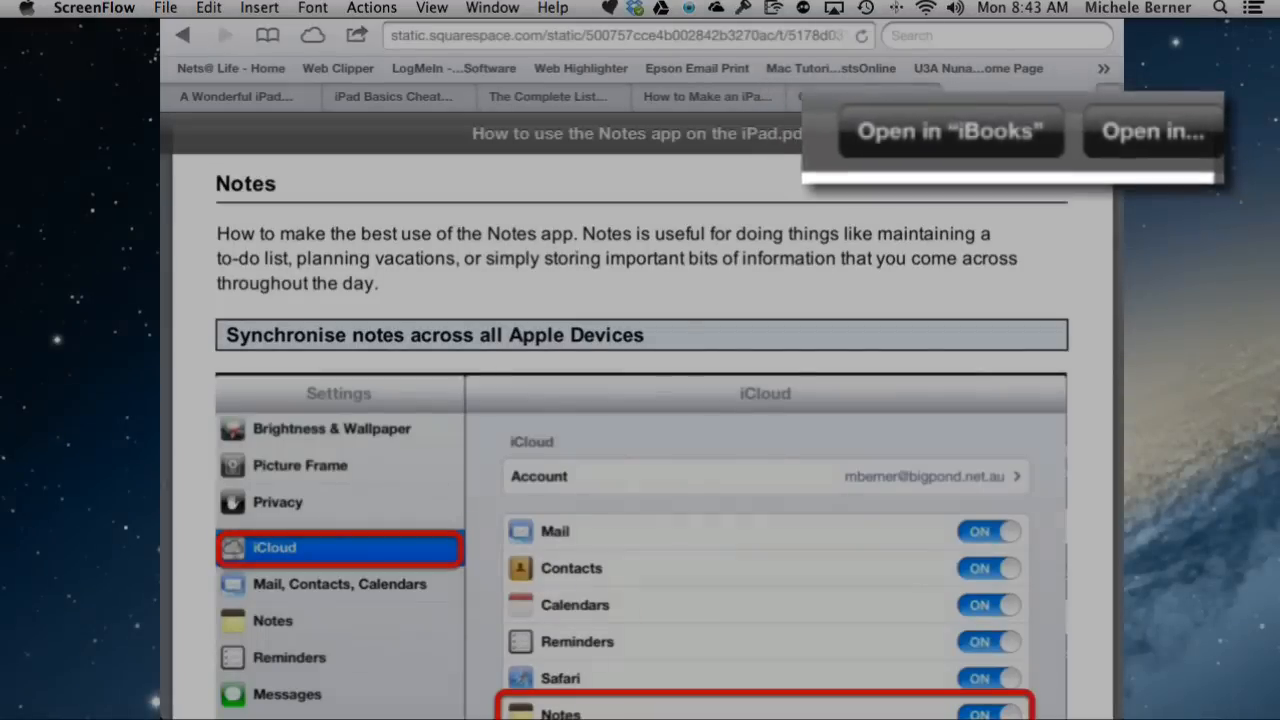
Hand the Notes tutorial PDF off from Safari via 'Open in...' to a reader app.
left_click(1152, 131)
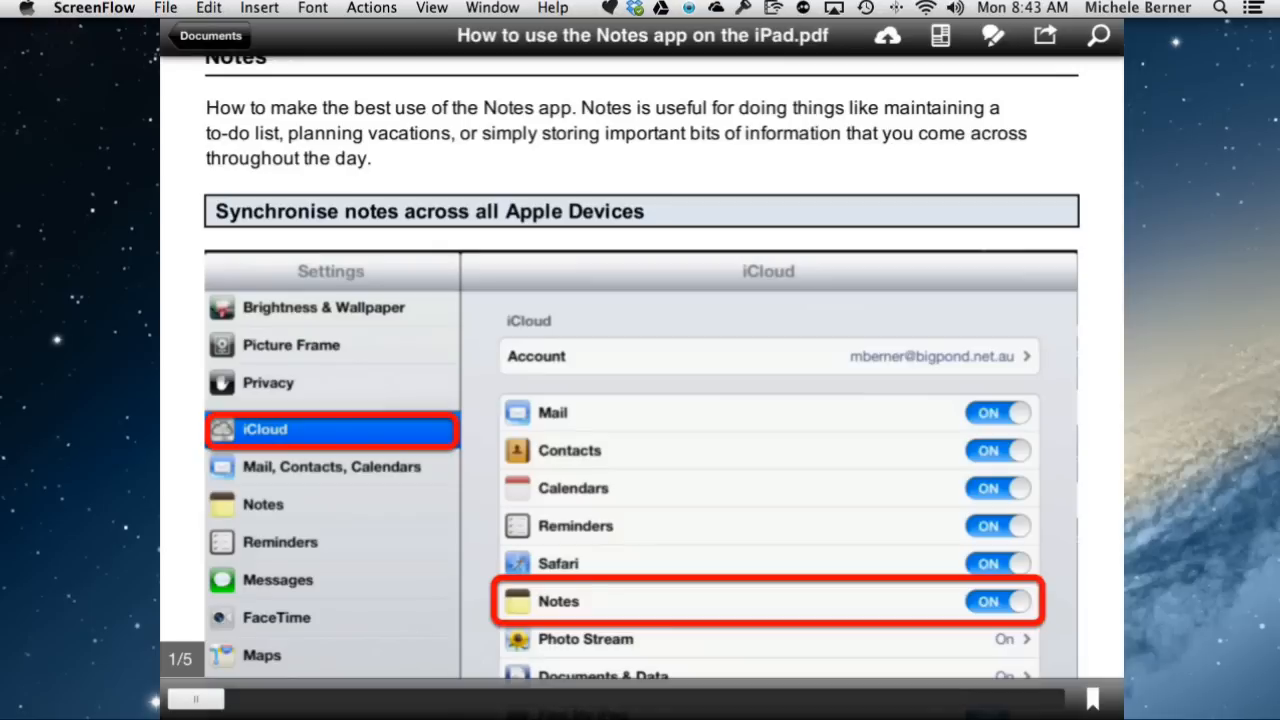
Draw an arrow at the circled toggles, strike through the introduction's first line, and return to Documents.
scroll("down", 3)
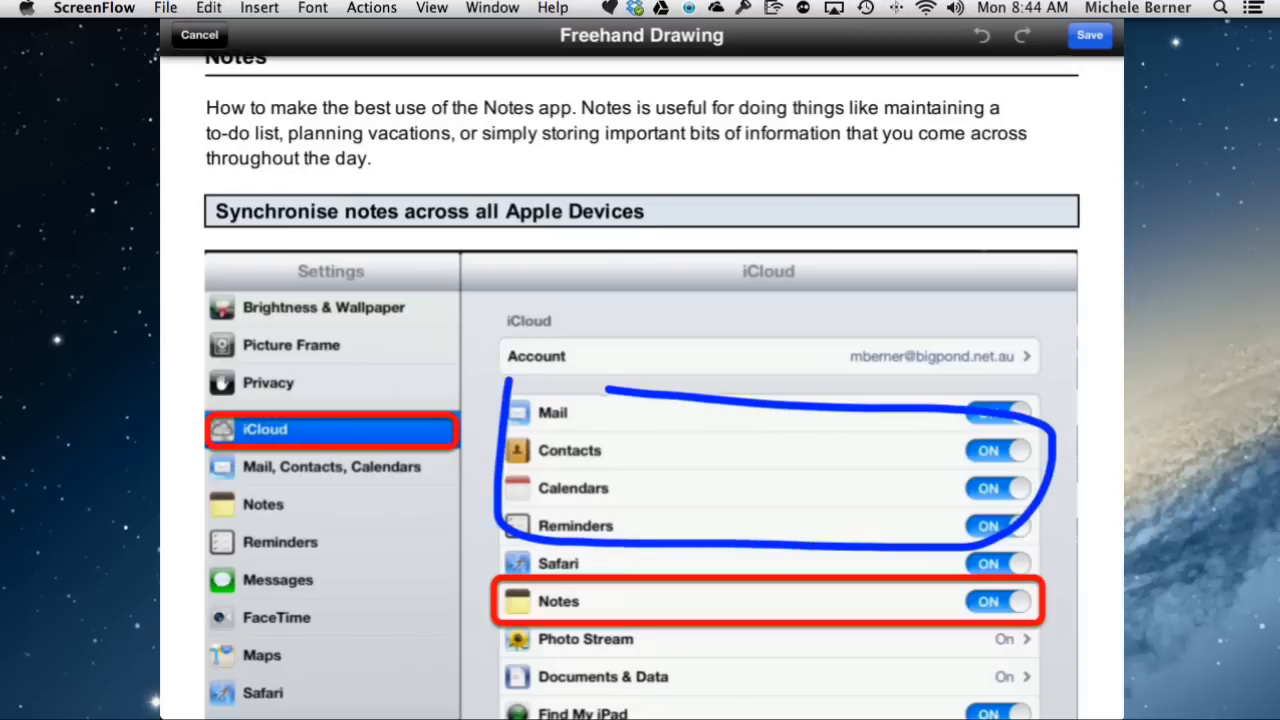
left_click_drag(800, 250, 770, 430)
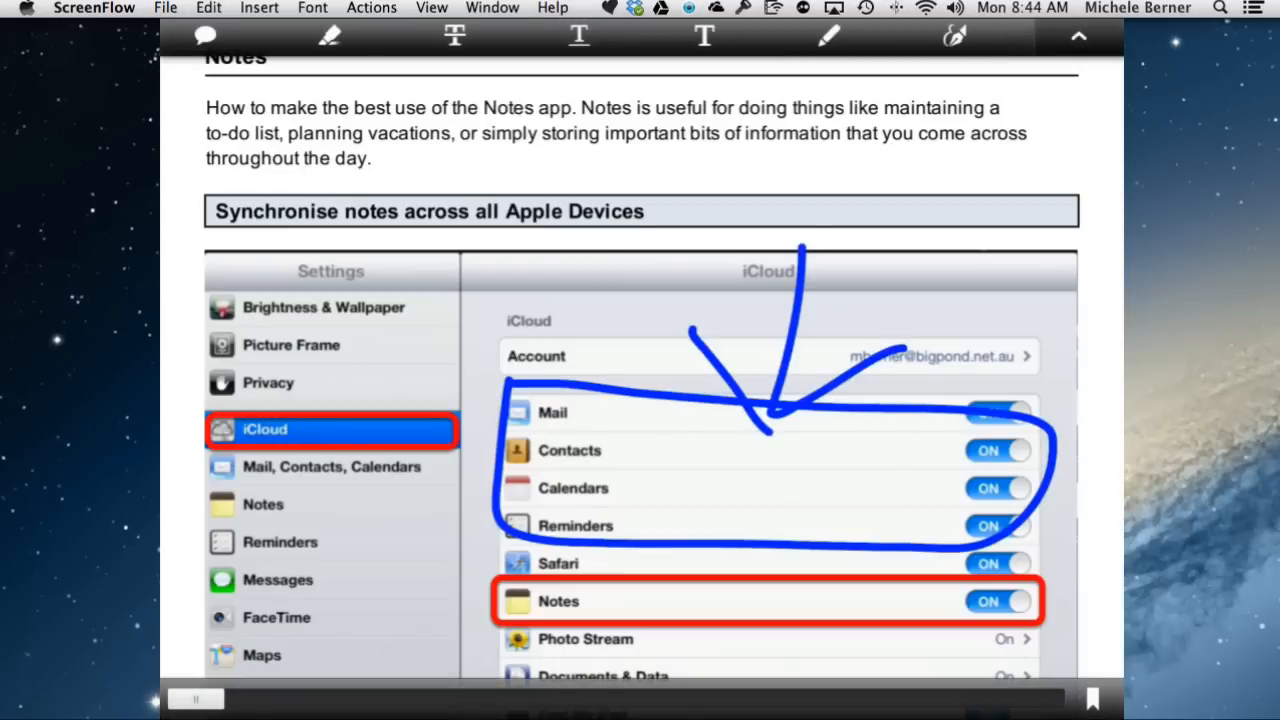
left_click(455, 37)
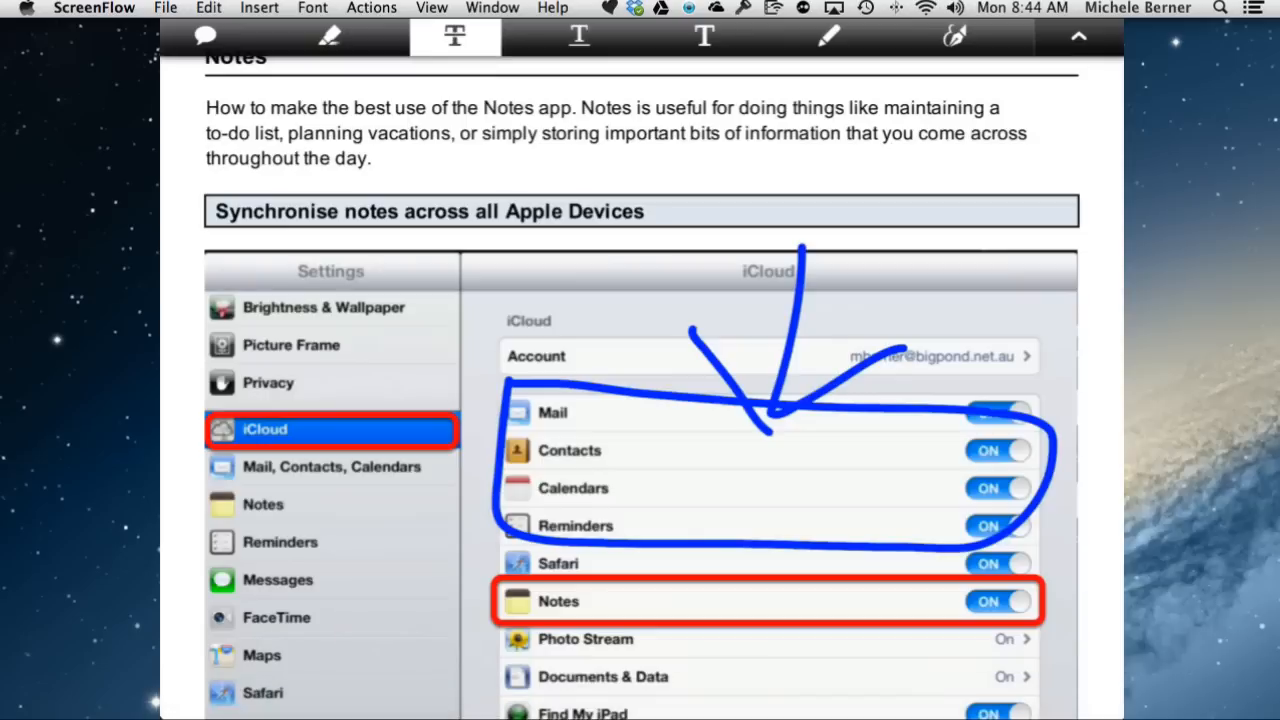
left_click_drag(205, 108, 534, 108)
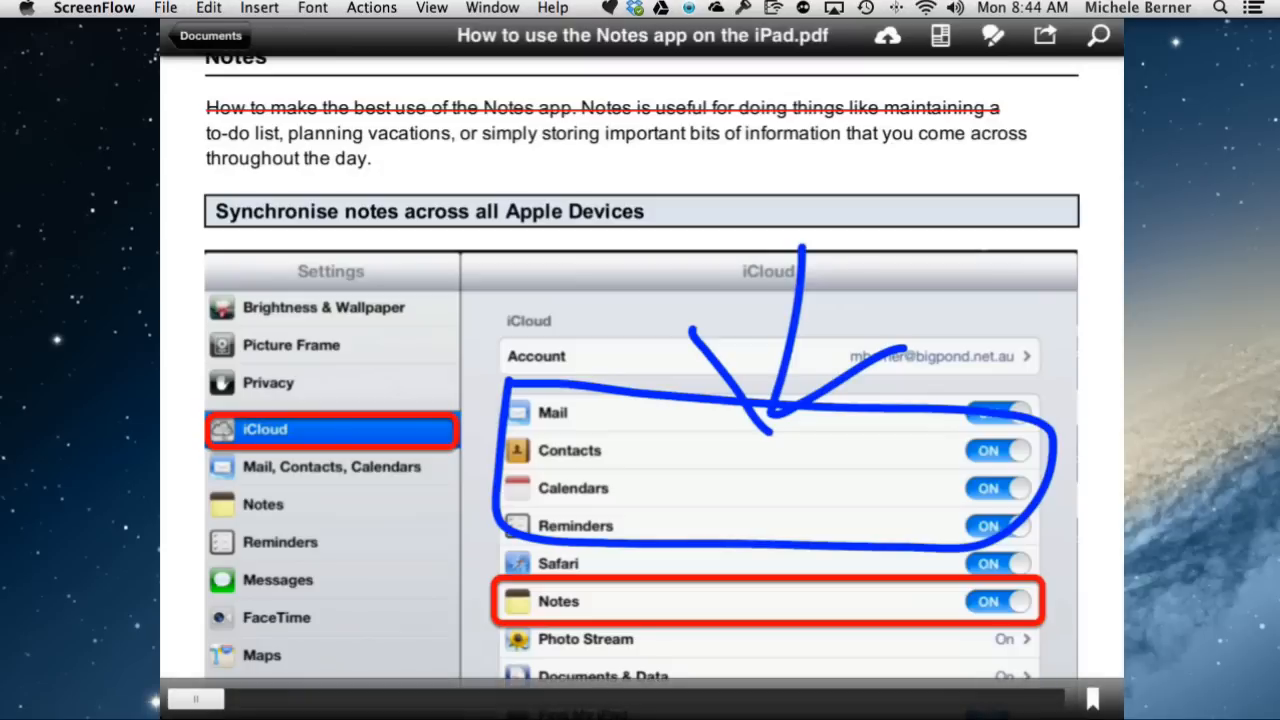
left_click(210, 35)
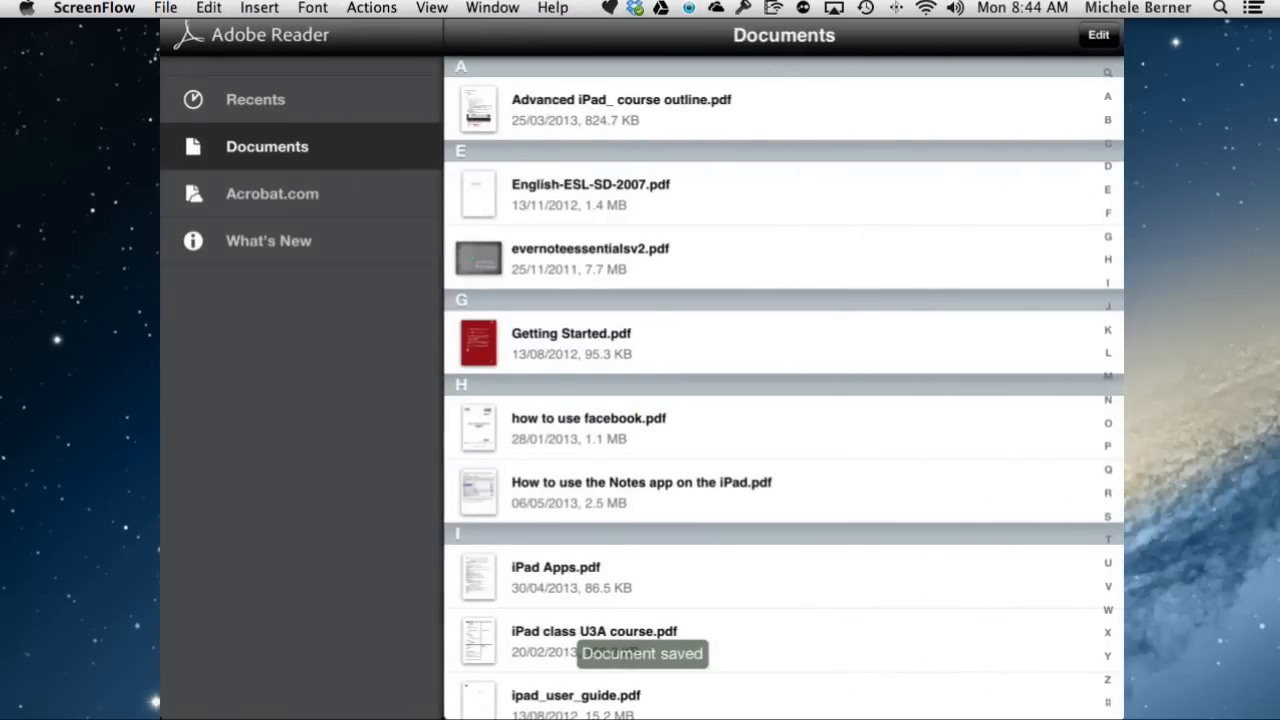
Scroll the Adobe Reader documents list for the Notes PDF, then return to it in Safari.
scroll("down", 3)
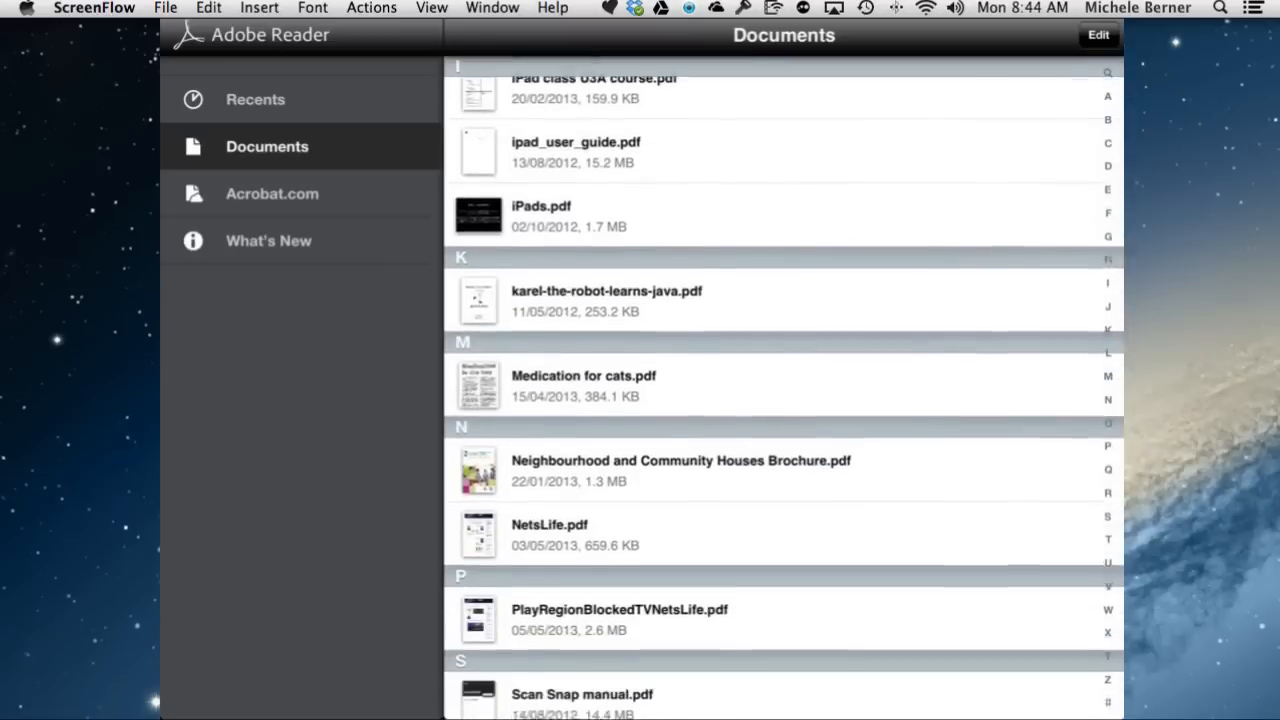
scroll("down", 3)
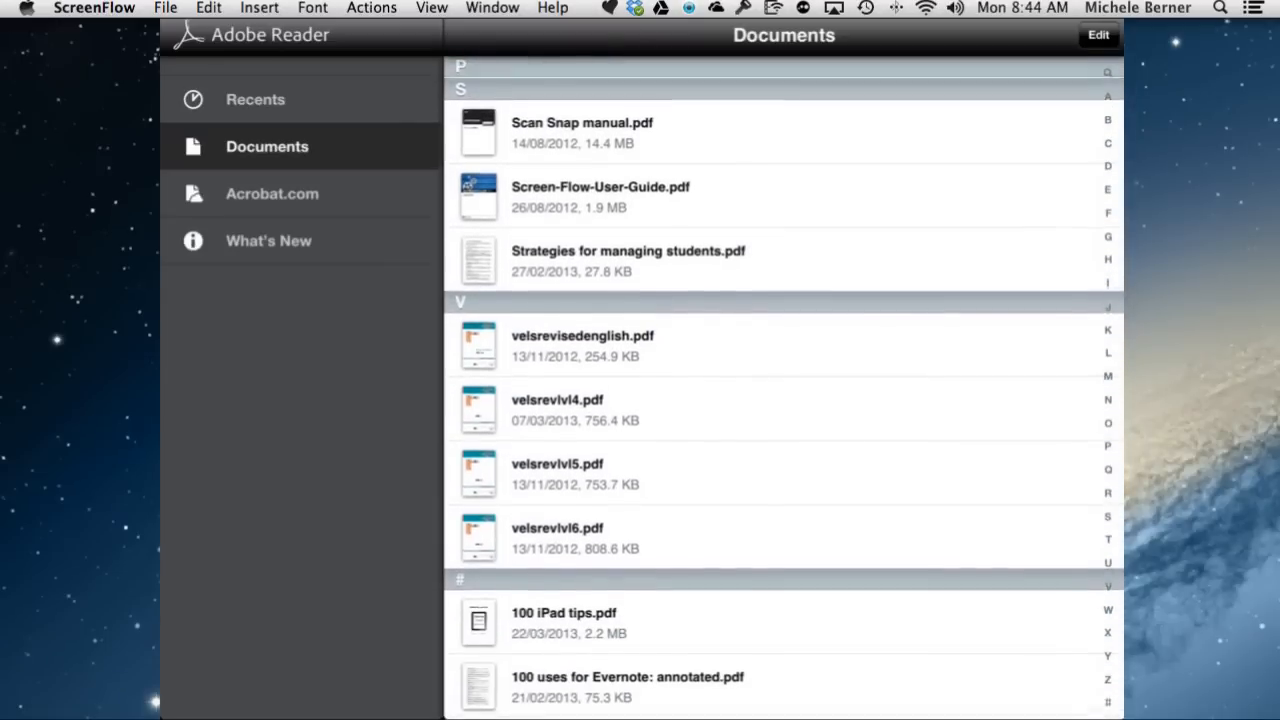
scroll("up", 3)
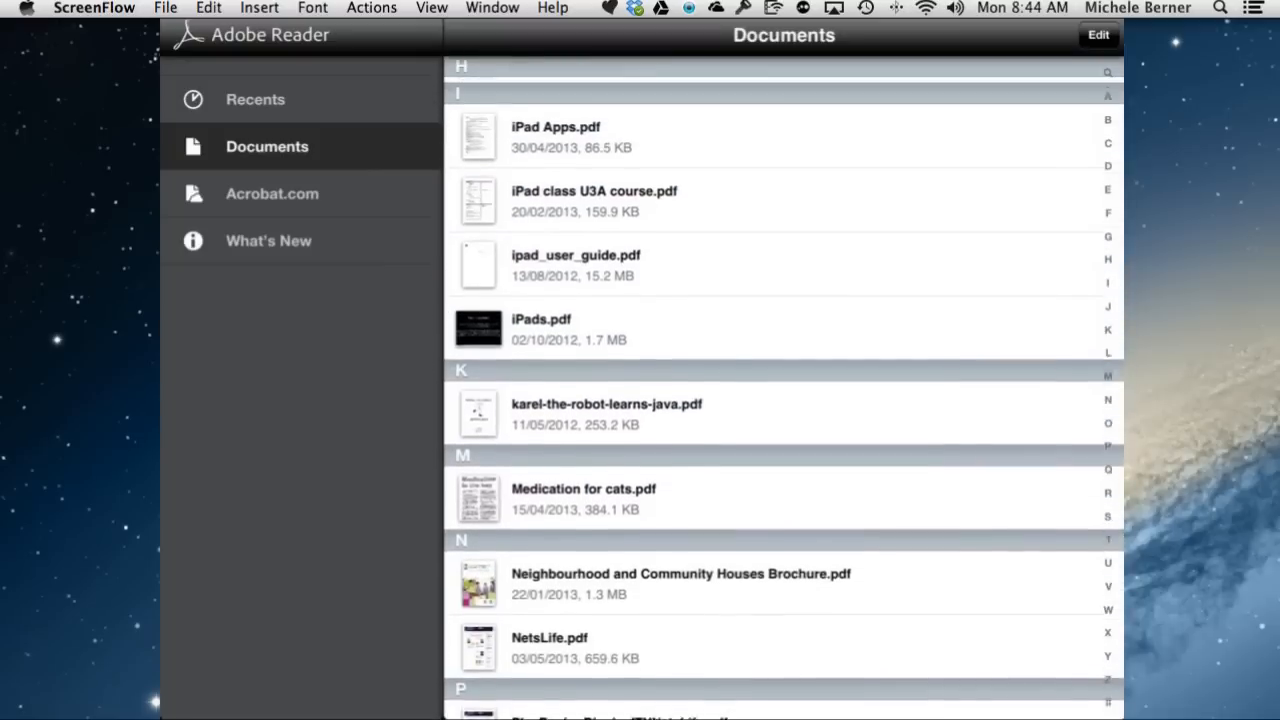
scroll("up", 3)
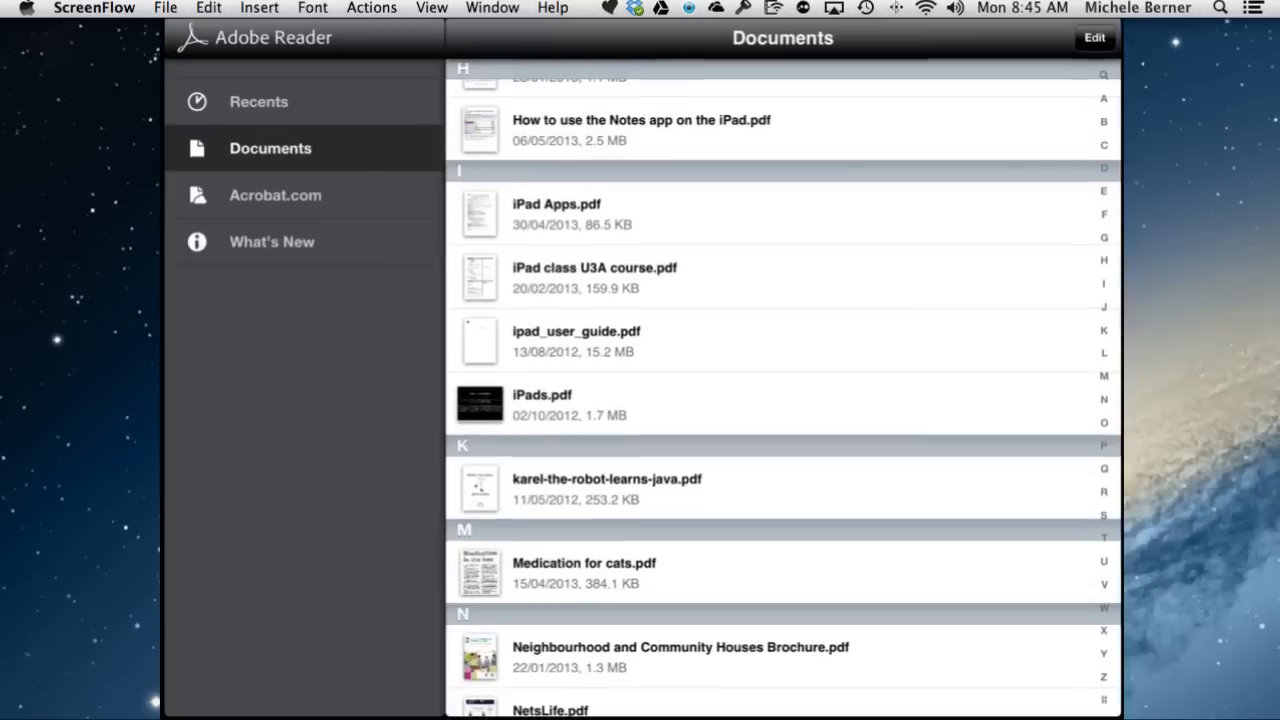
left_click(641, 120)
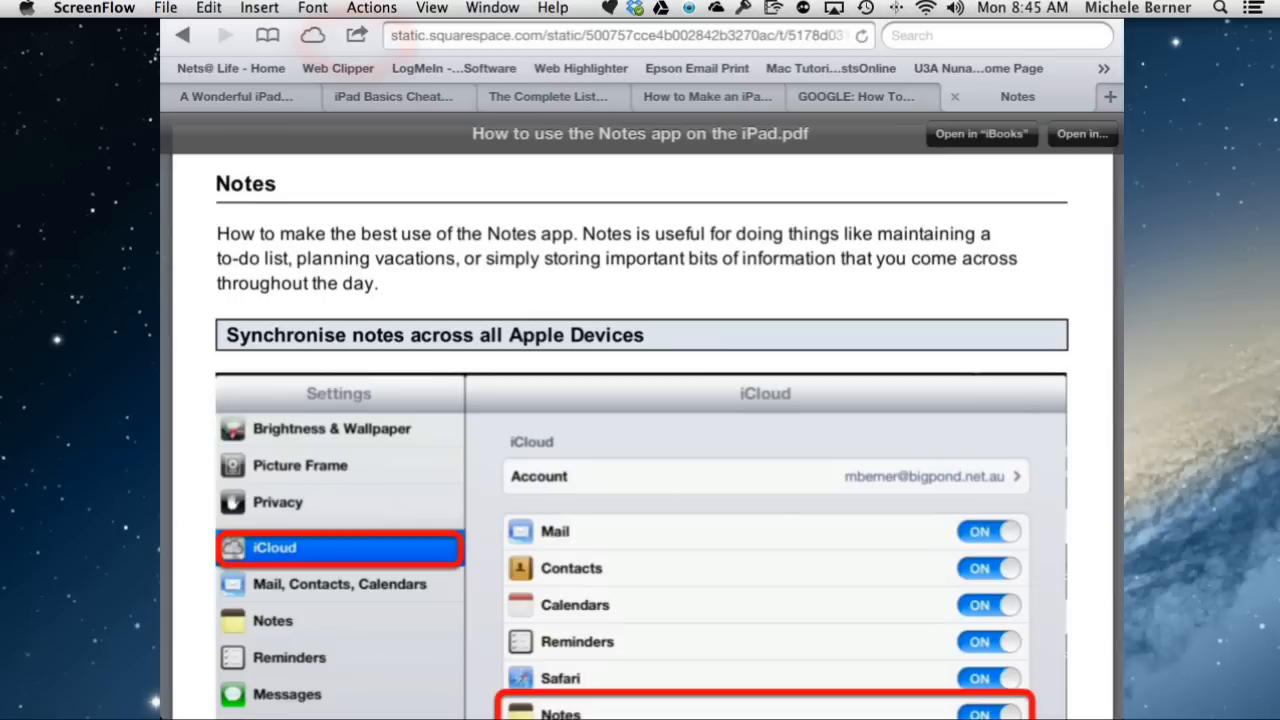
Mail the Notes tutorial PDF link to your own address (typed 'mich') and send it.
left_click(355, 35)
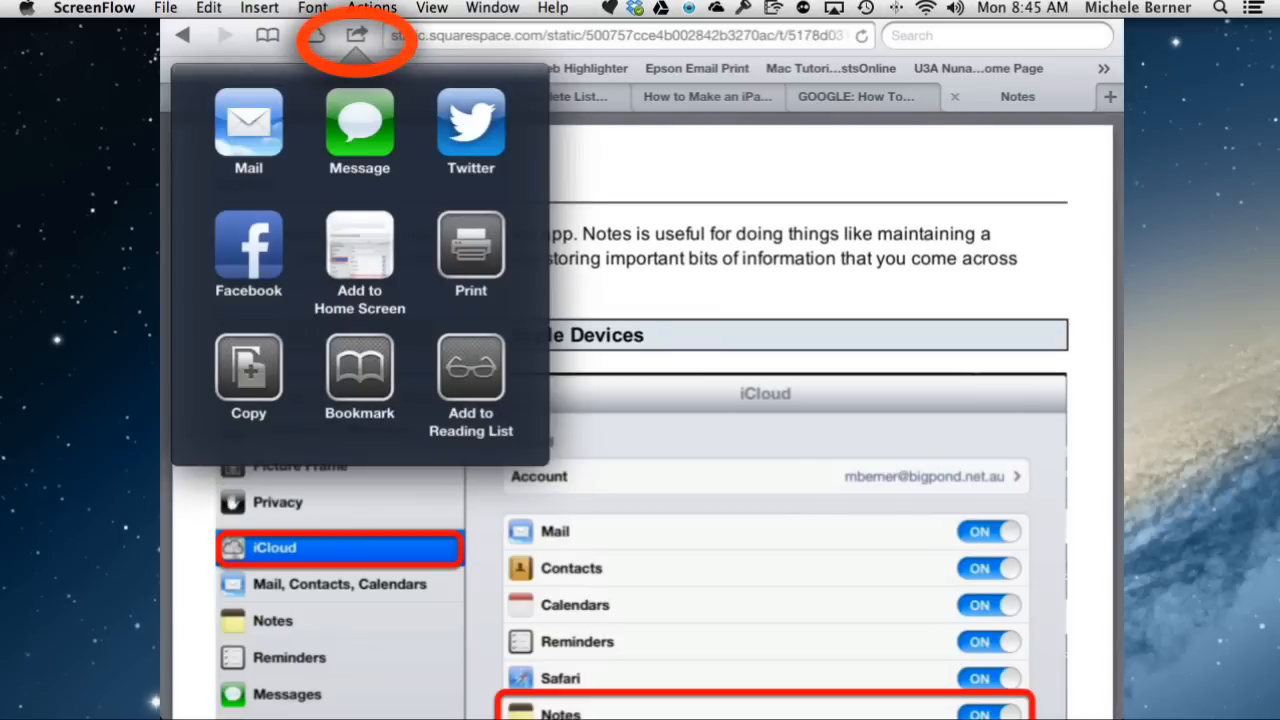
left_click(248, 125)
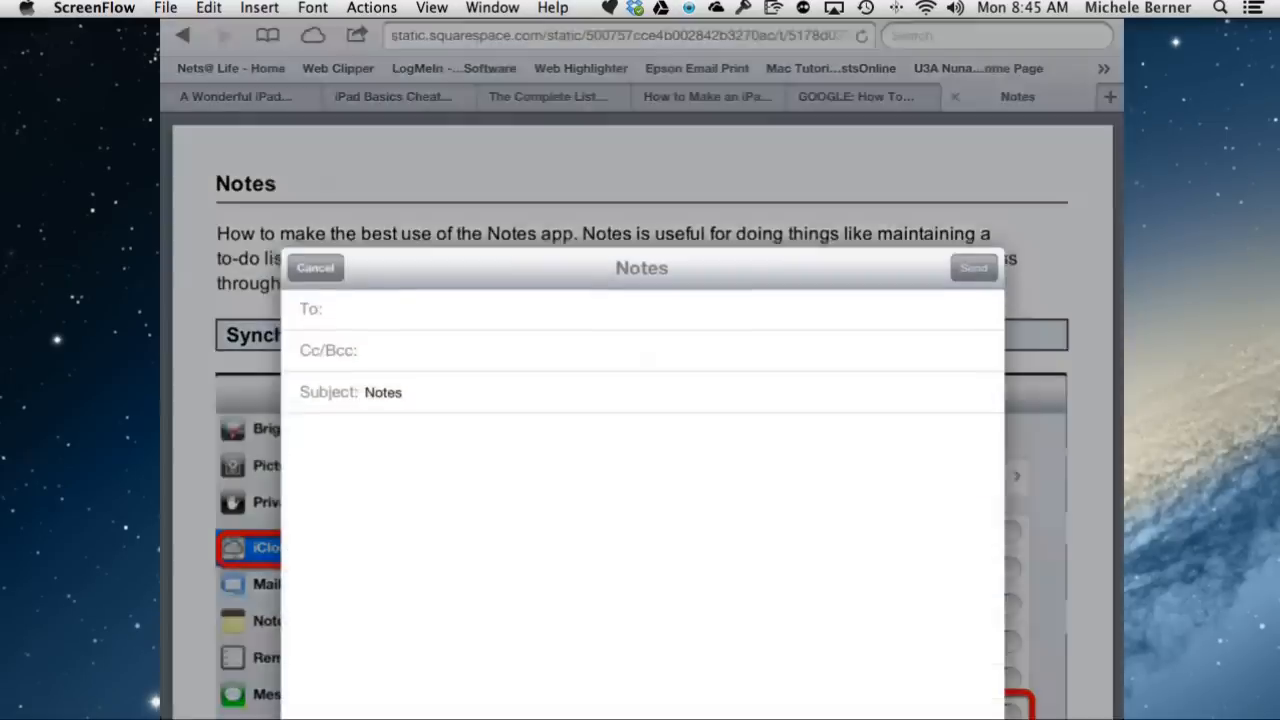
left_click(640, 308)
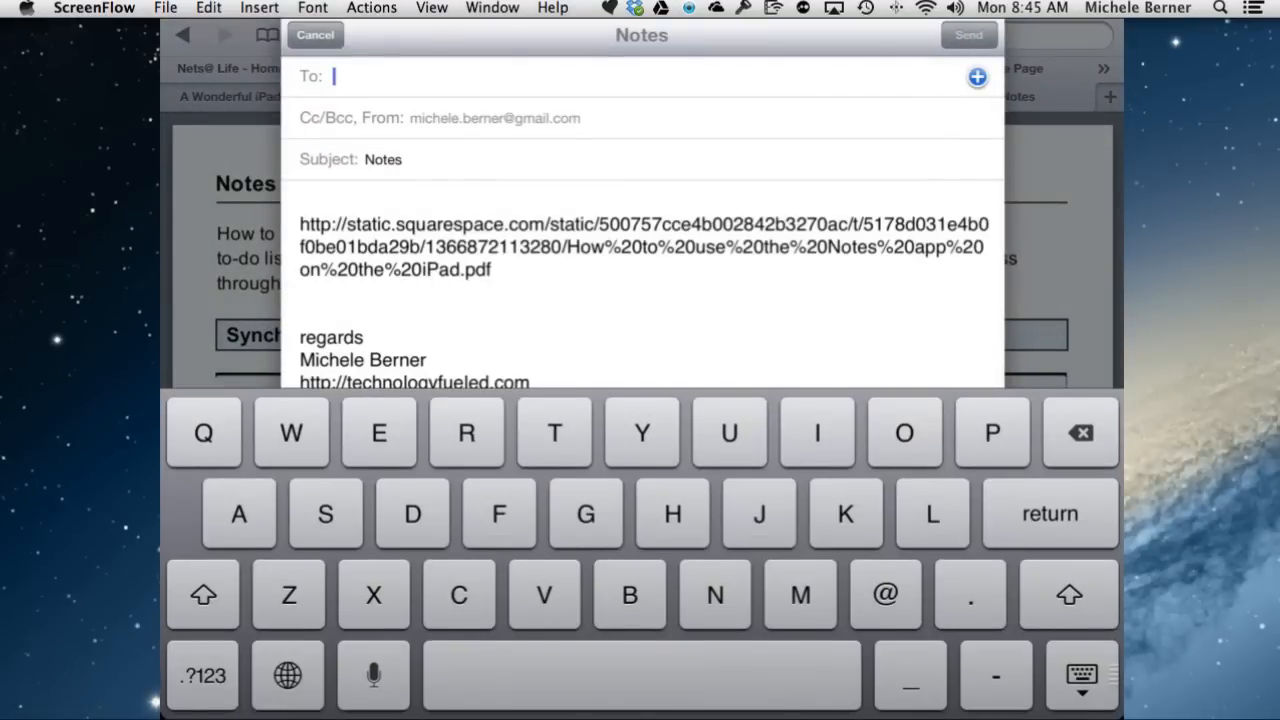
type("mich")
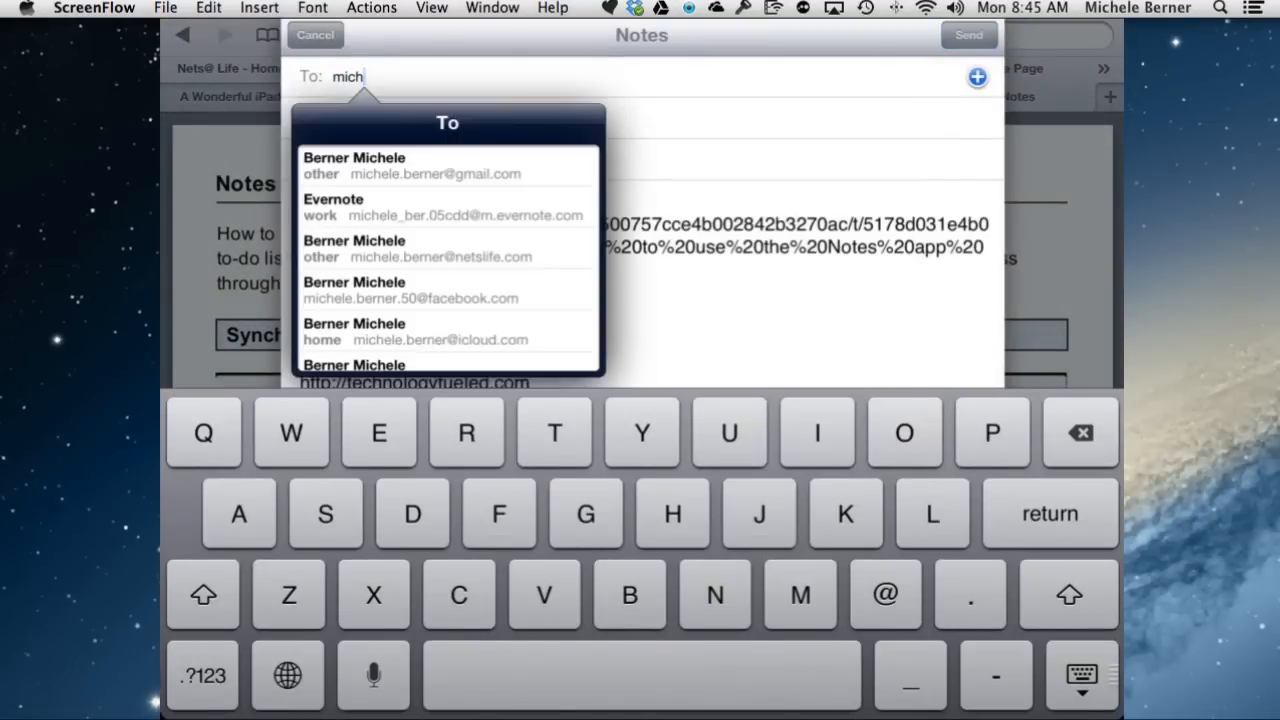
left_click(435, 165)
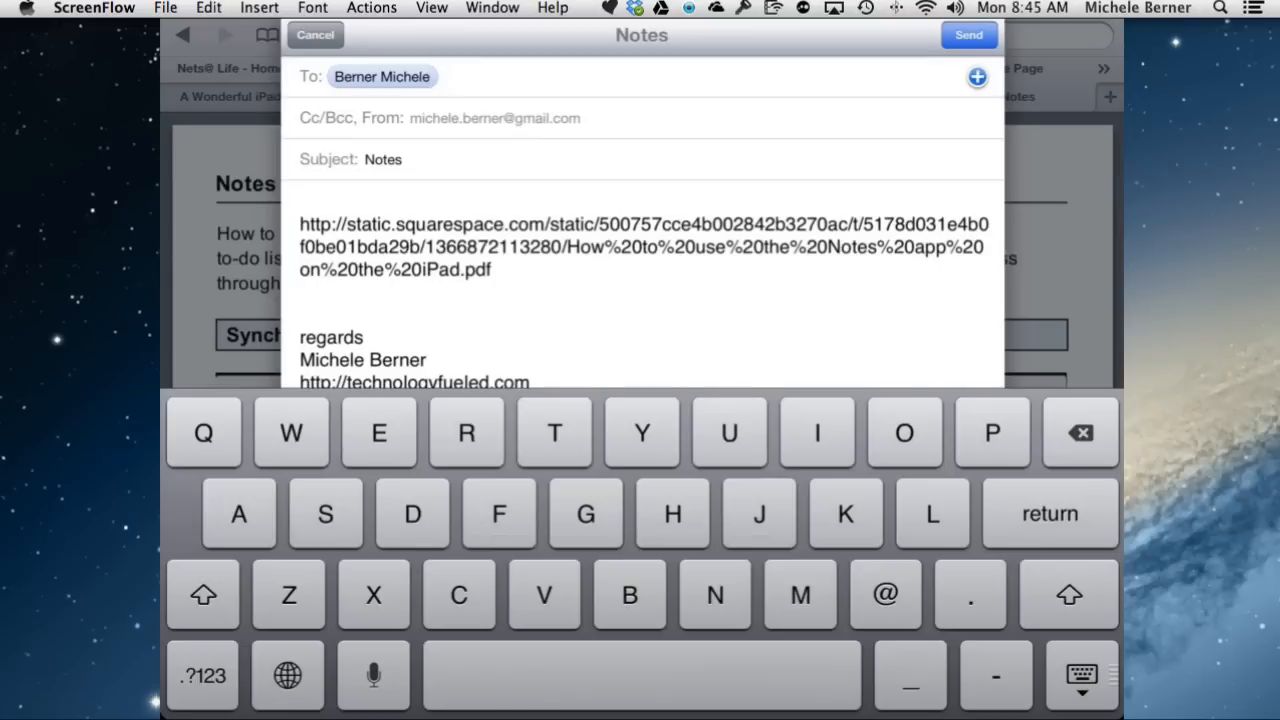
scroll("up", 3)
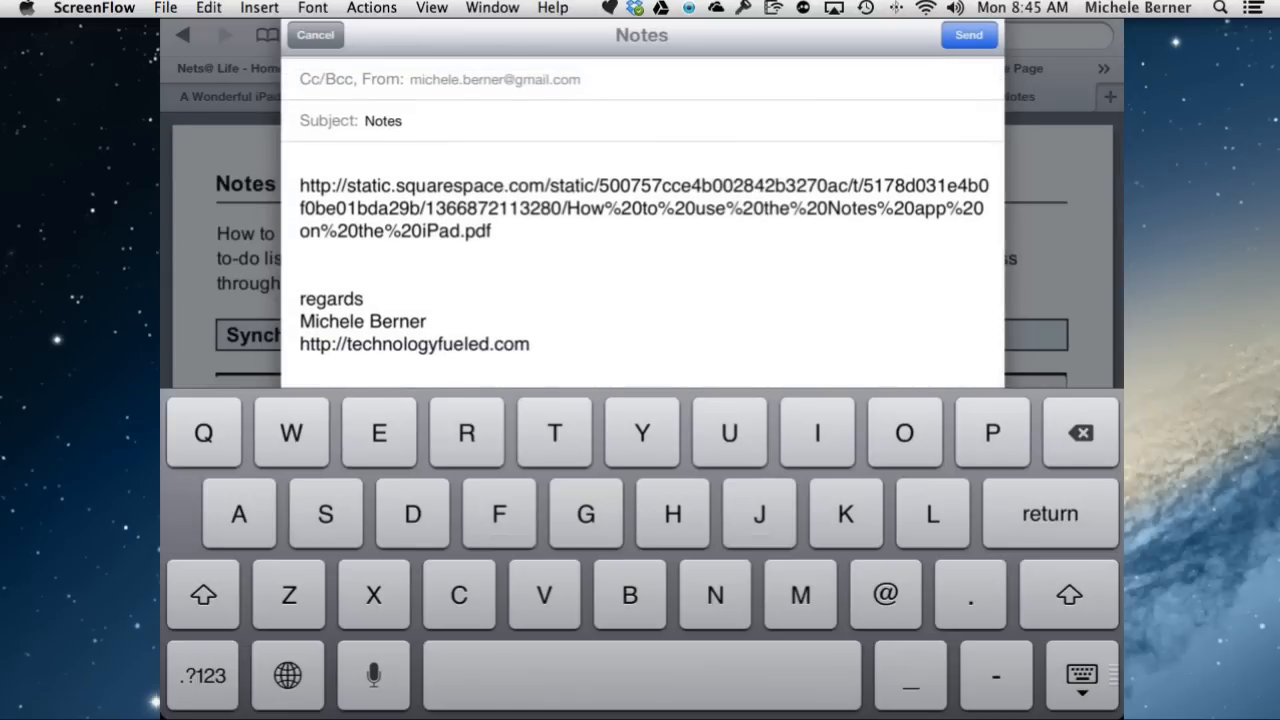
left_click(315, 34)
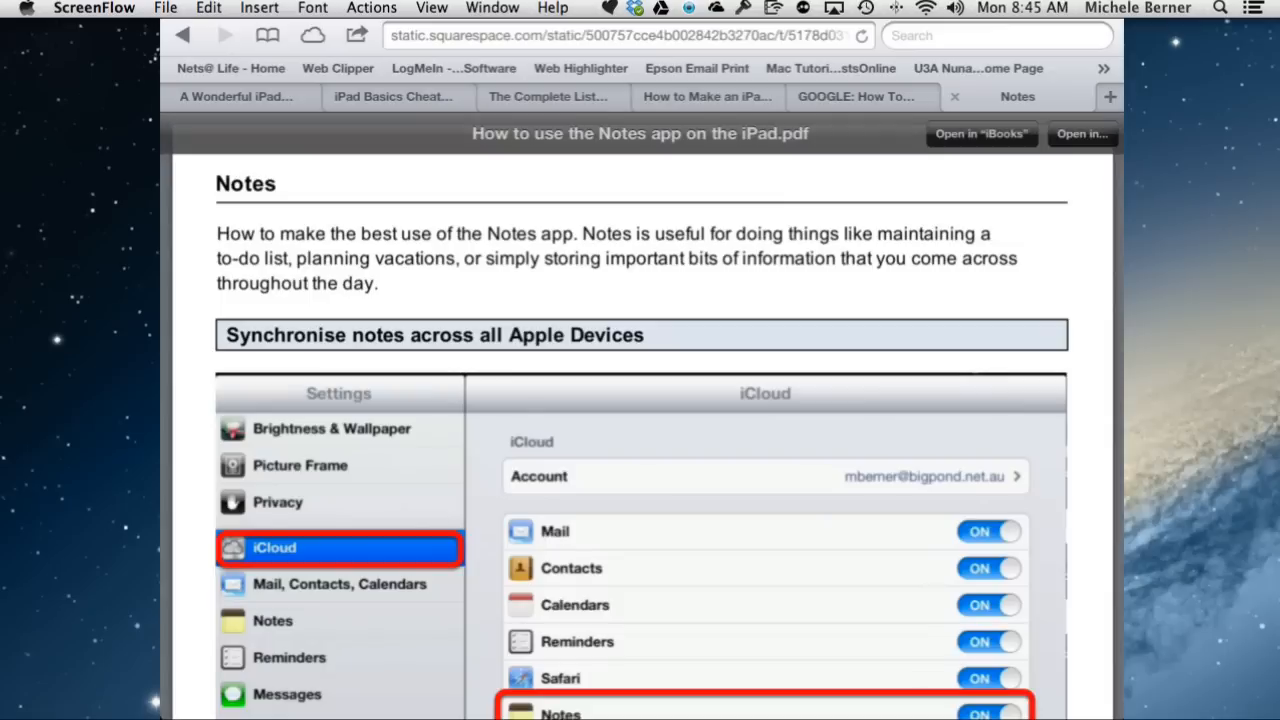
Show the 'Open in...' app list for the PDF and swipe through it.
left_click(1082, 134)
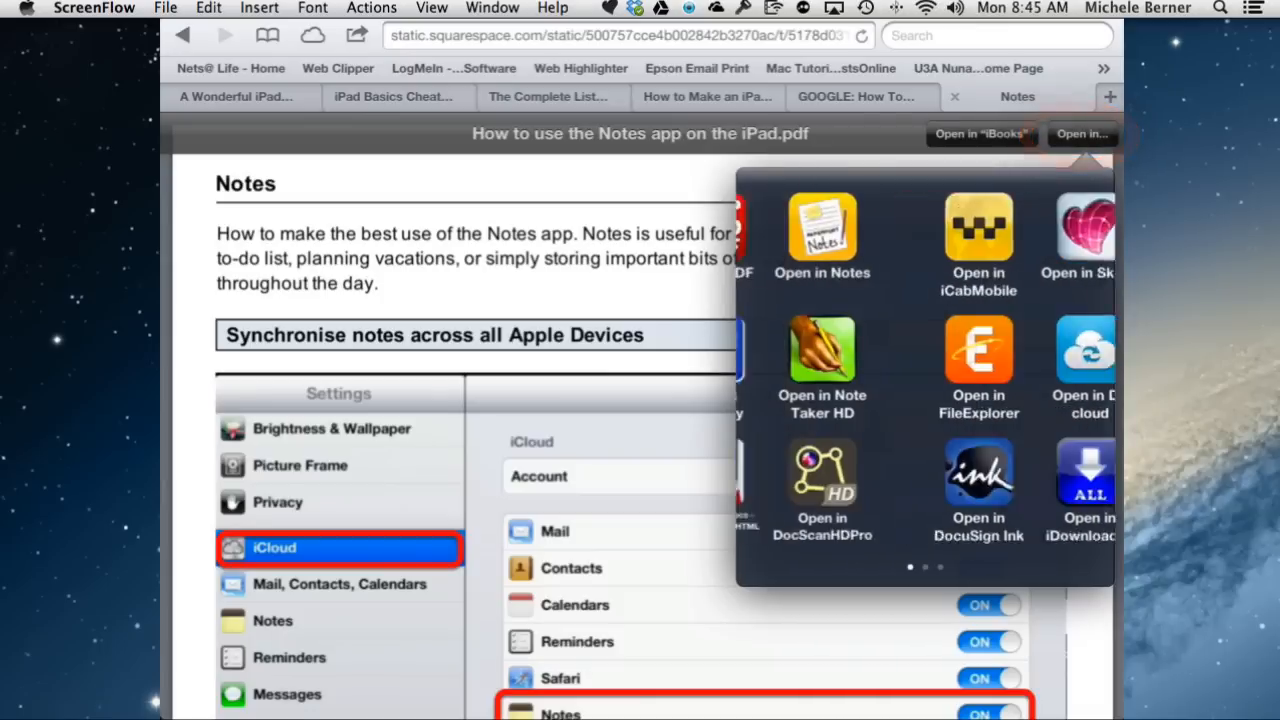
scroll("left", 3)
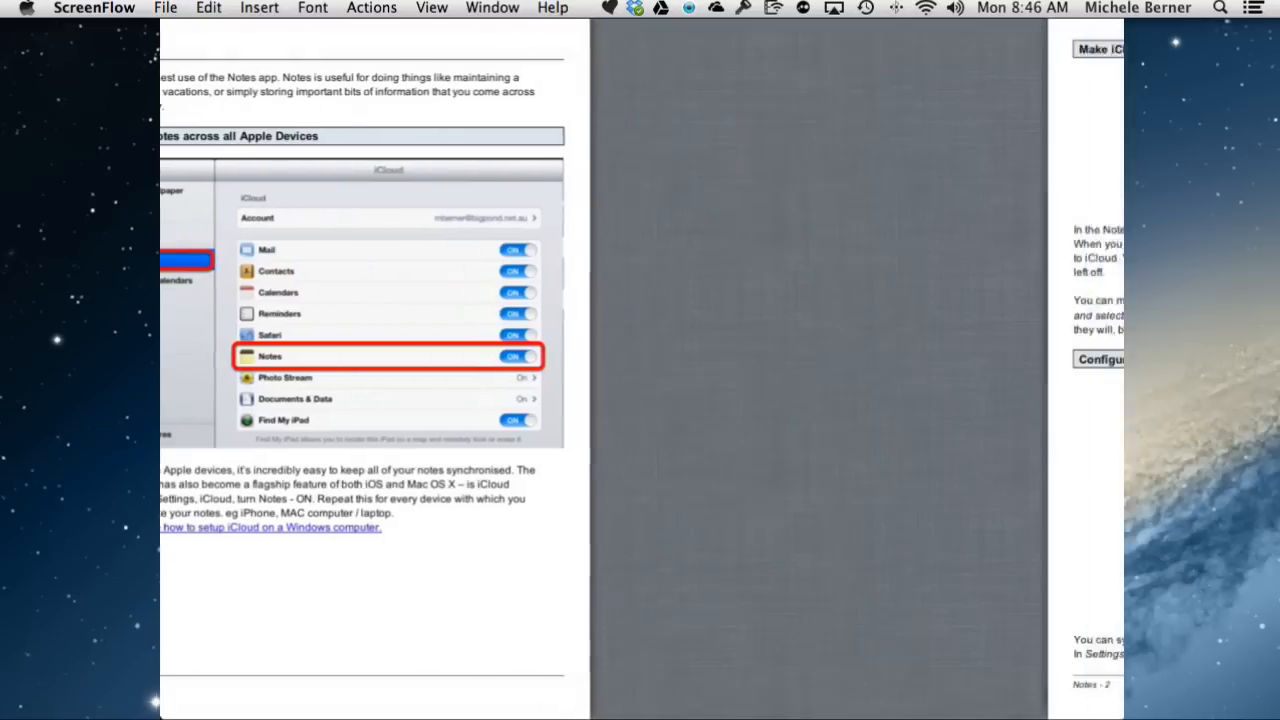
scroll("down", 3)
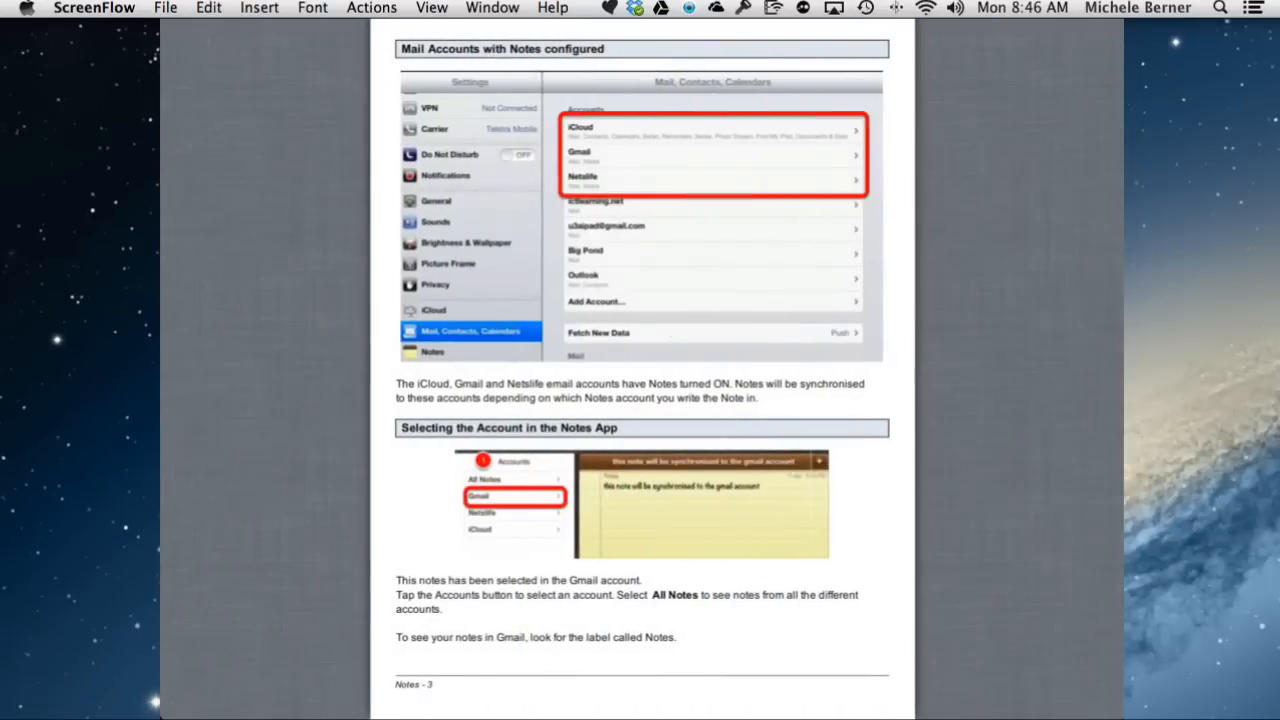
scroll("down", 3)
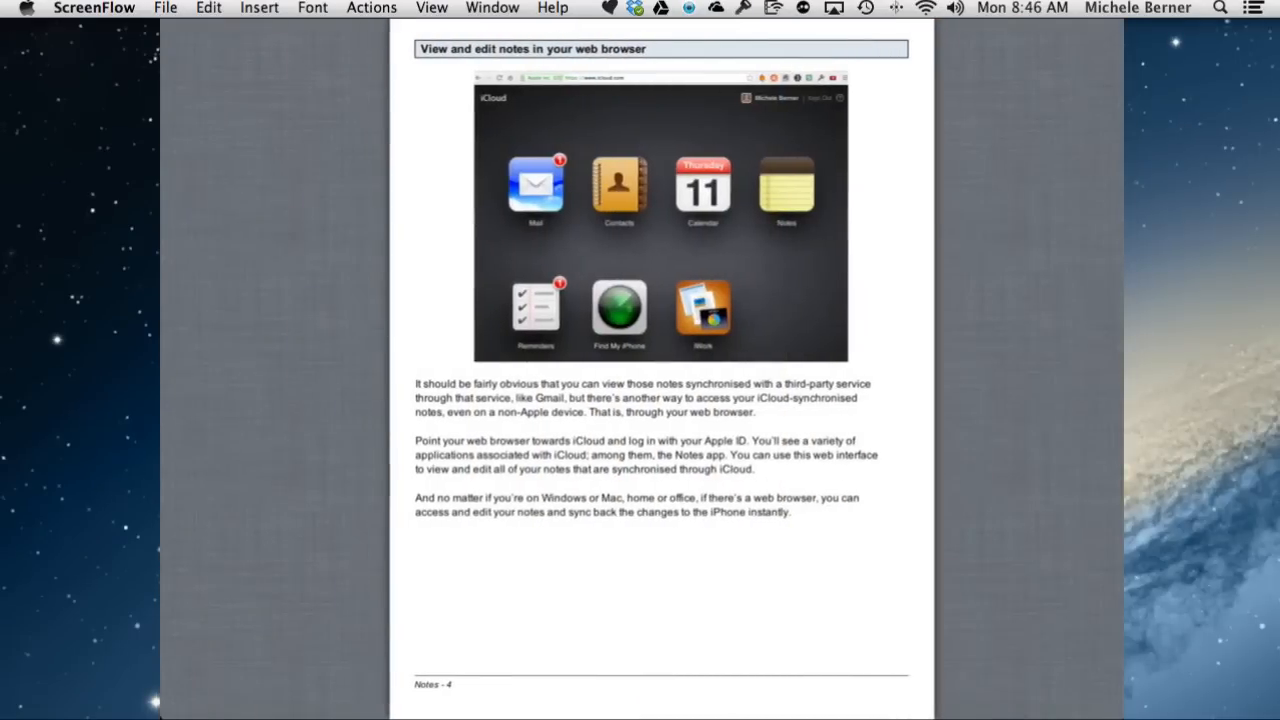
scroll("up", 3)
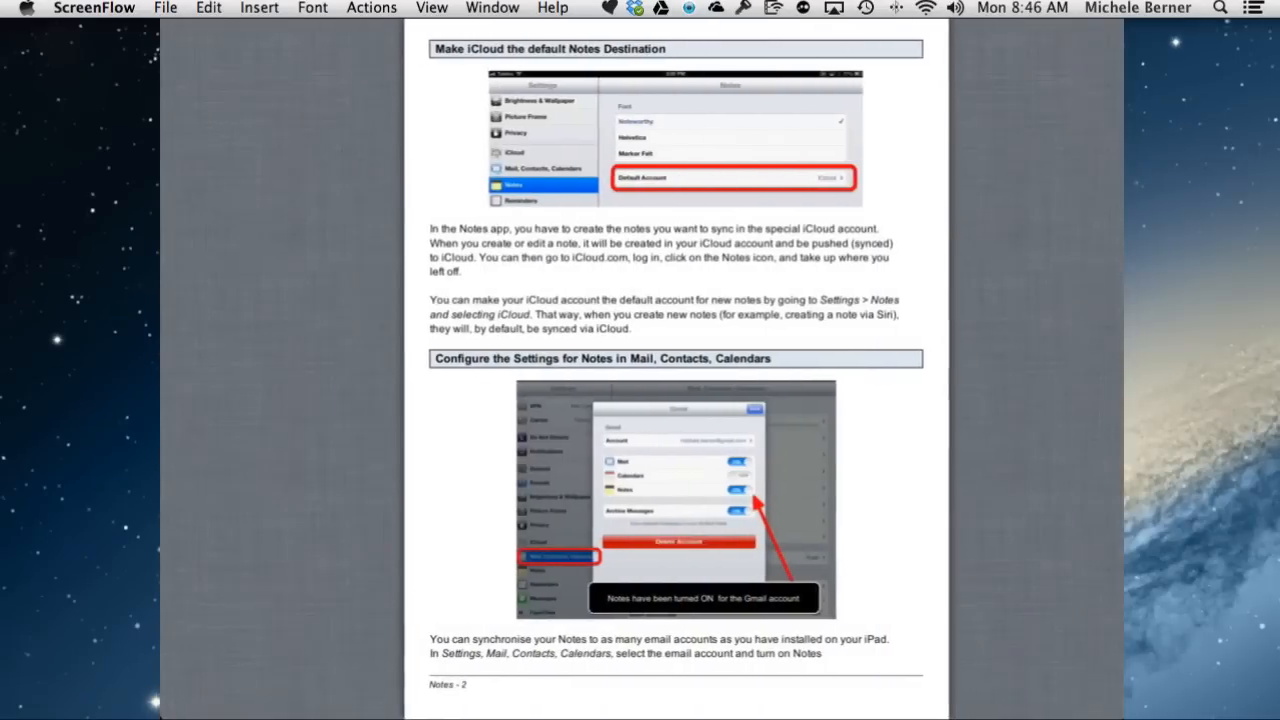
scroll("up", 3)
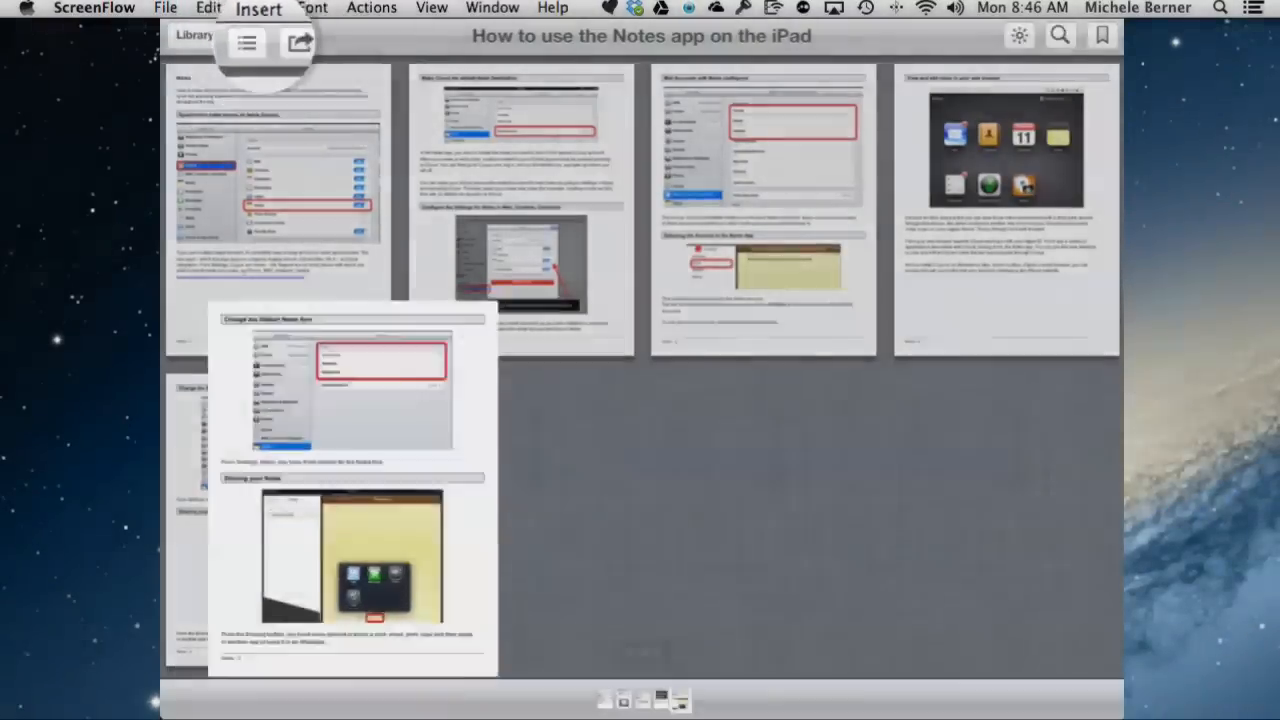
Return to page 5, show thumbnails of all five guide pages and change the overview listing.
left_click(247, 35)
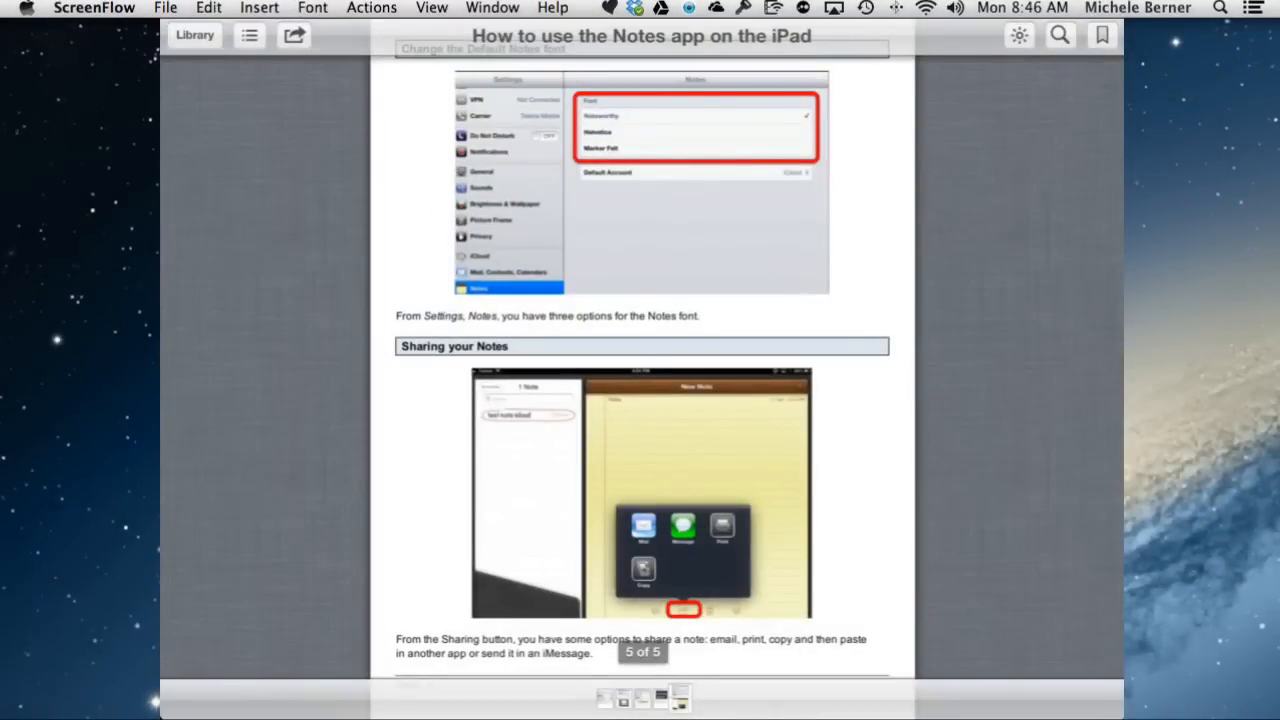
left_click(1006, 34)
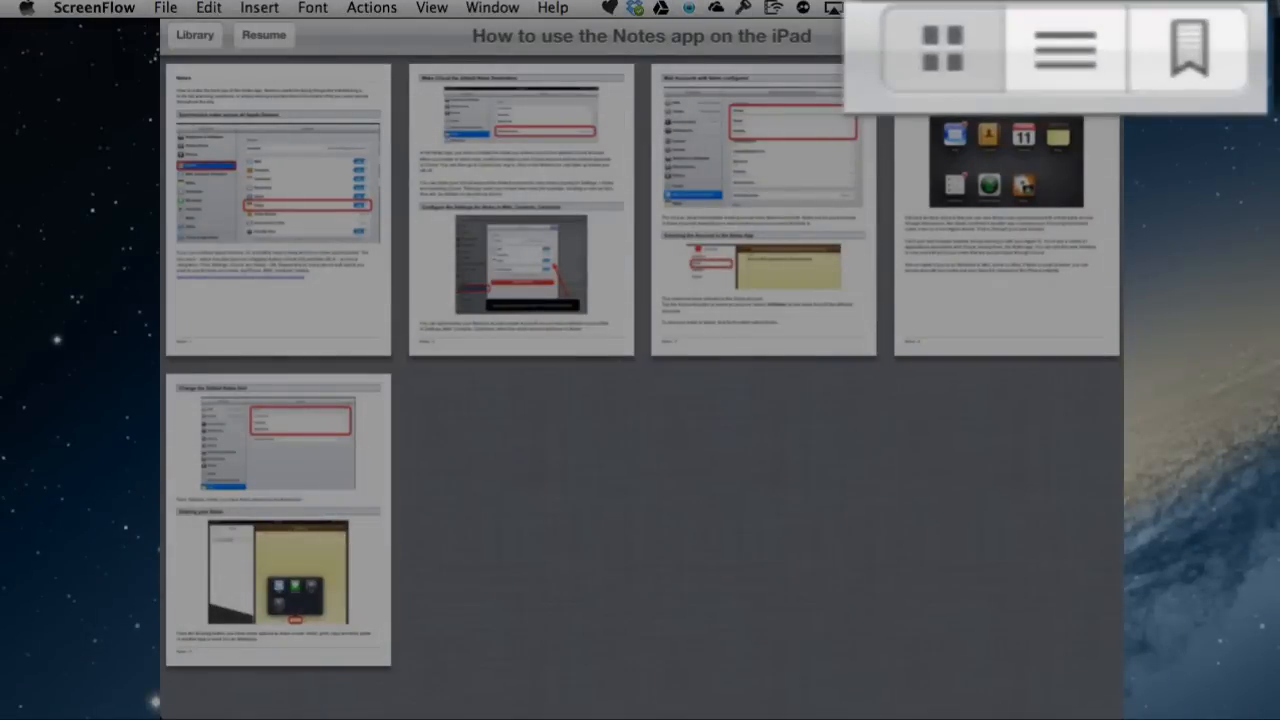
left_click(1060, 35)
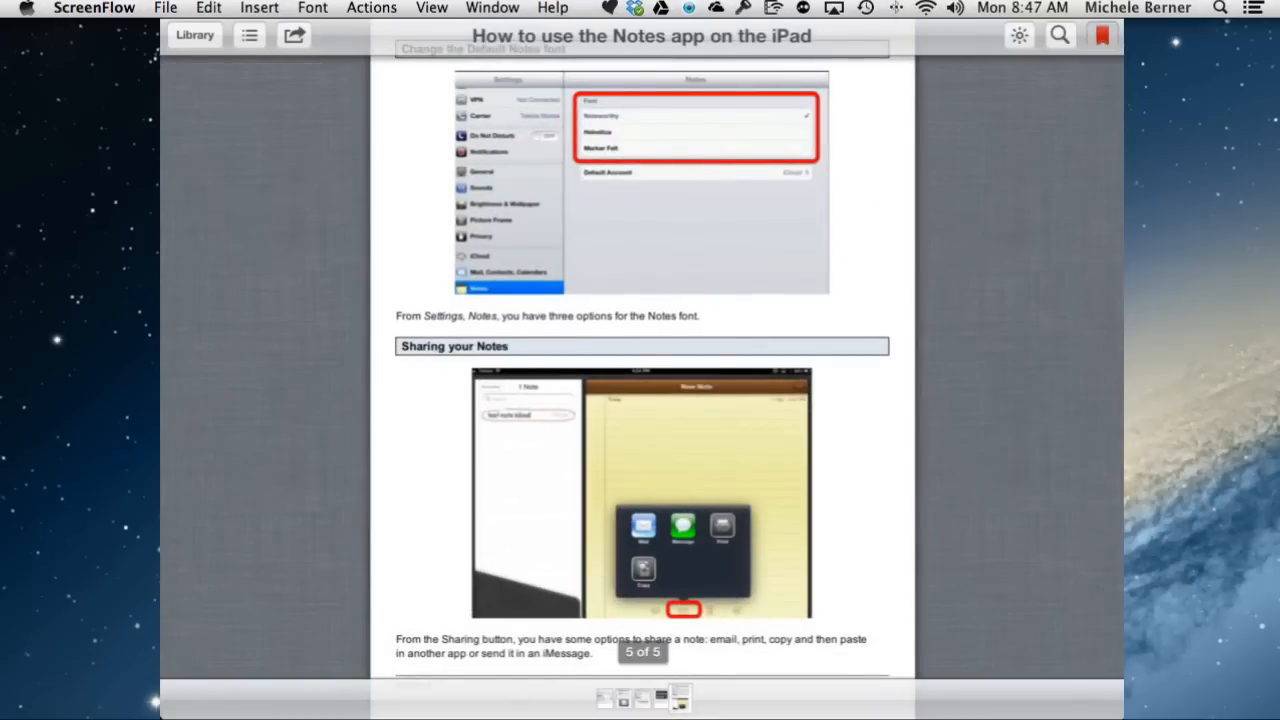
Bring up the brightness slider and drag it to raise the reading brightness.
left_click(1018, 35)
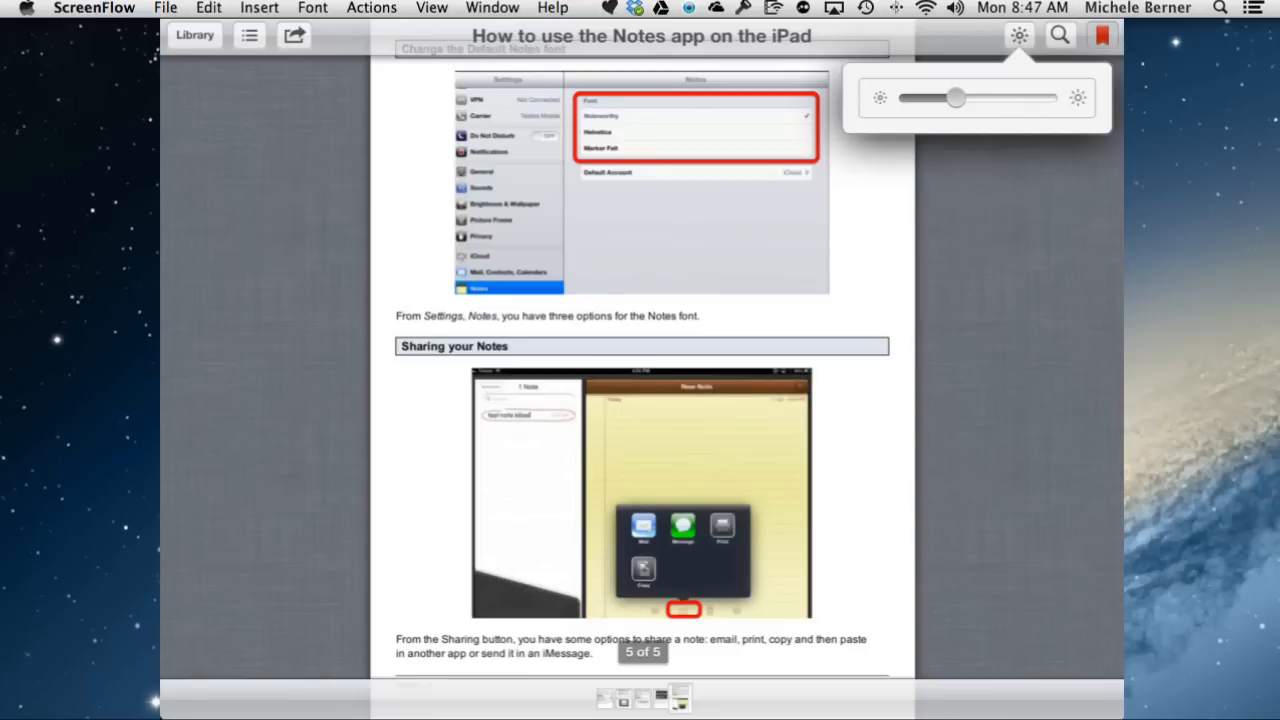
left_click_drag(958, 97, 1048, 97)
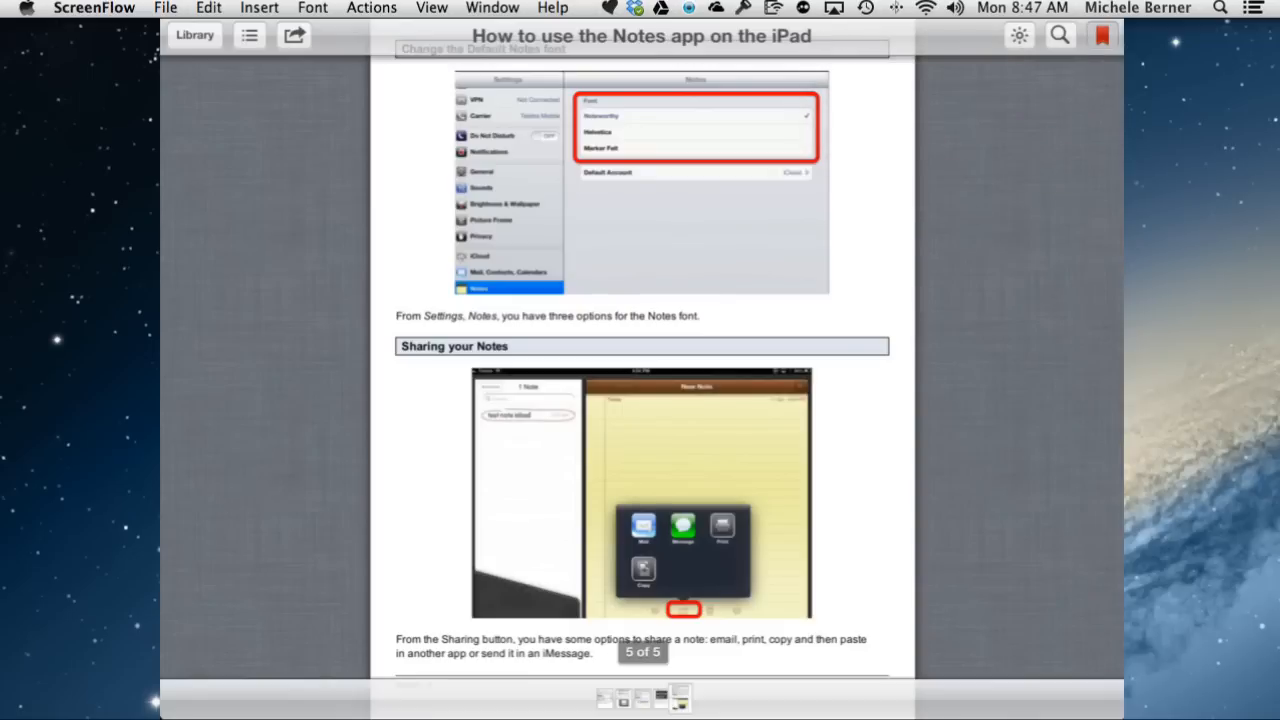
Search the guide for page number 3 and jump to the Page 3 result.
left_click(1059, 35)
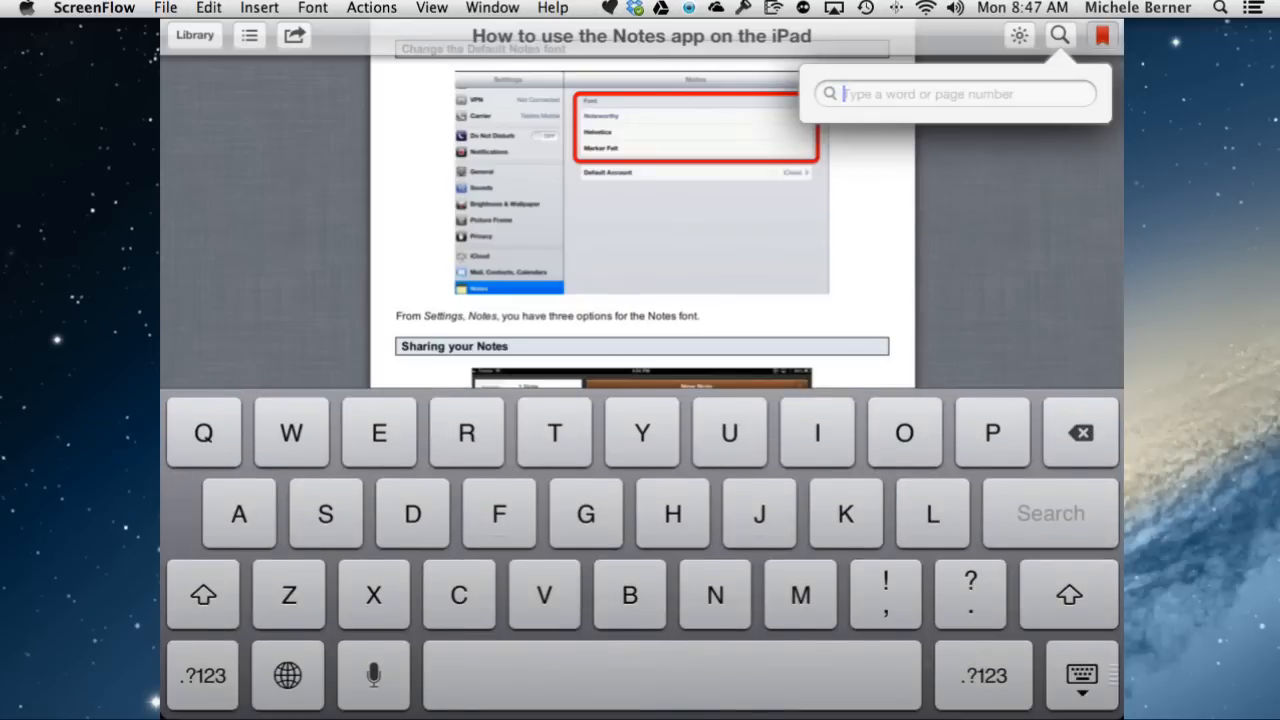
left_click(203, 675)
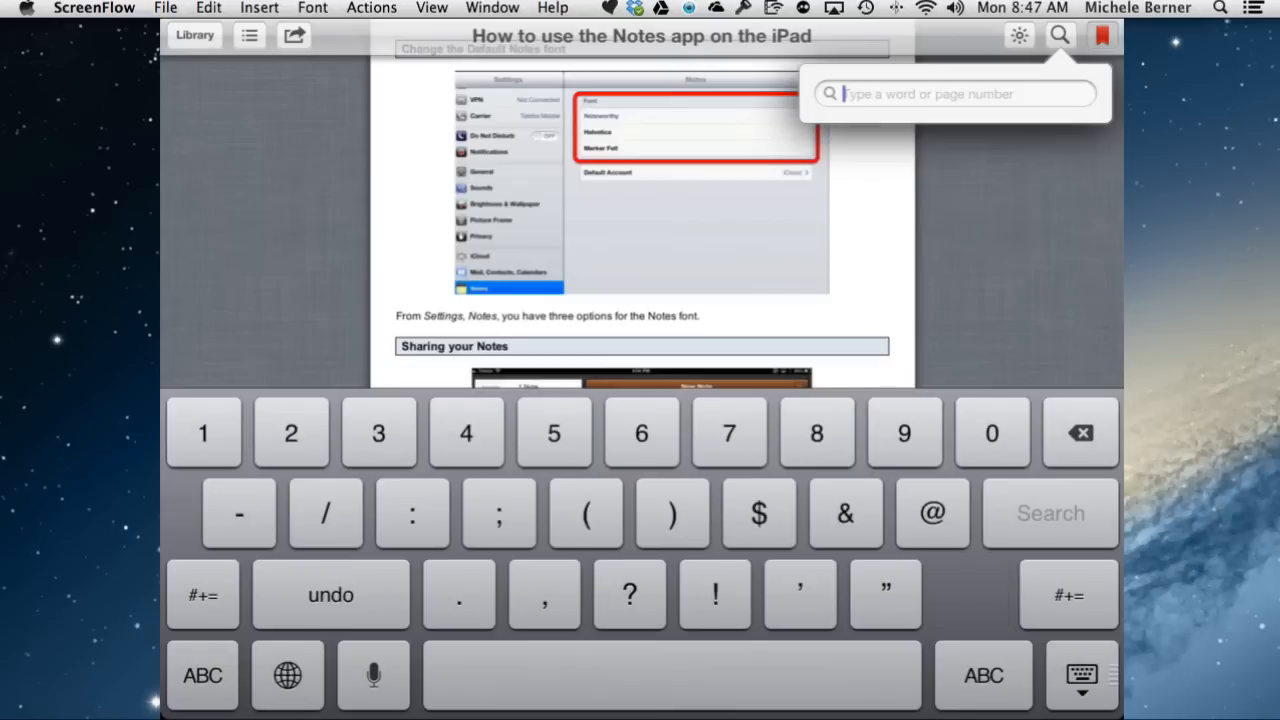
type("3")
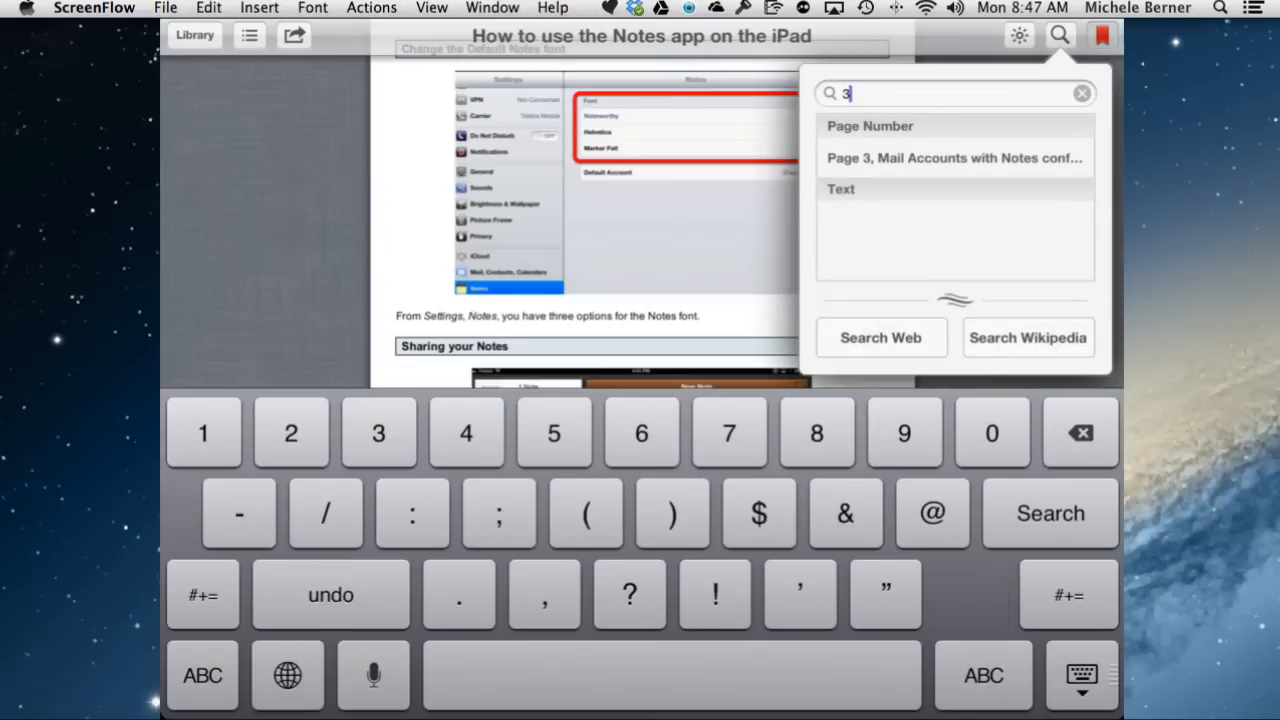
left_click(954, 158)
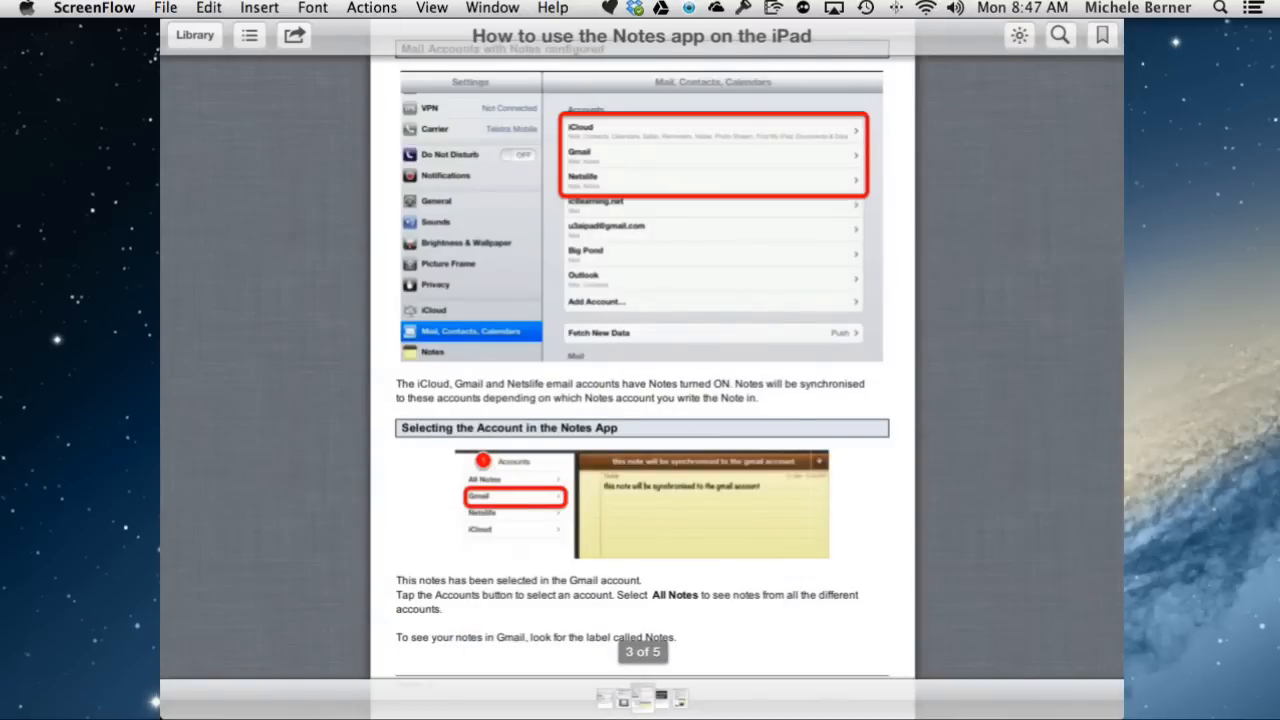
Toggle the reading toolbar controls while on page 3, Mail Accounts with Notes.
left_click(293, 35)
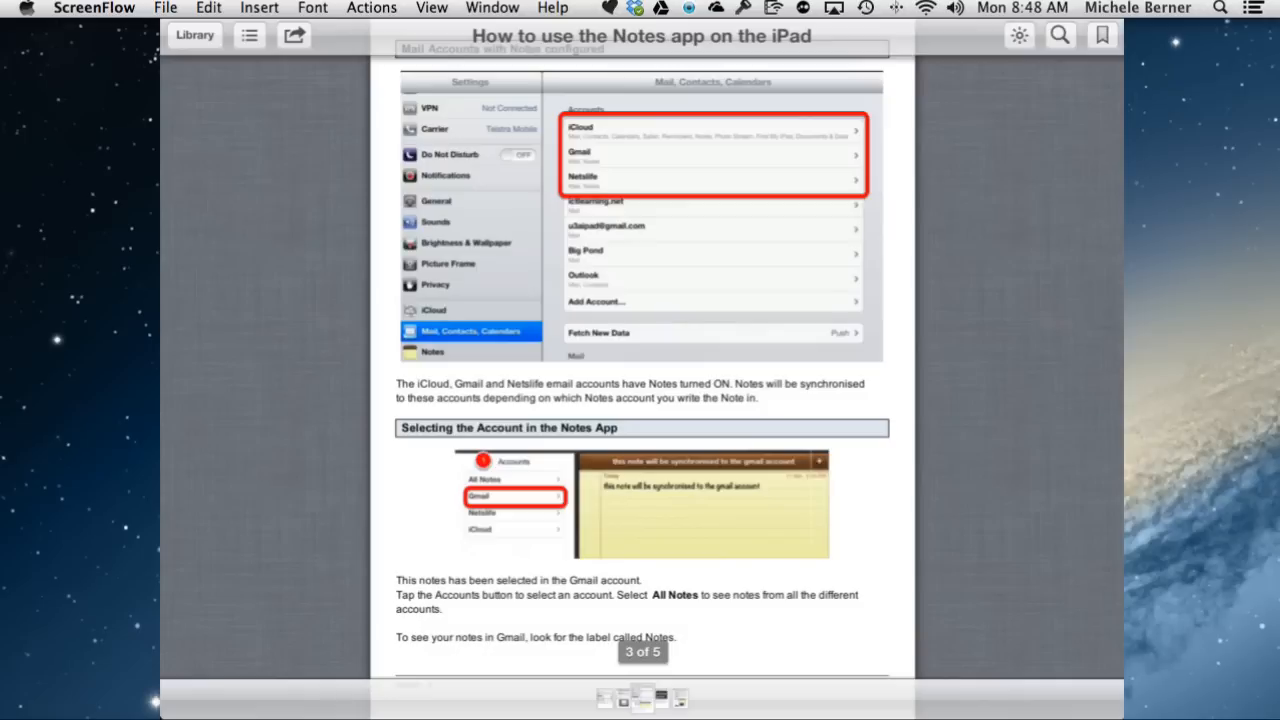
left_click(293, 35)
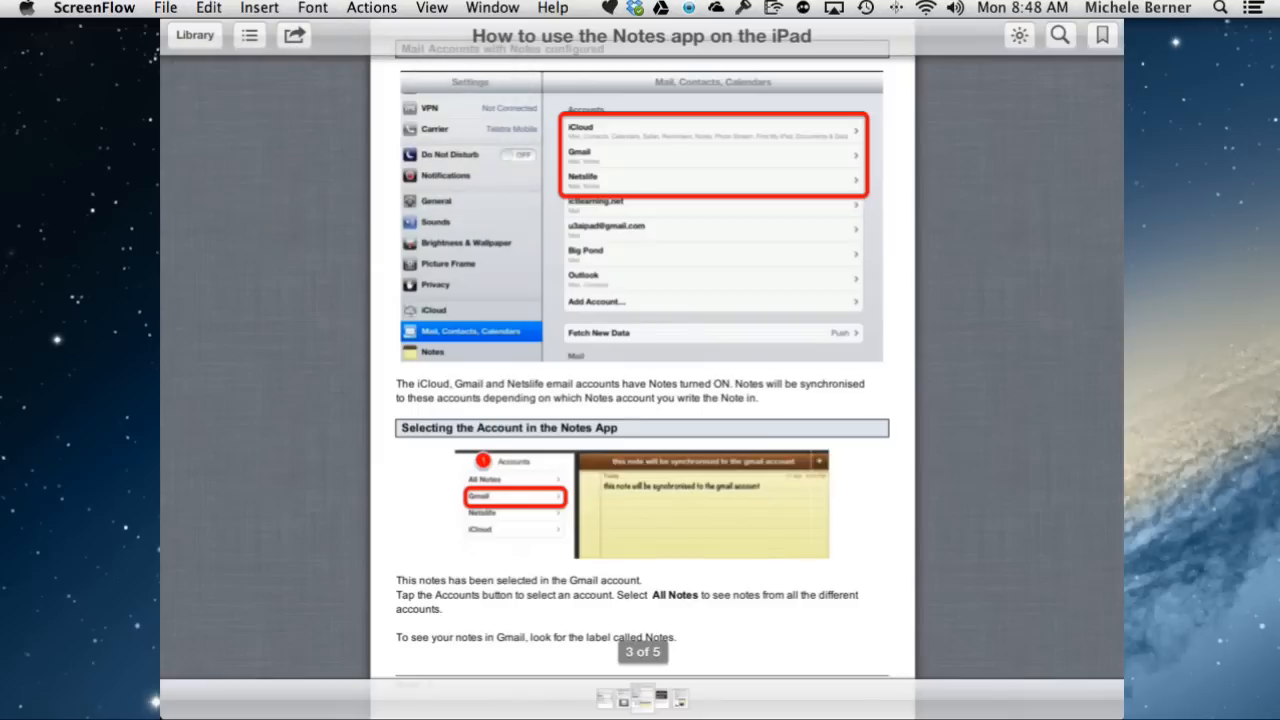
left_click(195, 35)
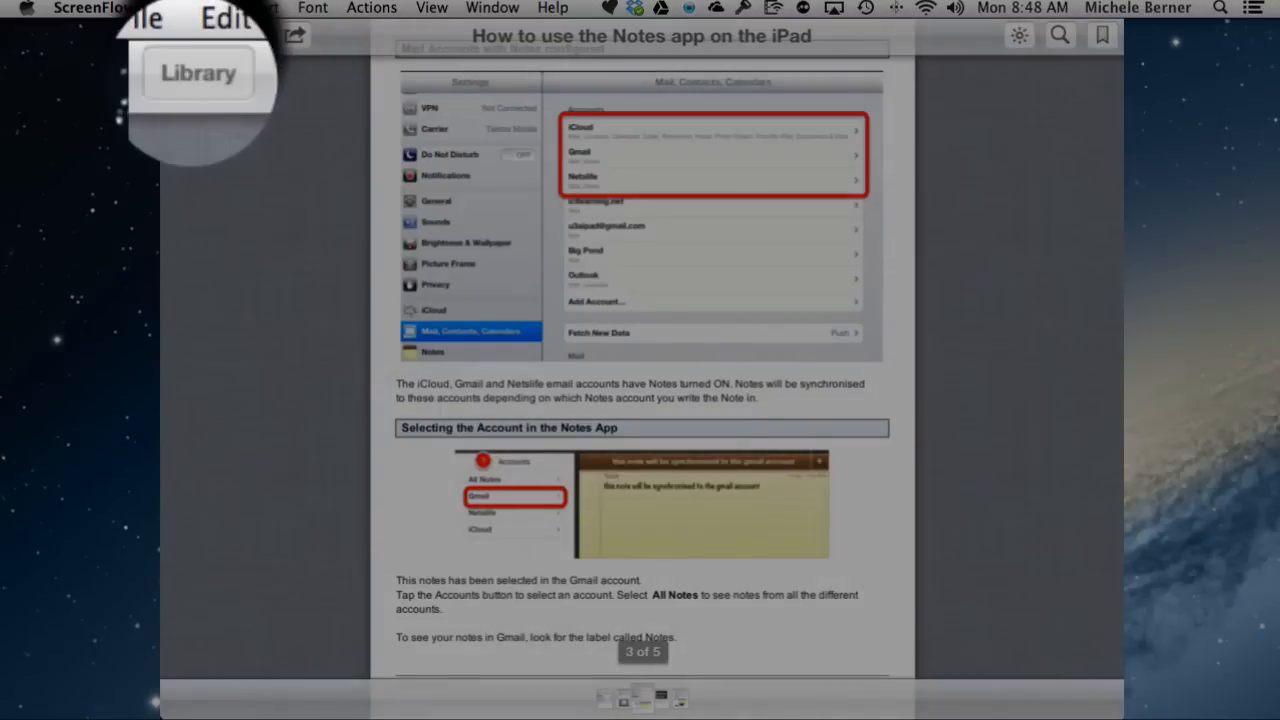
Return to the PDFs shelf, search the Store for 'mac superguide', then go back to the Library.
left_click(197, 73)
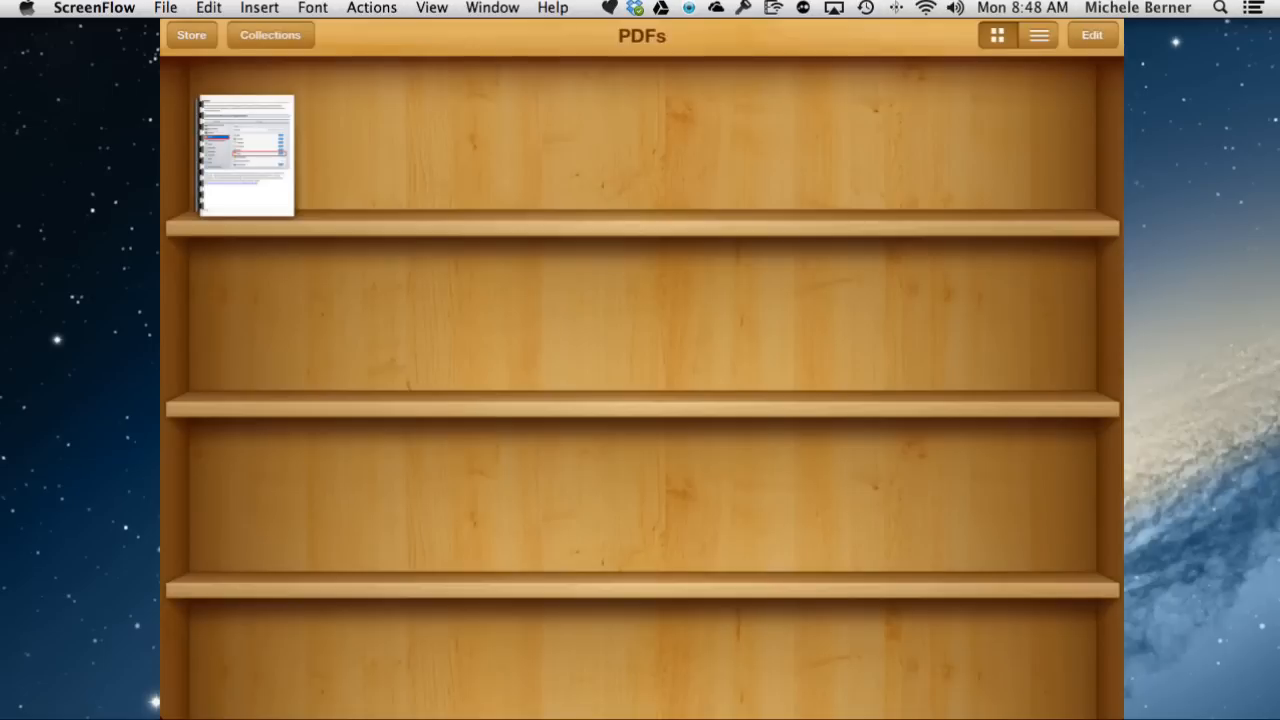
left_click(191, 34)
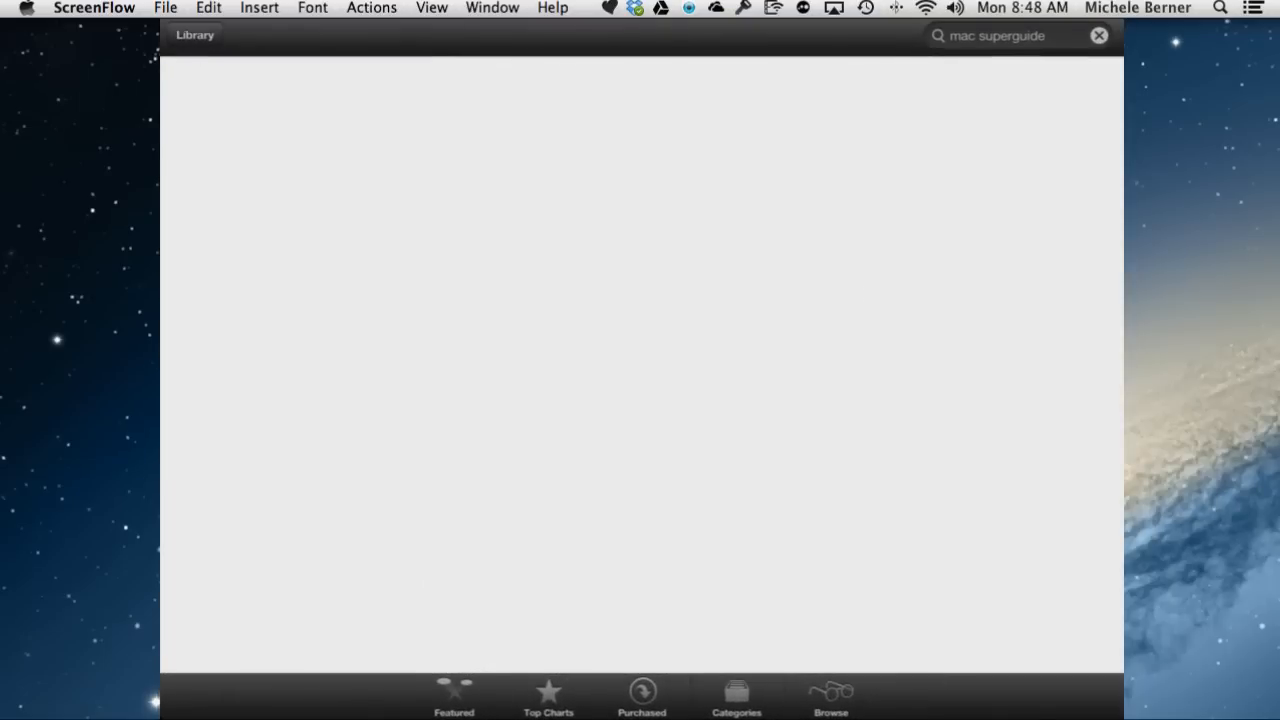
key("Return")
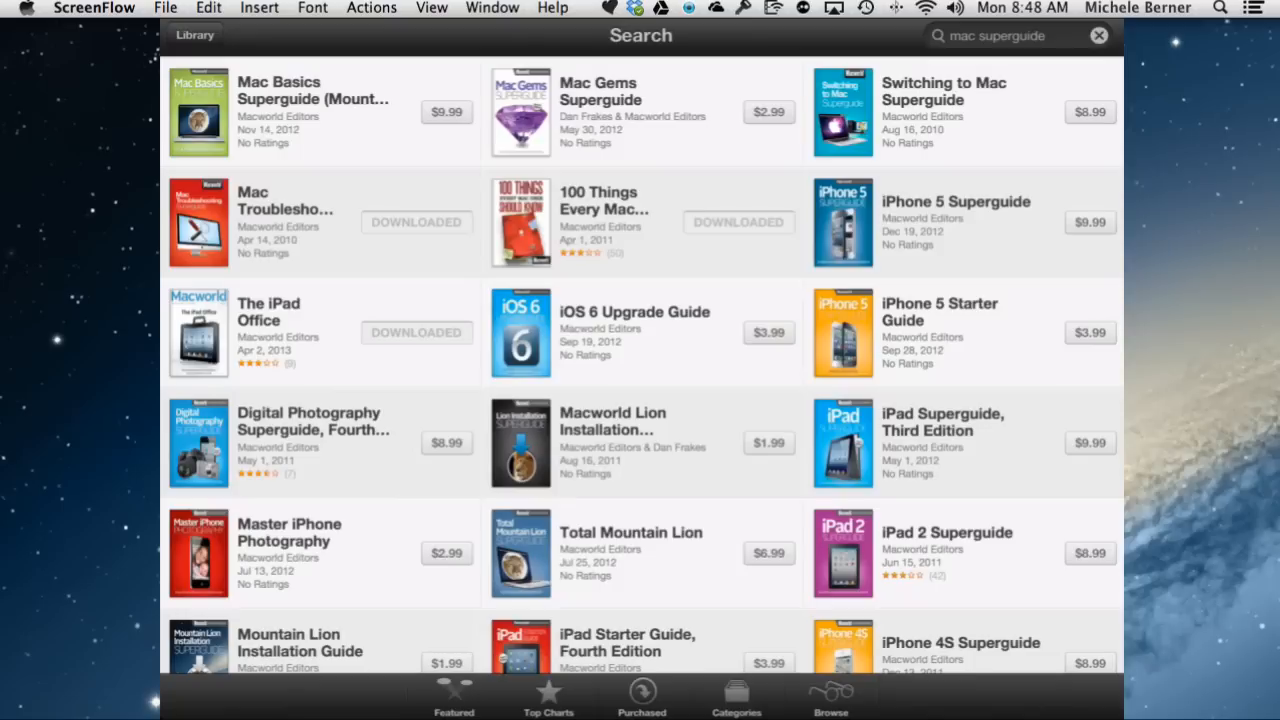
left_click(195, 35)
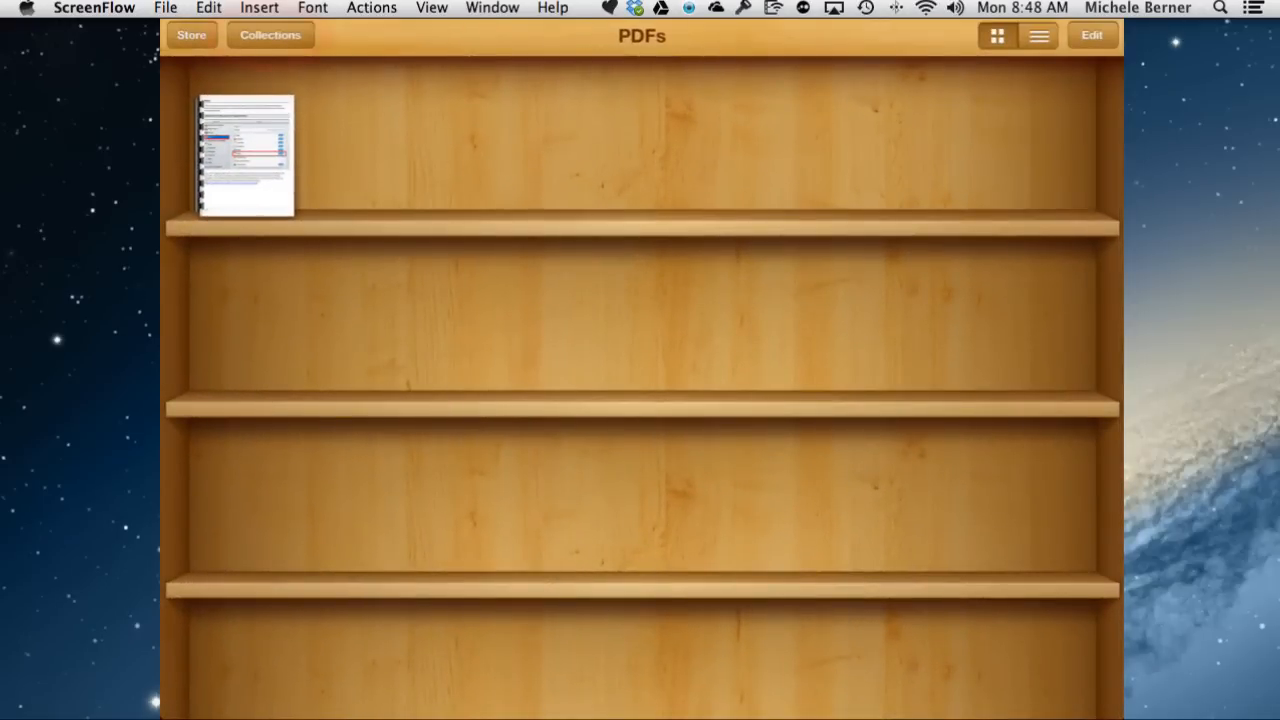
Switch the shelf from PDFs to the Books collection showing the Macworld guides.
left_click(269, 35)
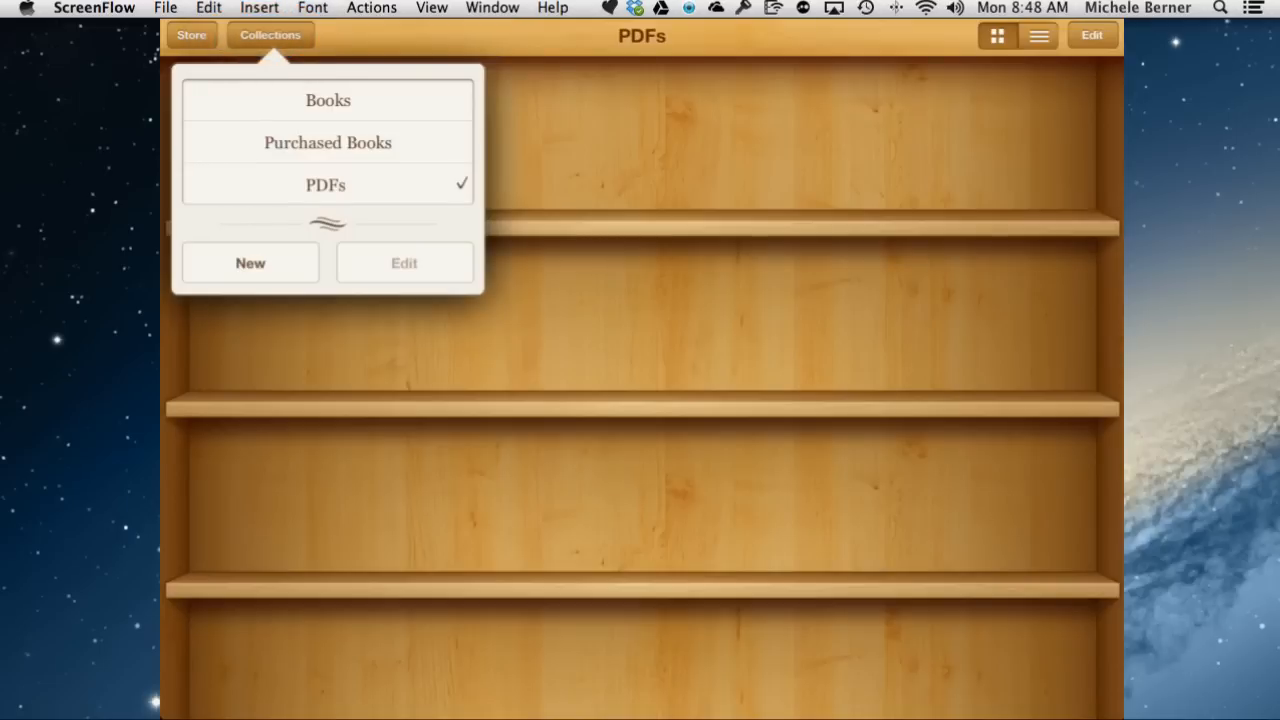
left_click(327, 100)
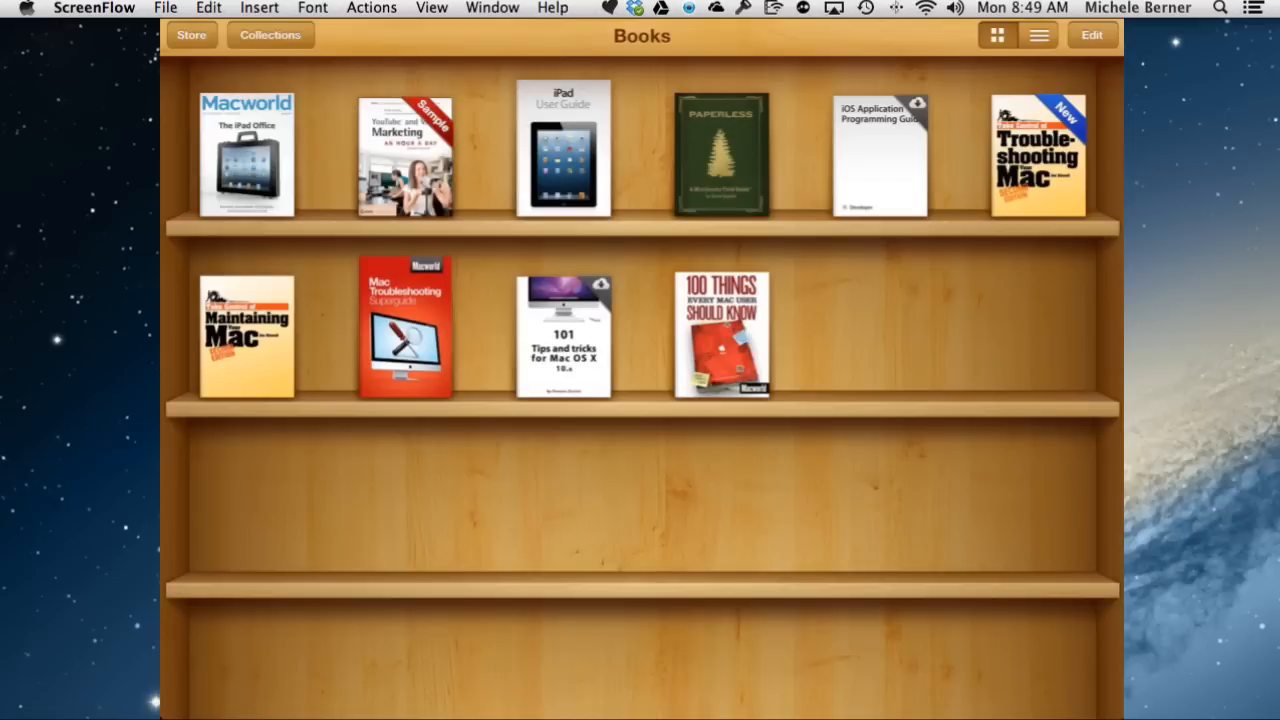
left_click(270, 35)
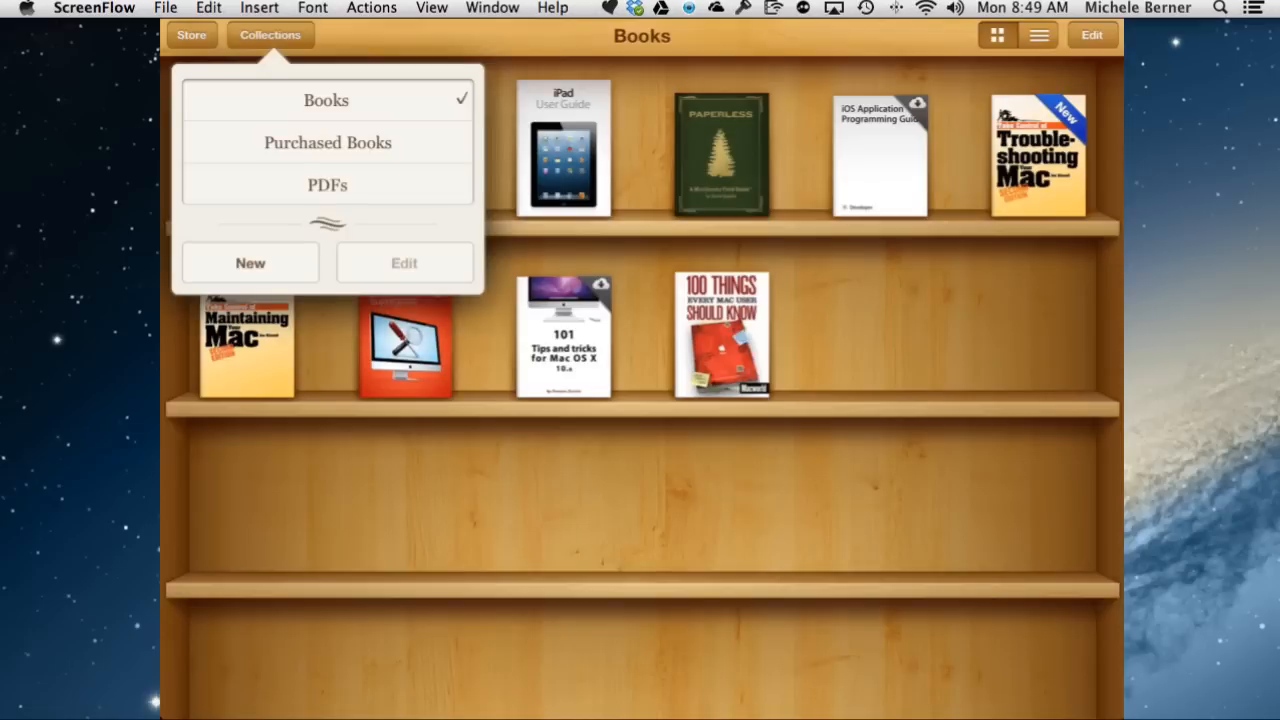
left_click(327, 184)
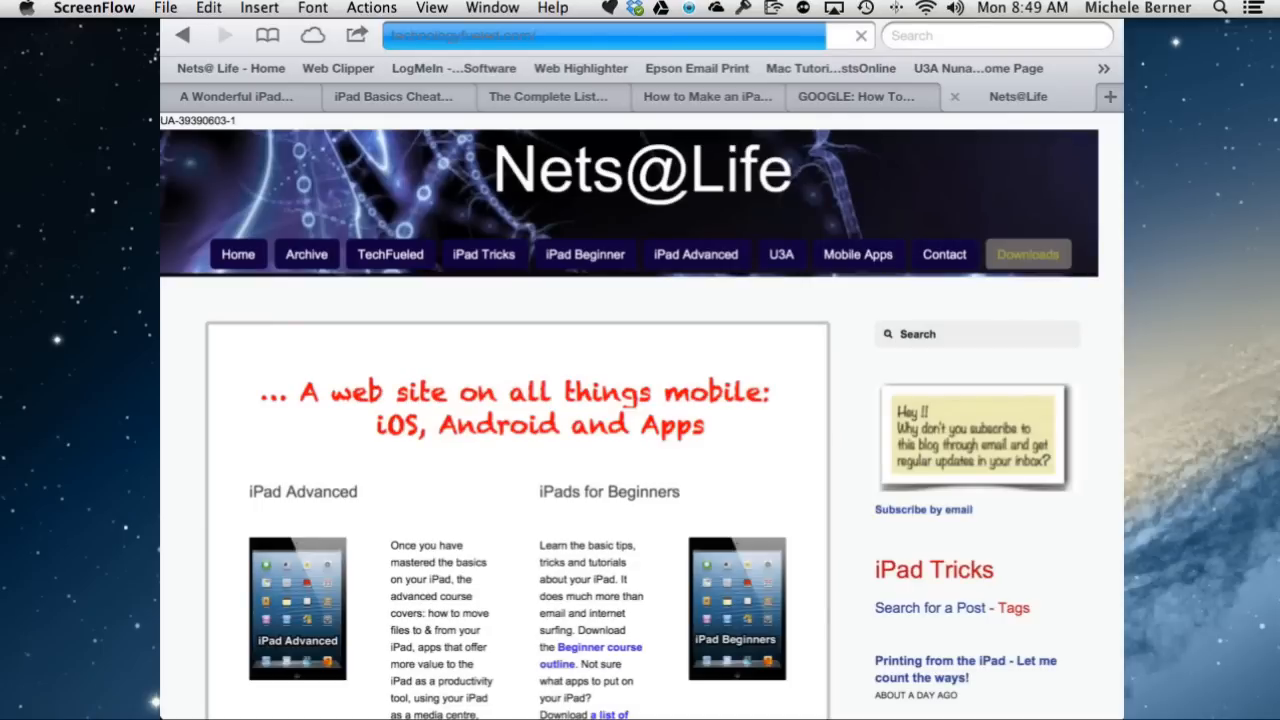
From the Nets@Life Downloads page's Cloud Services list, send the Install Dropbox PDF to iBooks.
left_click(1027, 254)
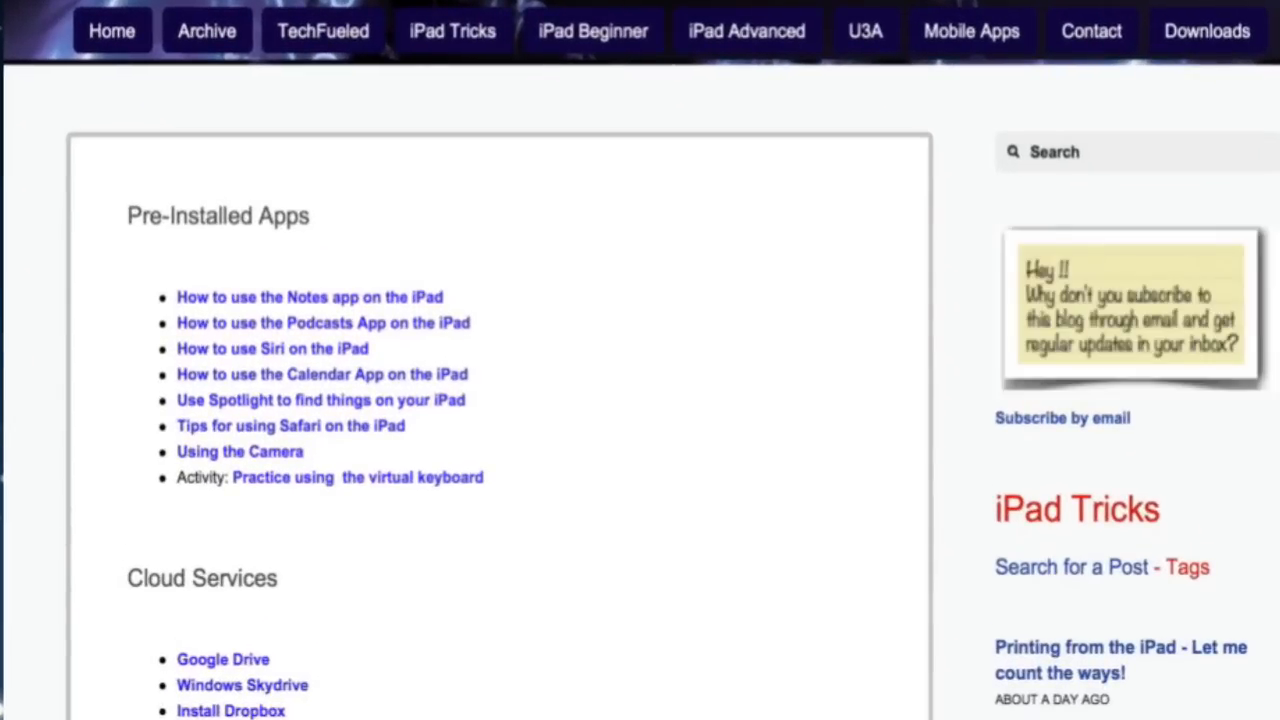
scroll("down", 3)
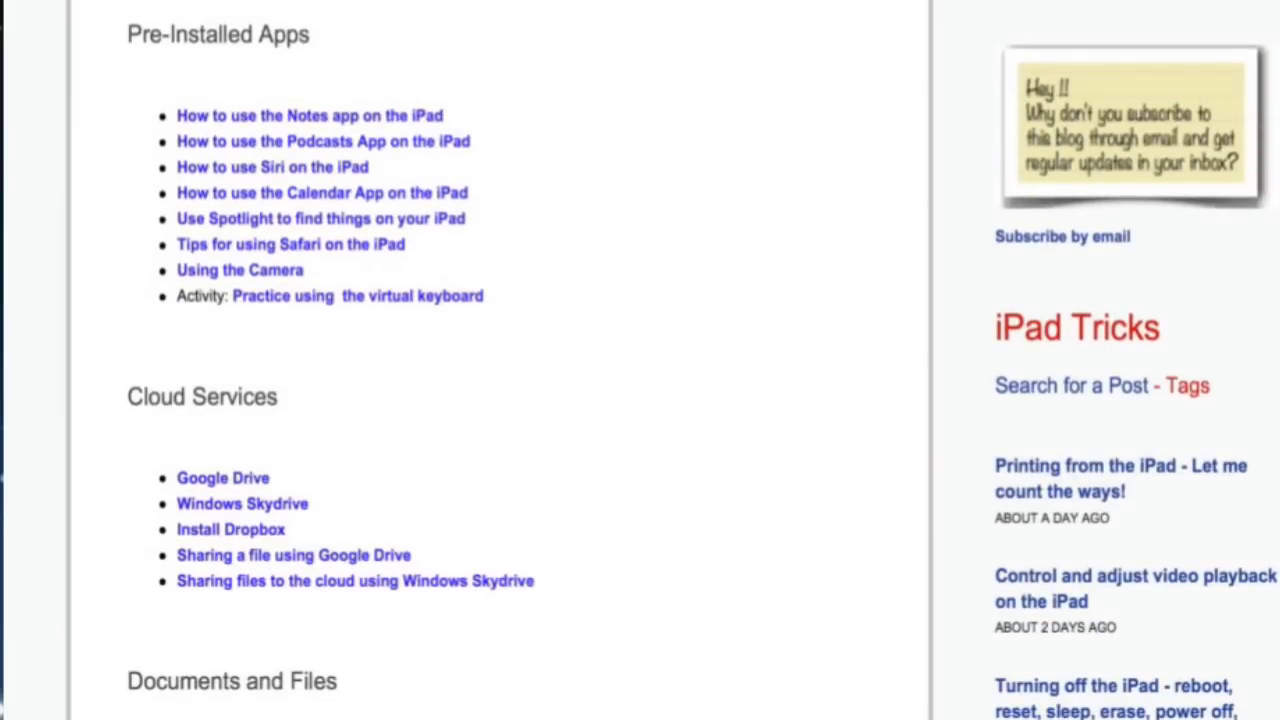
scroll("down", 3)
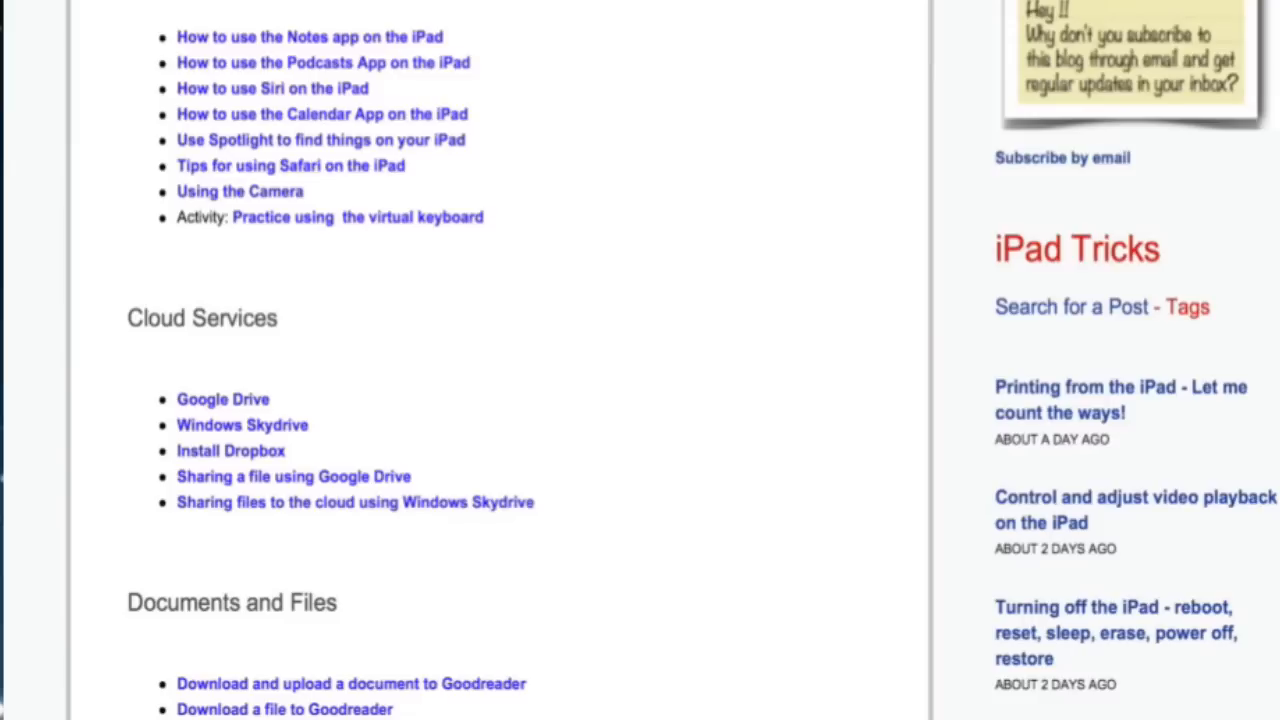
scroll("down", 3)
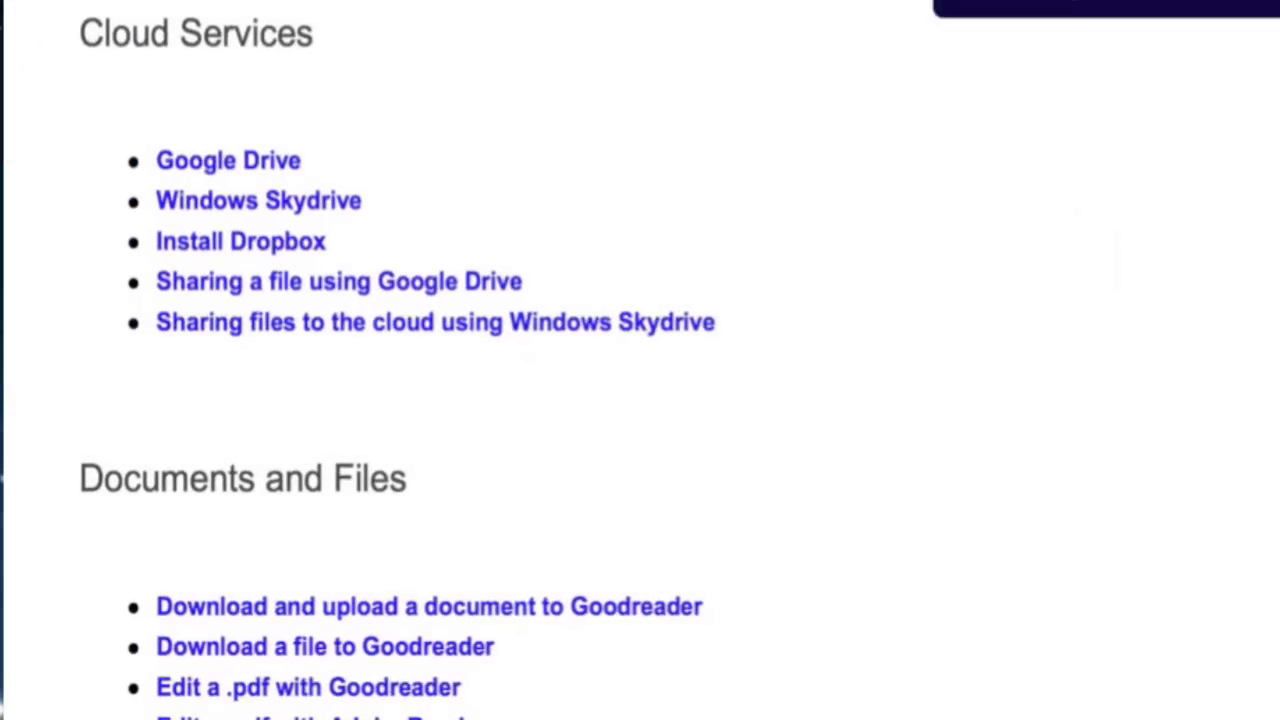
mouse_move(240, 241)
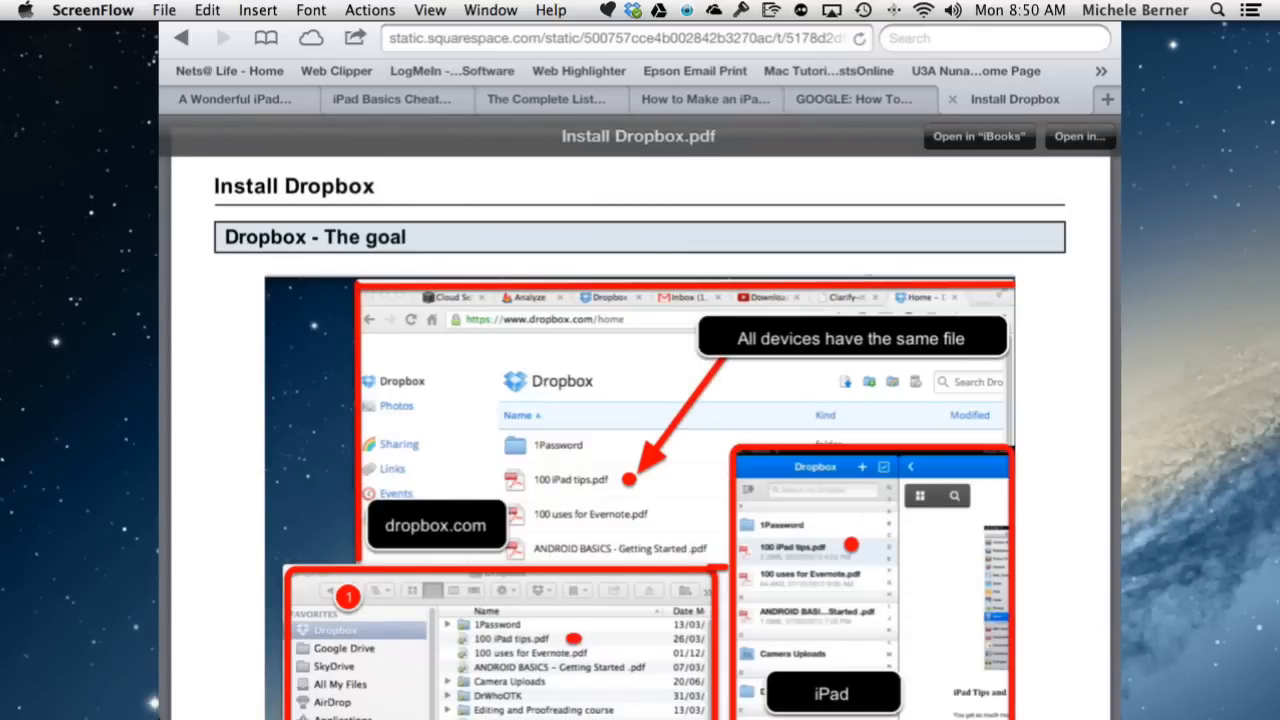
left_click(979, 137)
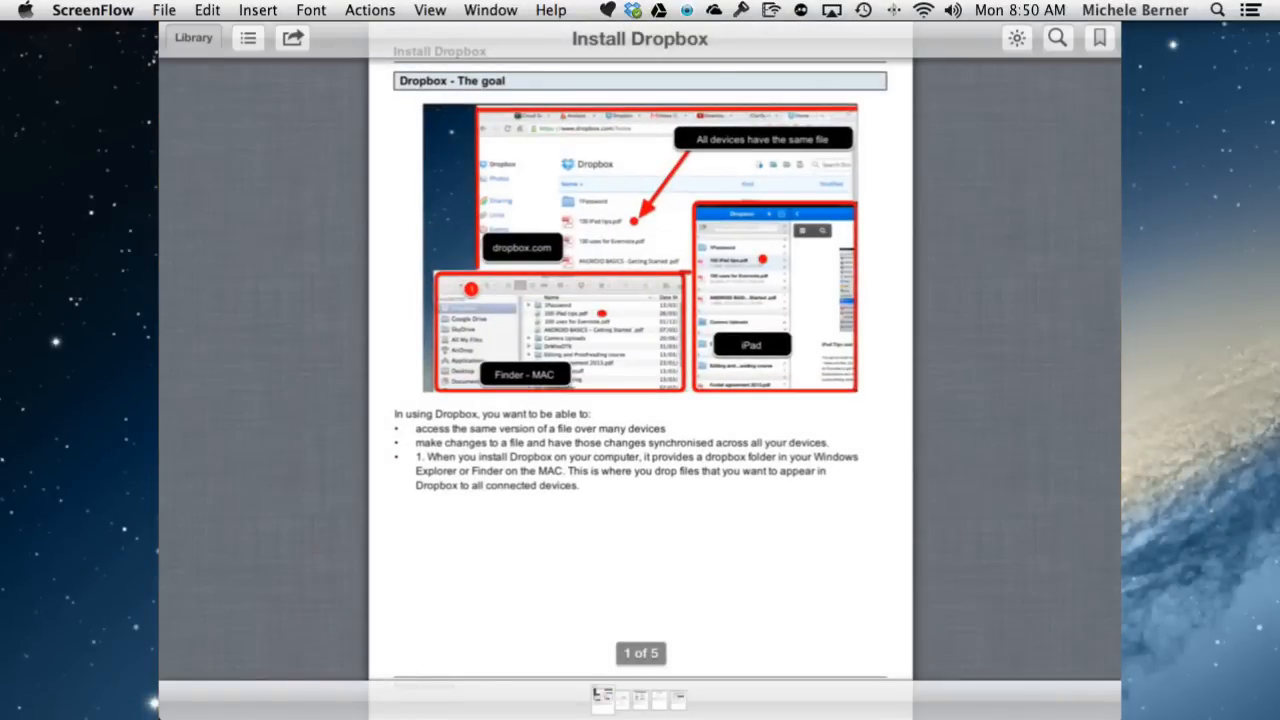
left_click(192, 37)
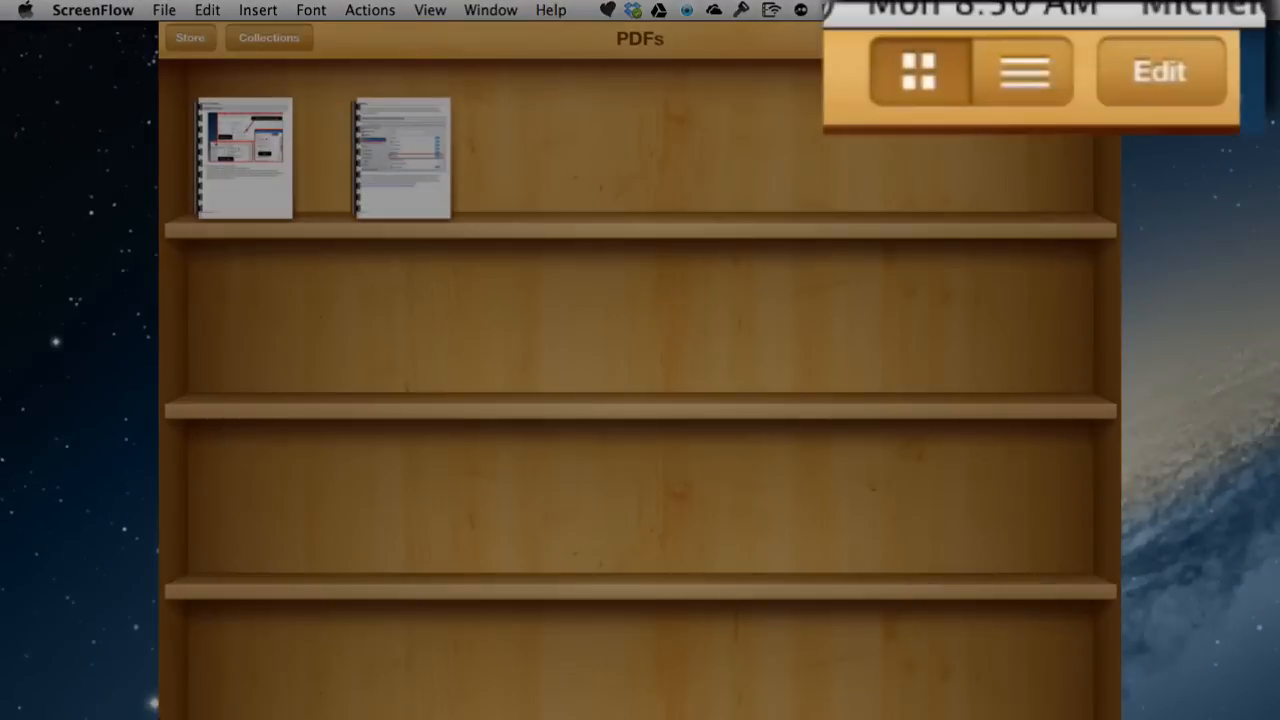
left_click(1024, 71)
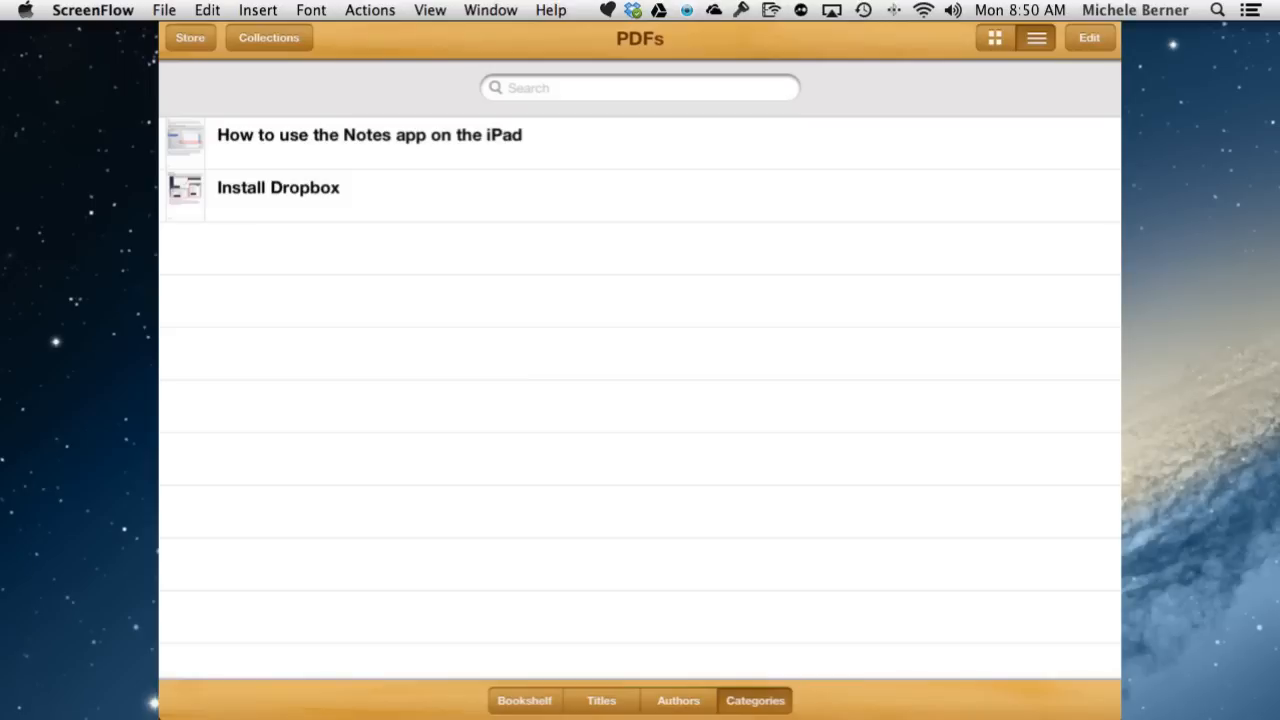
left_click(994, 37)
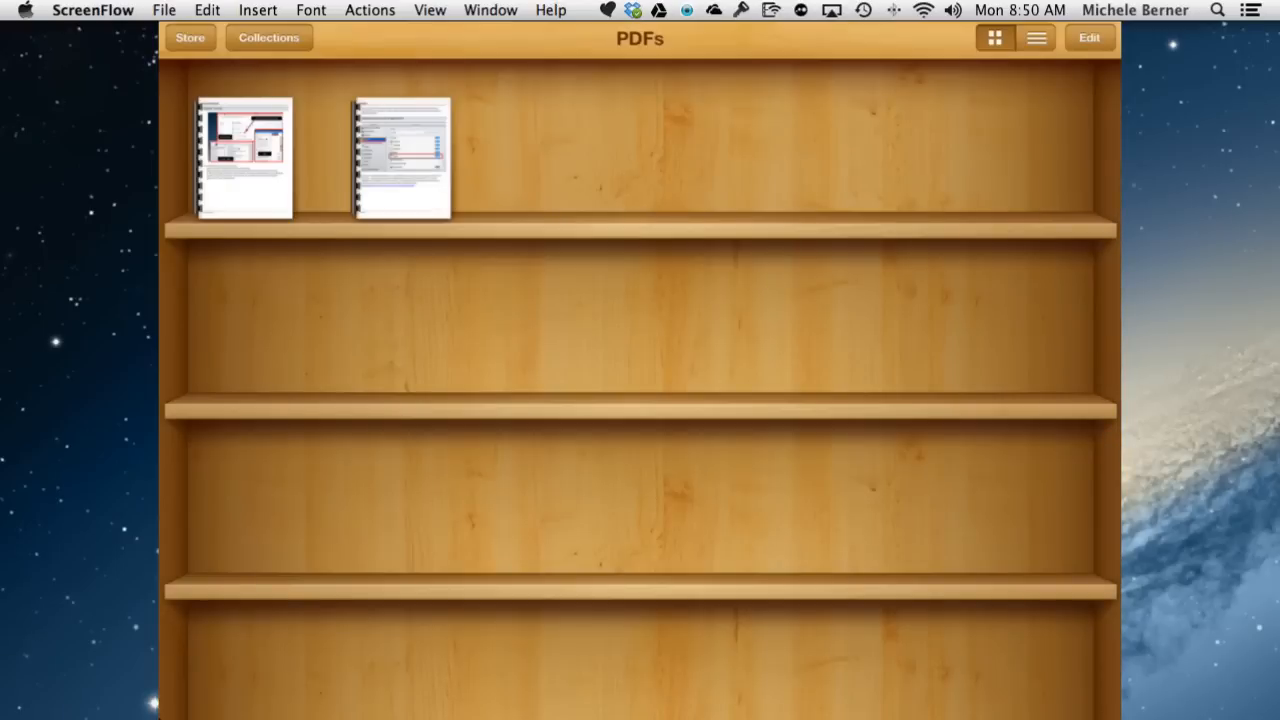
left_click(269, 37)
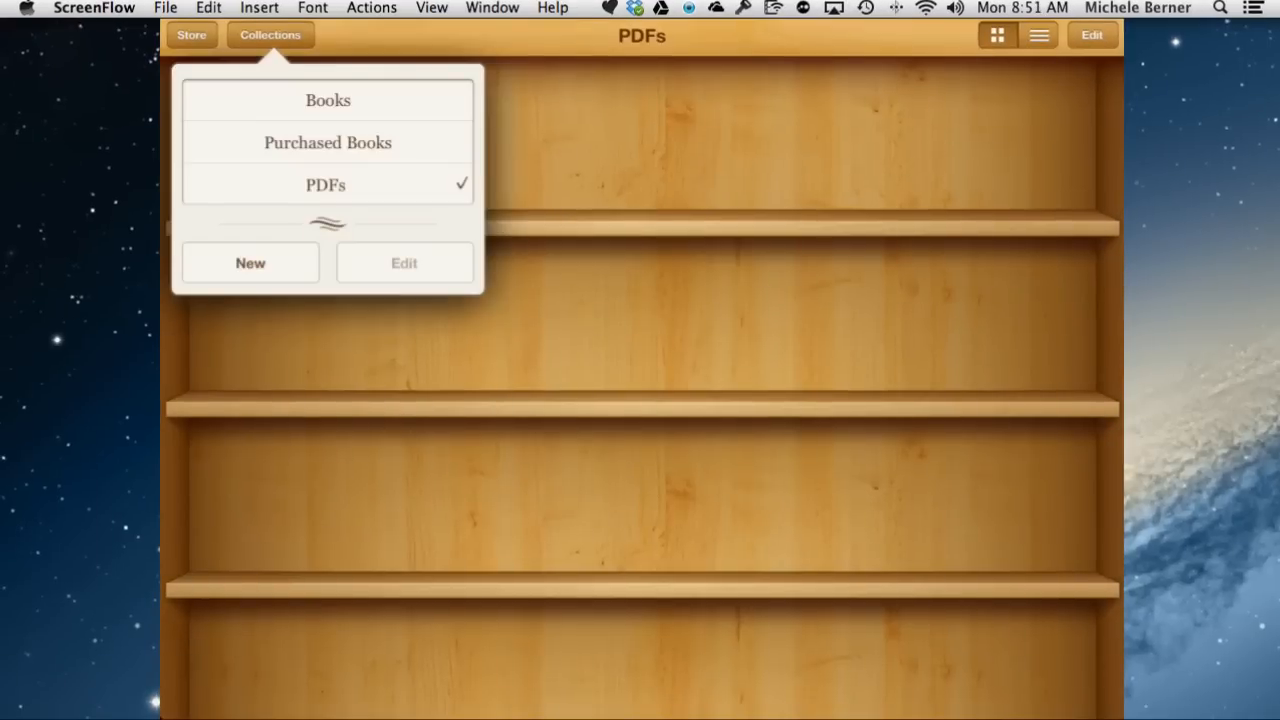
Create a new collection named 'Cloud Services'.
left_click(250, 262)
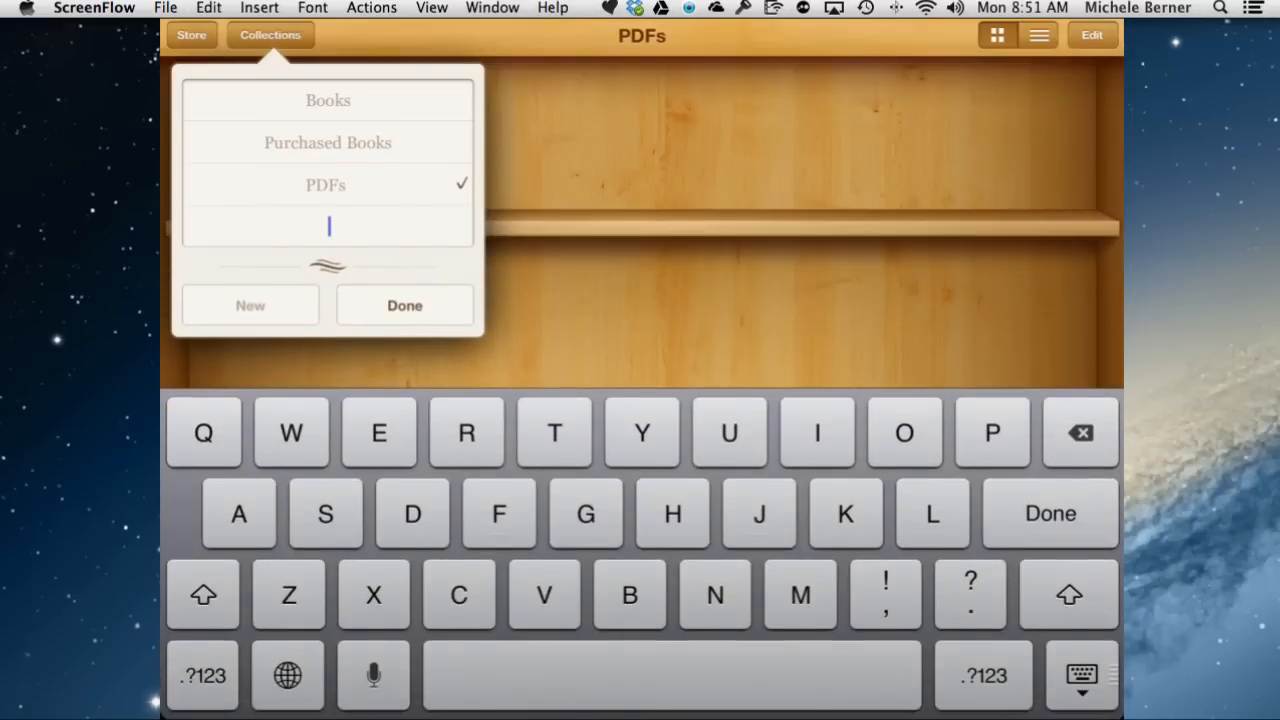
left_click(202, 594)
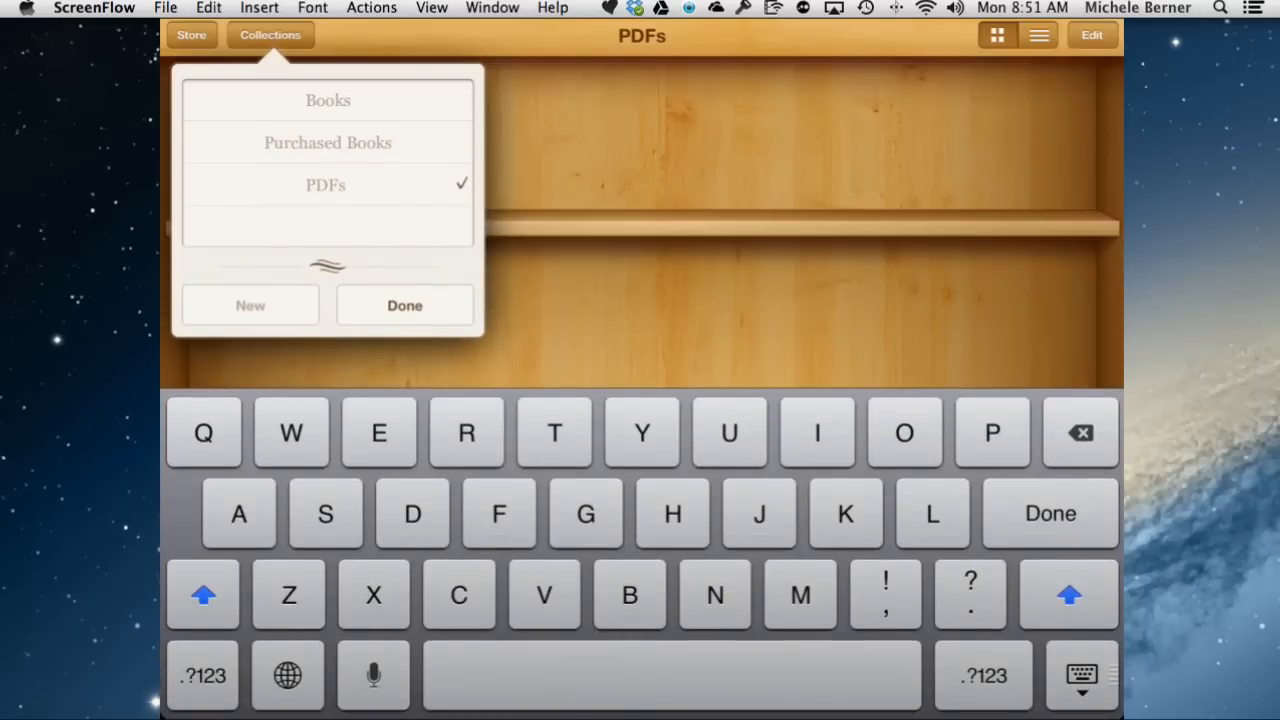
type("Cloud")
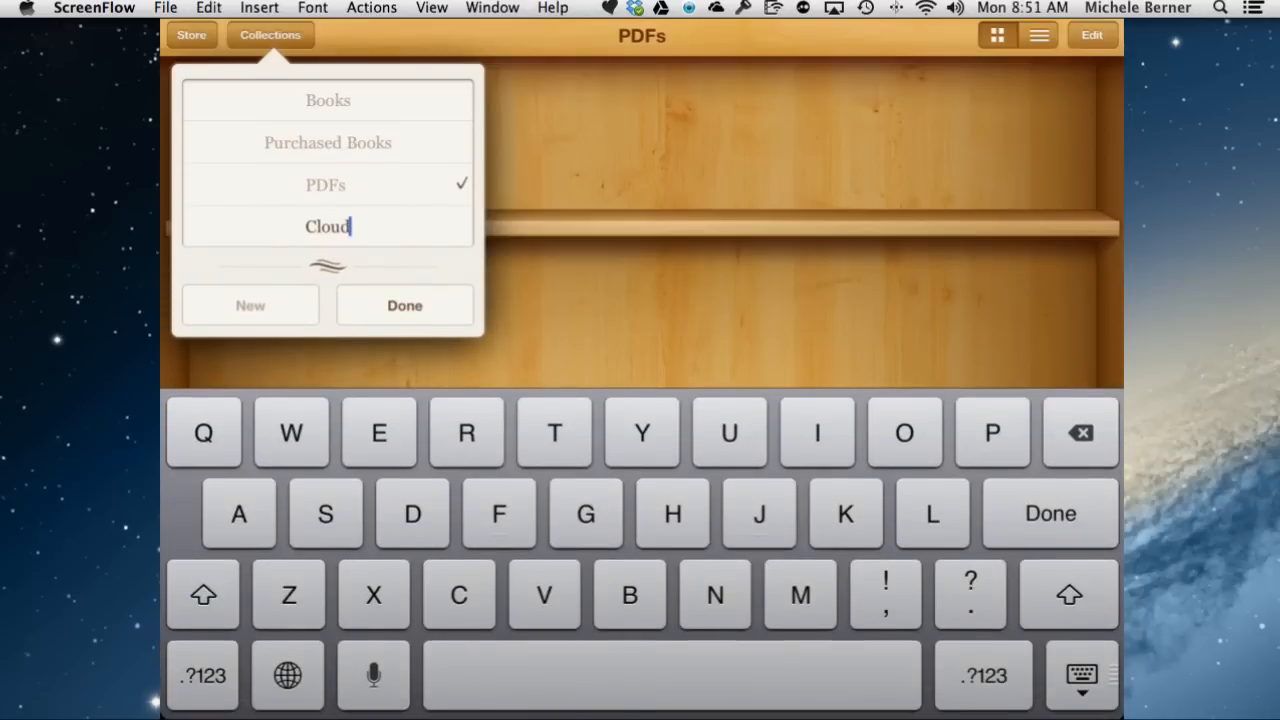
type("Servic")
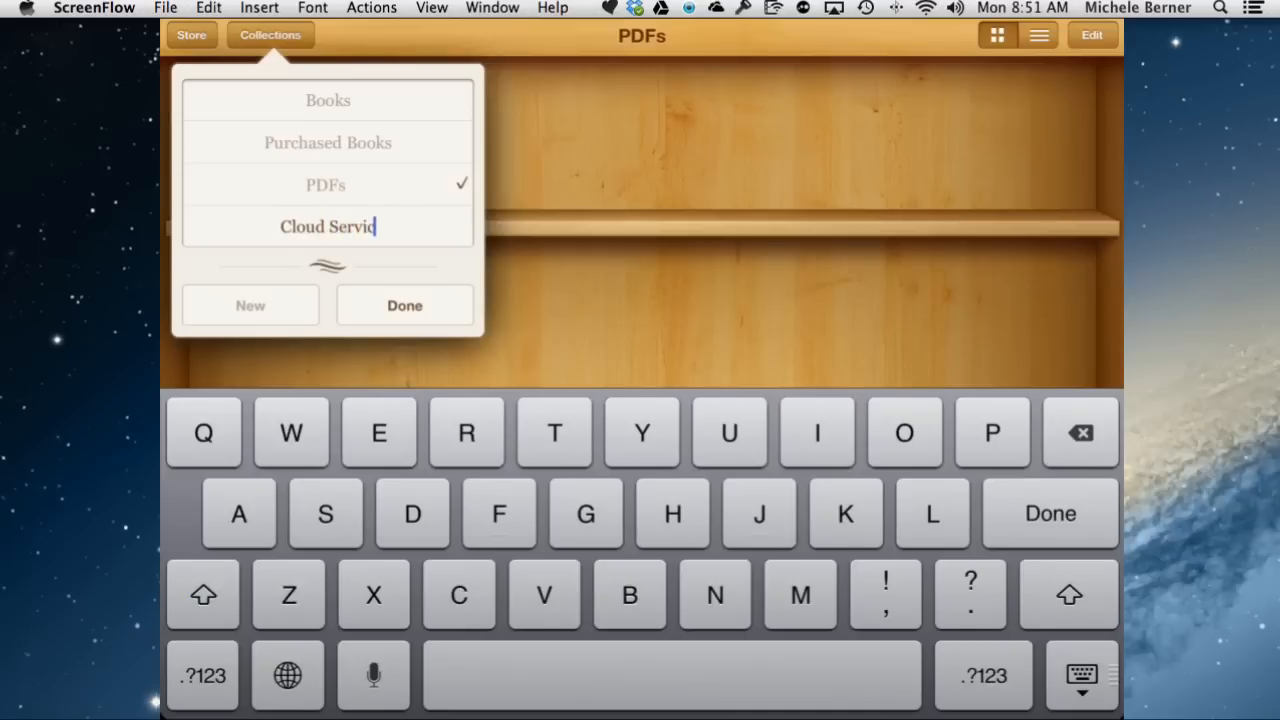
left_click(404, 305)
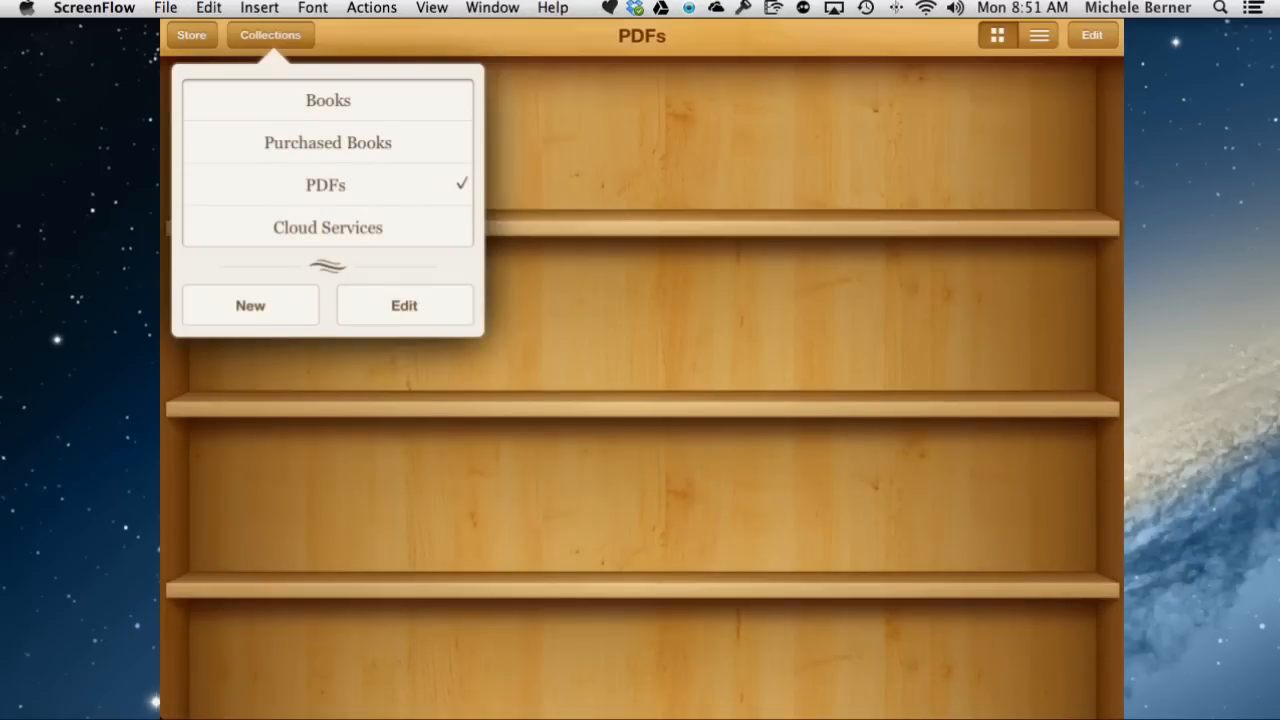
Create a second collection named 'iPad preinstalled apps'.
left_click(250, 305)
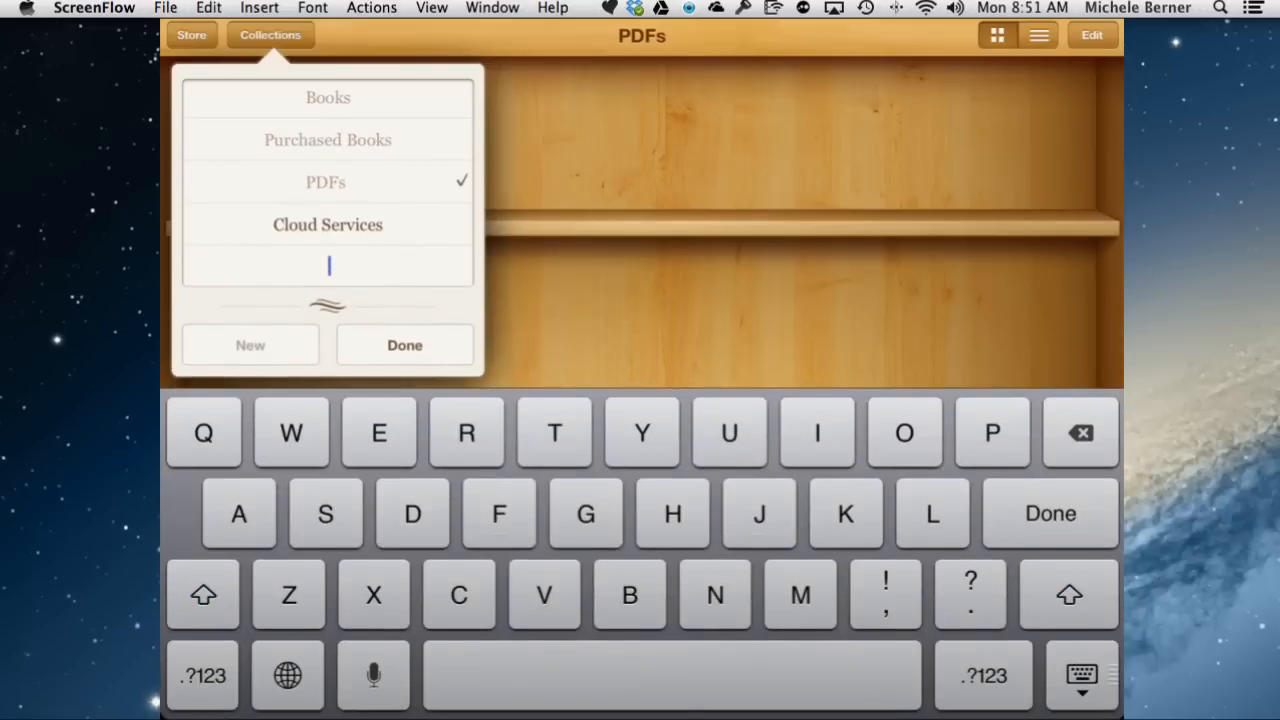
type("iPad preinst")
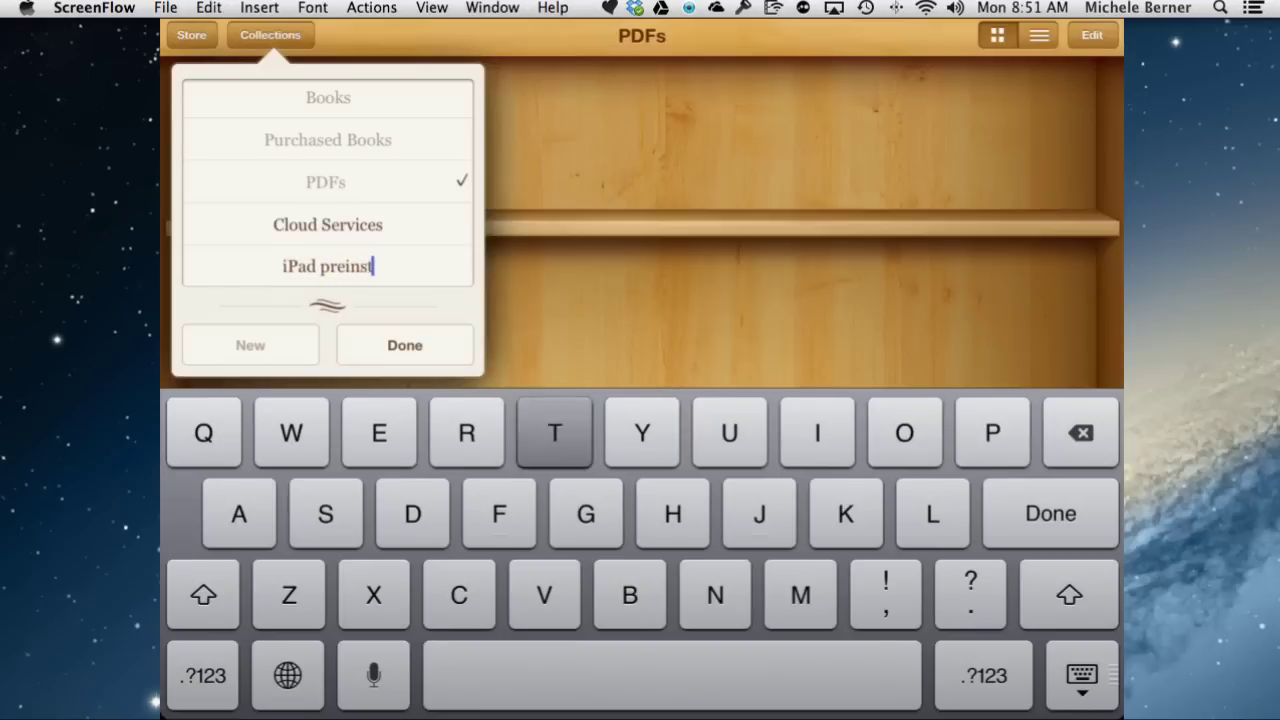
type("alled ap")
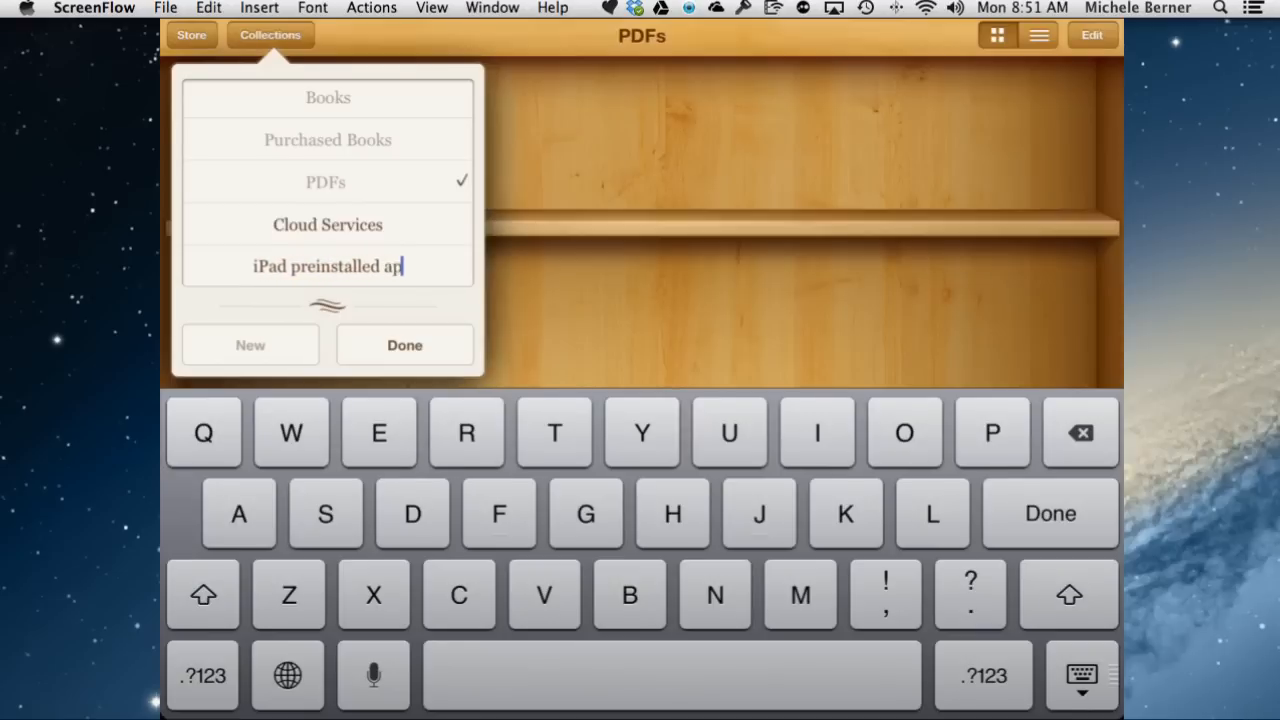
left_click(1049, 513)
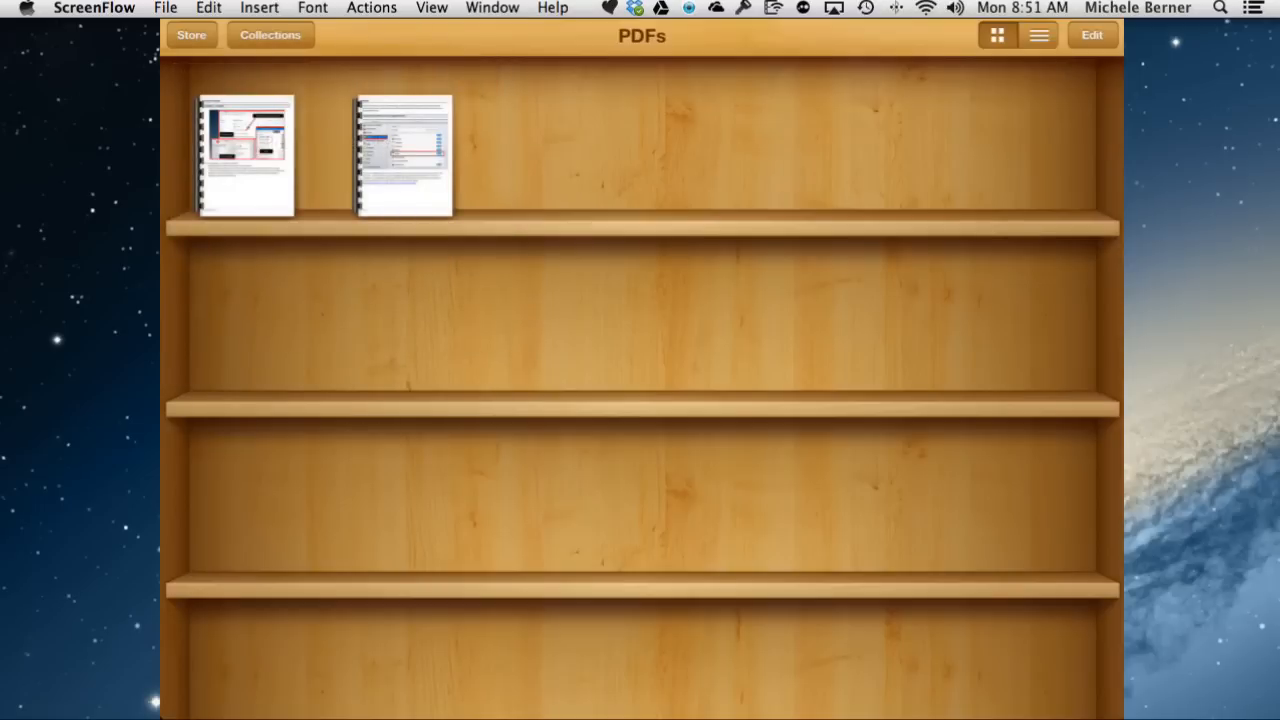
Check the PDF titles in list view, briefly viewing the Install Dropbox guide.
left_click(1038, 35)
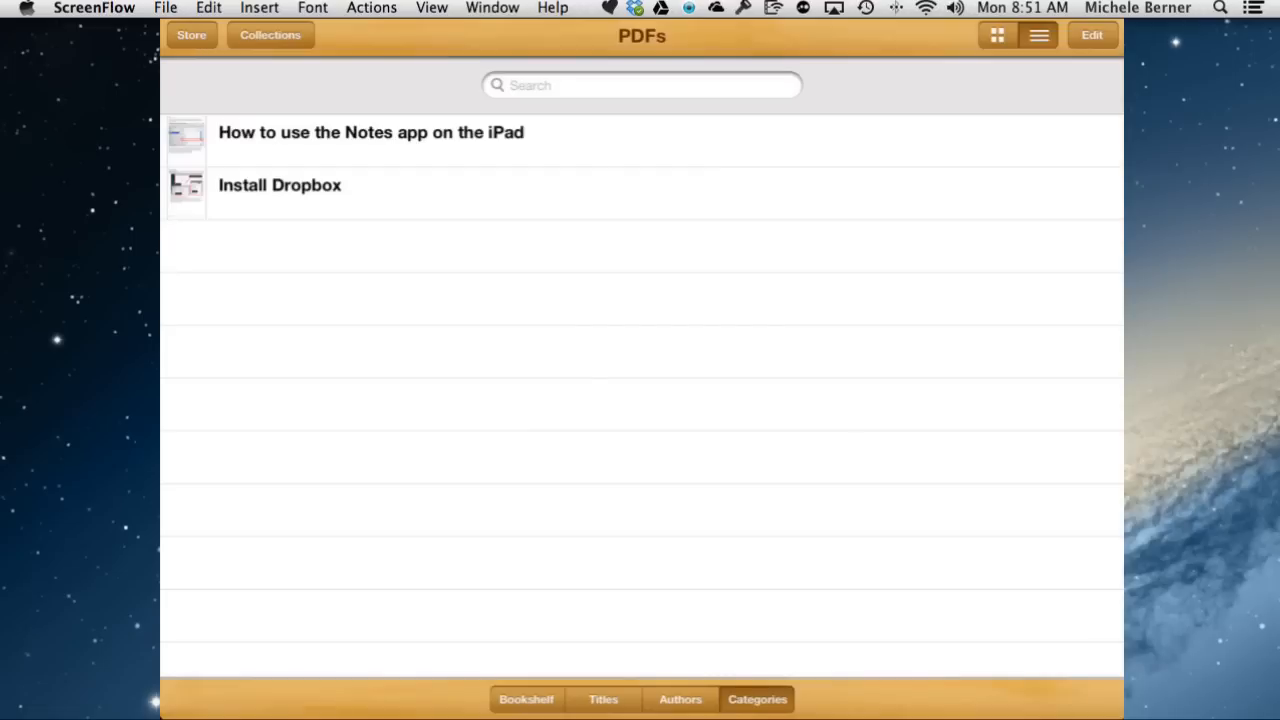
double_click(280, 185)
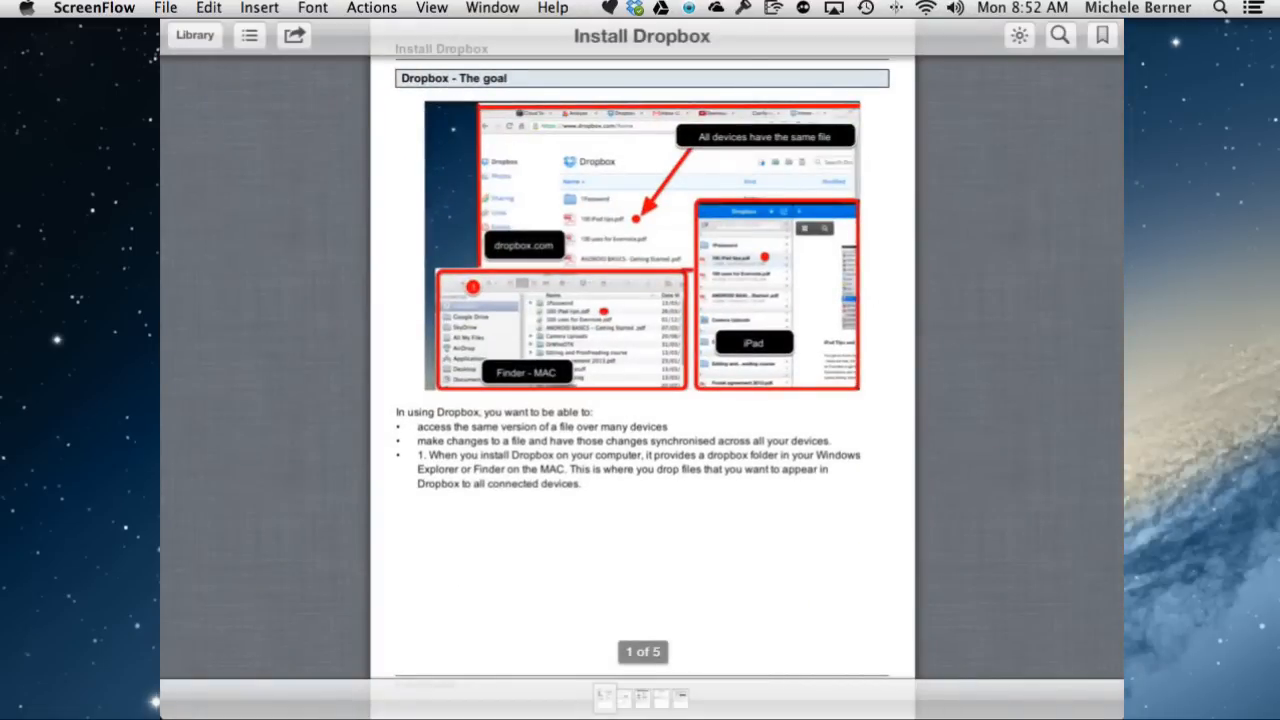
left_click(194, 35)
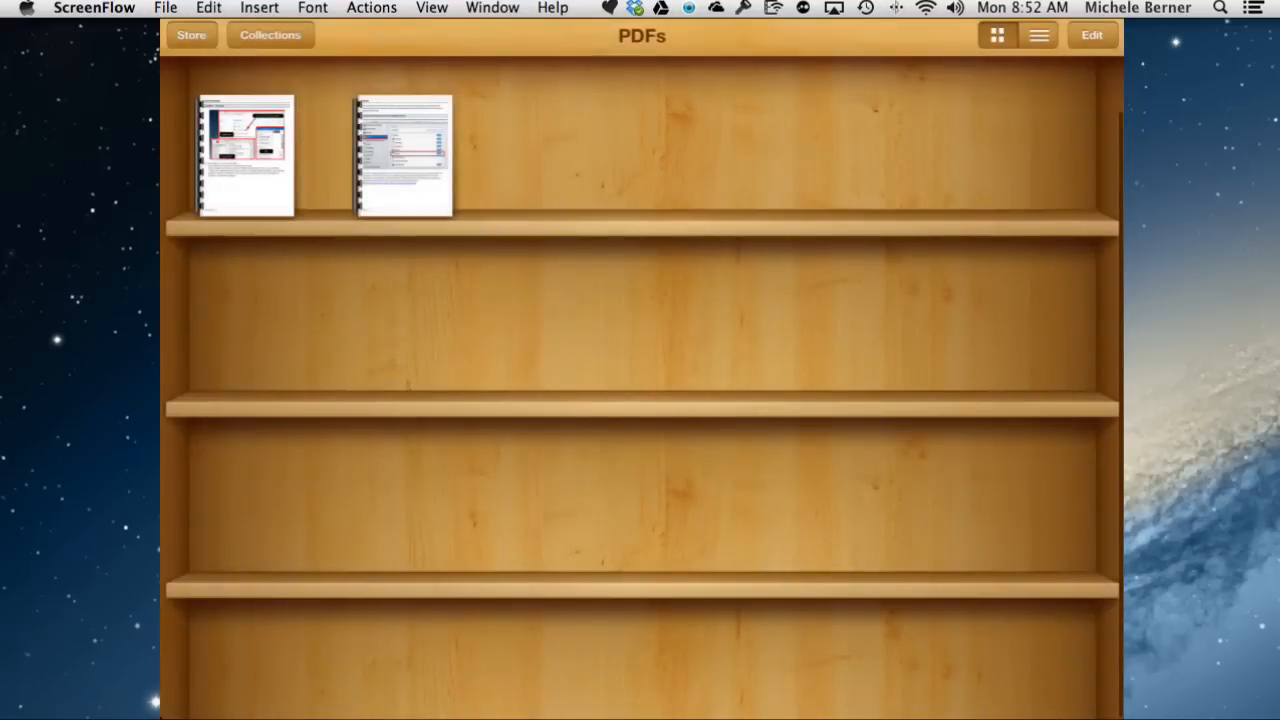
Move the Install Dropbox PDF into the Cloud Services collection and reopen it.
left_click(1091, 35)
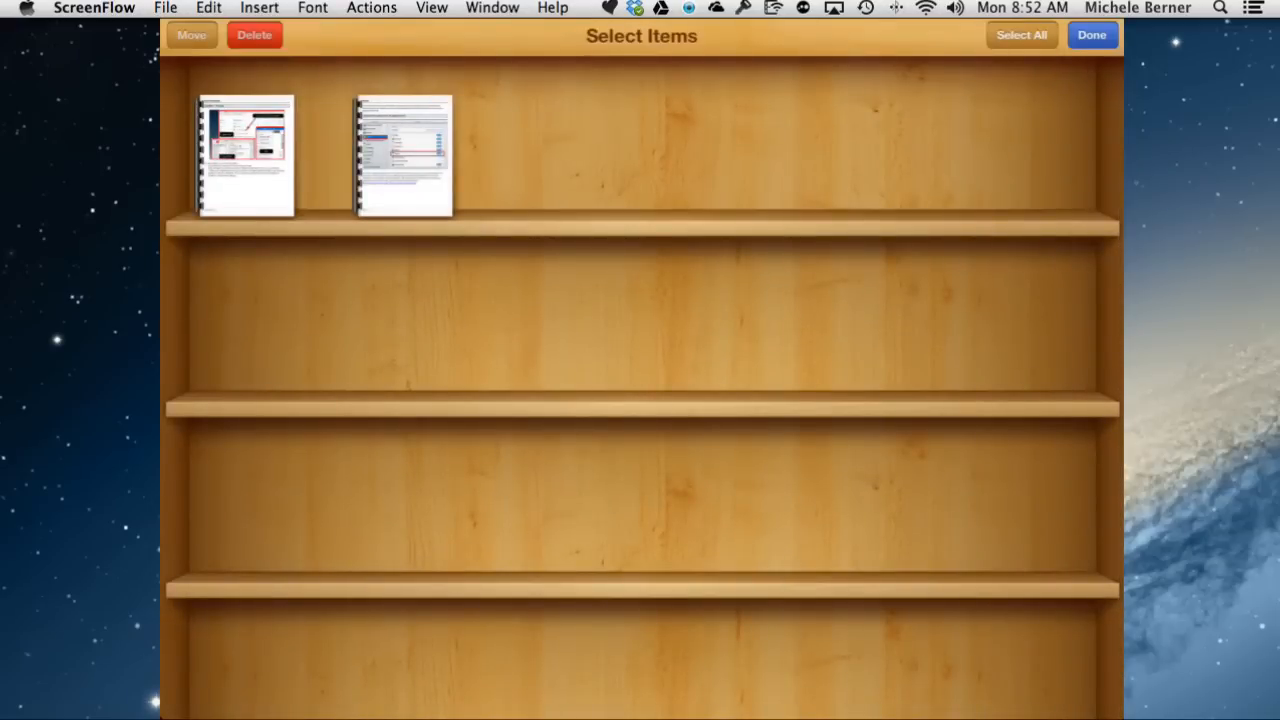
left_click(245, 157)
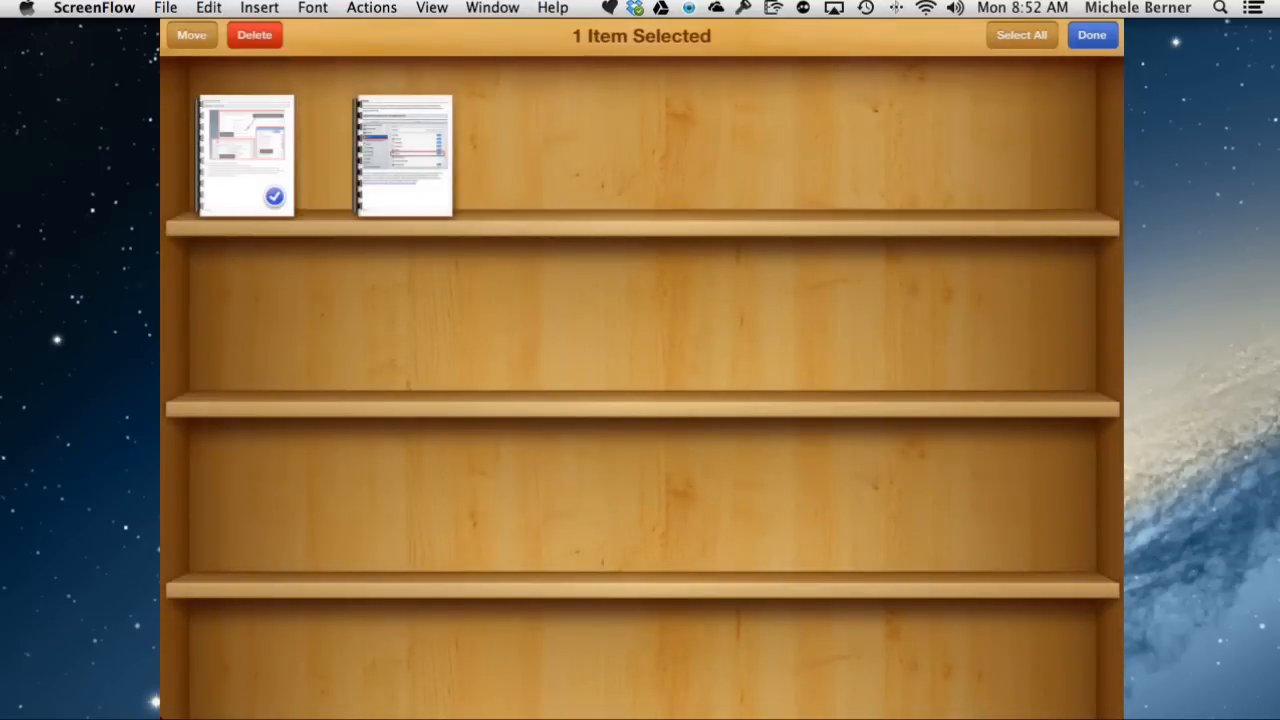
left_click(191, 34)
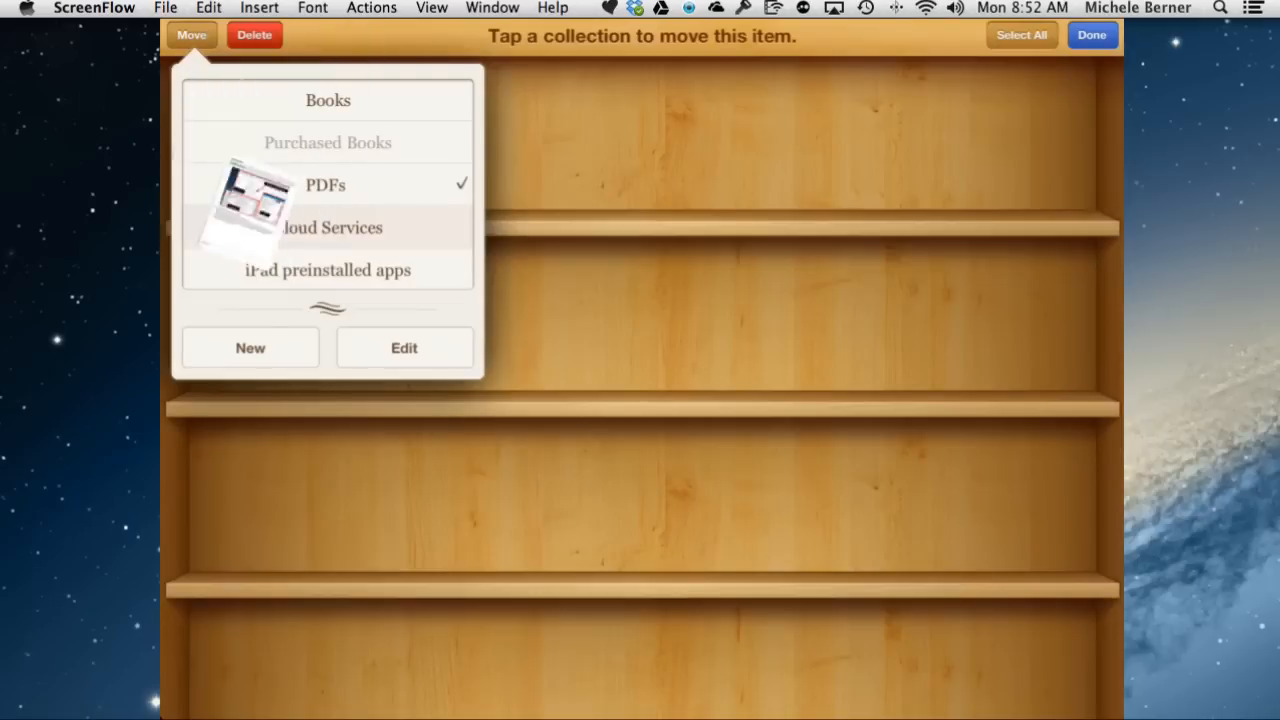
left_click(327, 227)
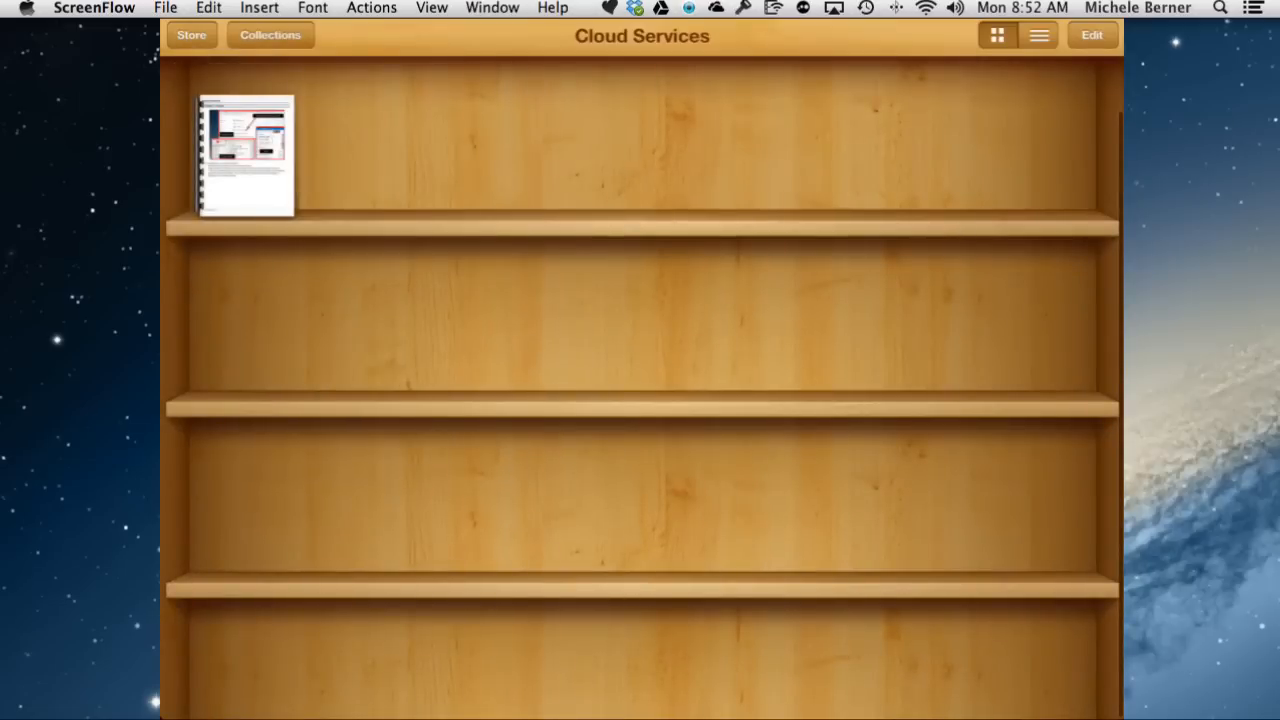
left_click(269, 34)
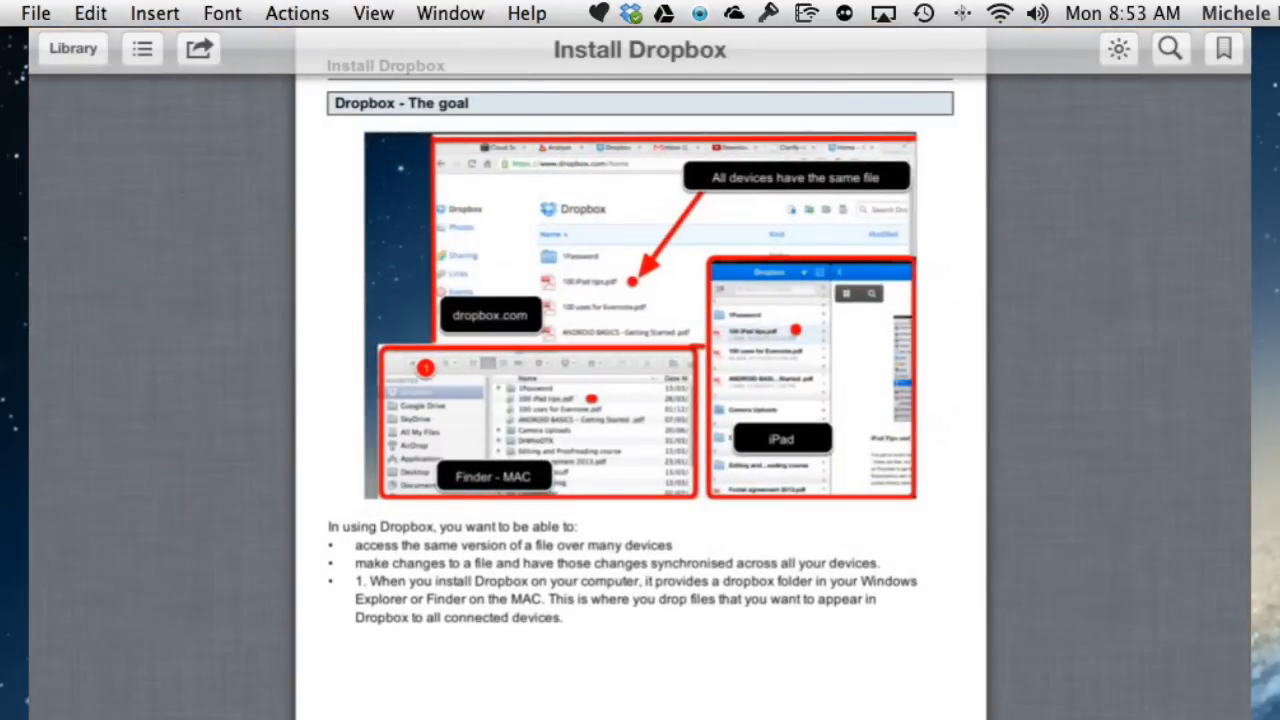
Return from Cloud Services to the PDFs collection holding the Notes app guide.
left_click(72, 48)
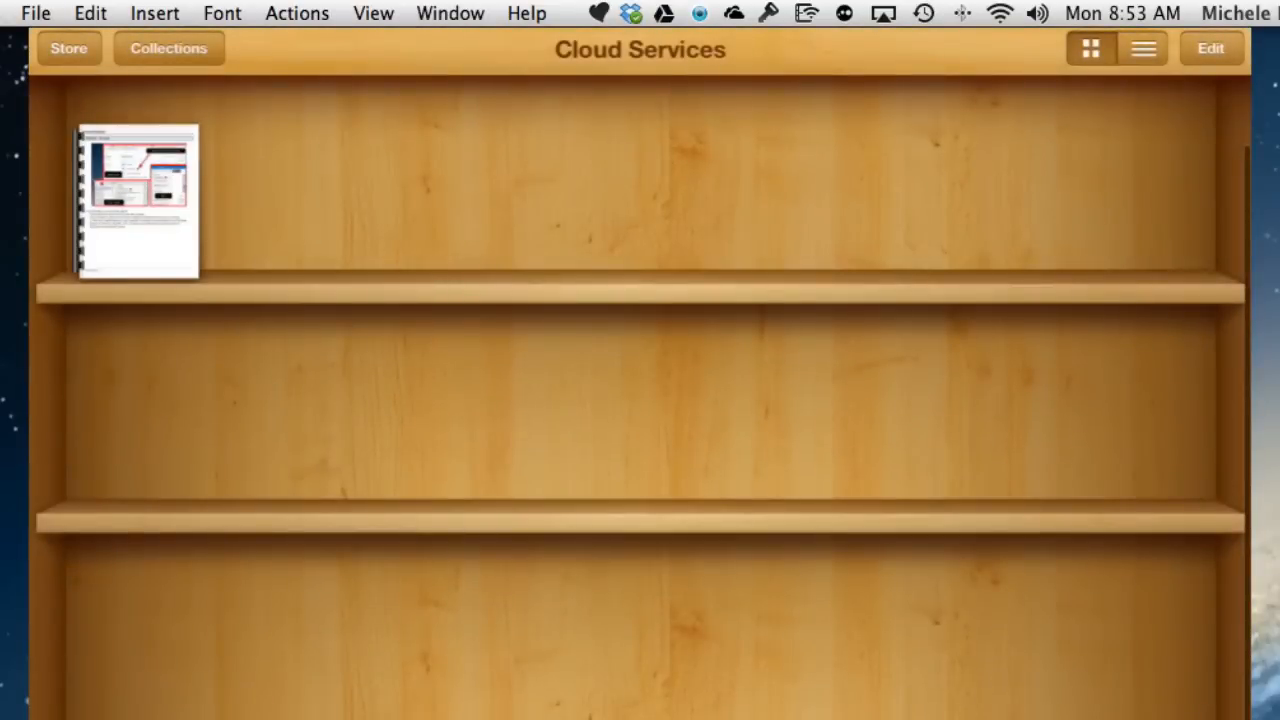
left_click(168, 48)
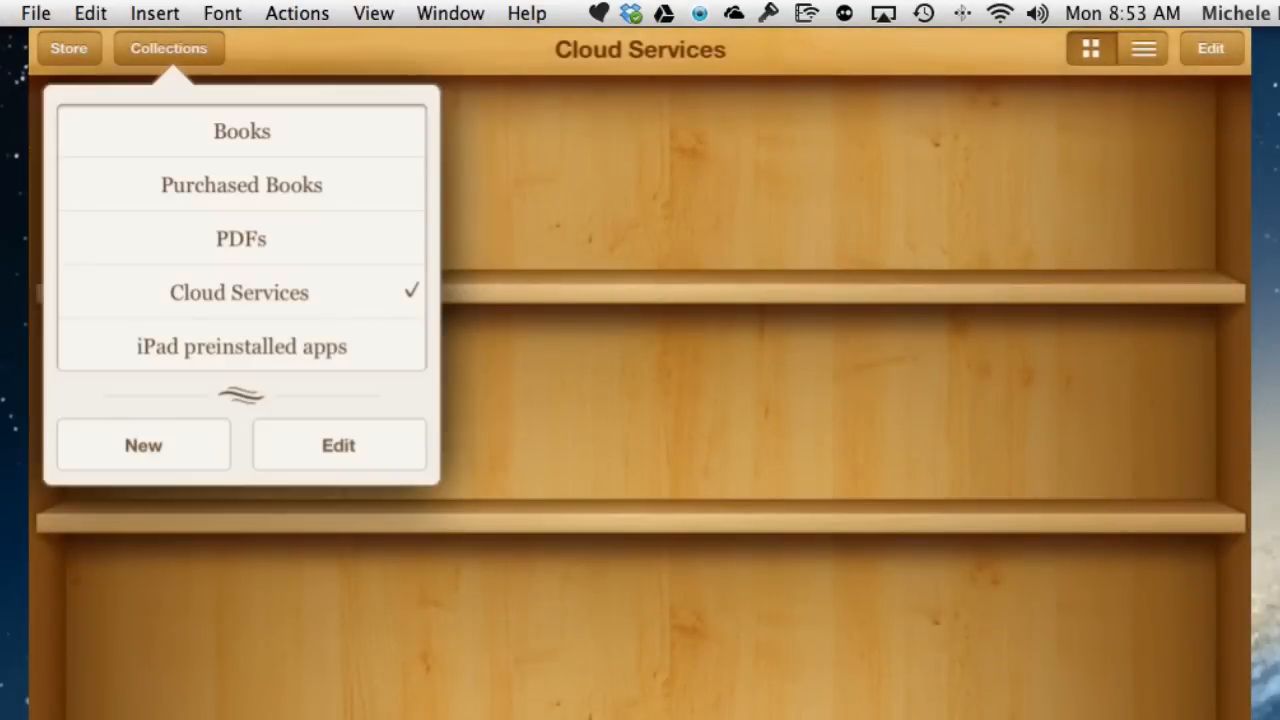
left_click(240, 239)
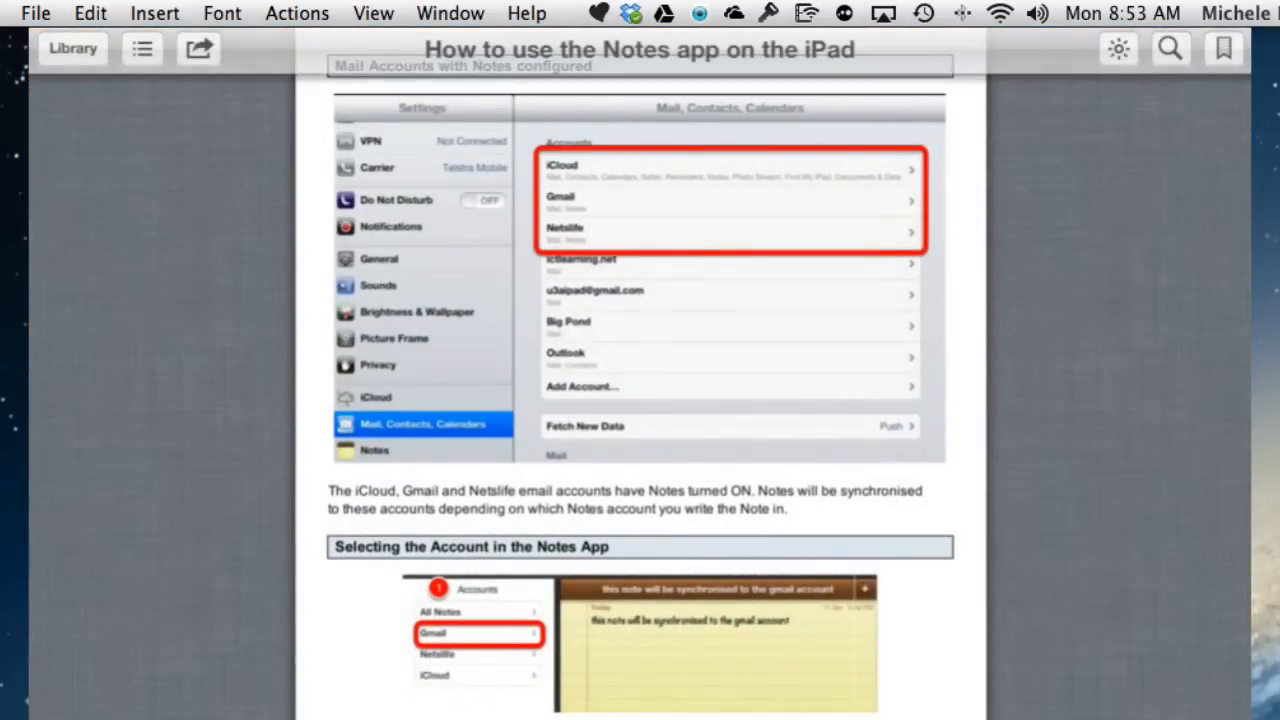
Move the Notes app PDF into the iPad preinstalled apps collection.
left_click(72, 48)
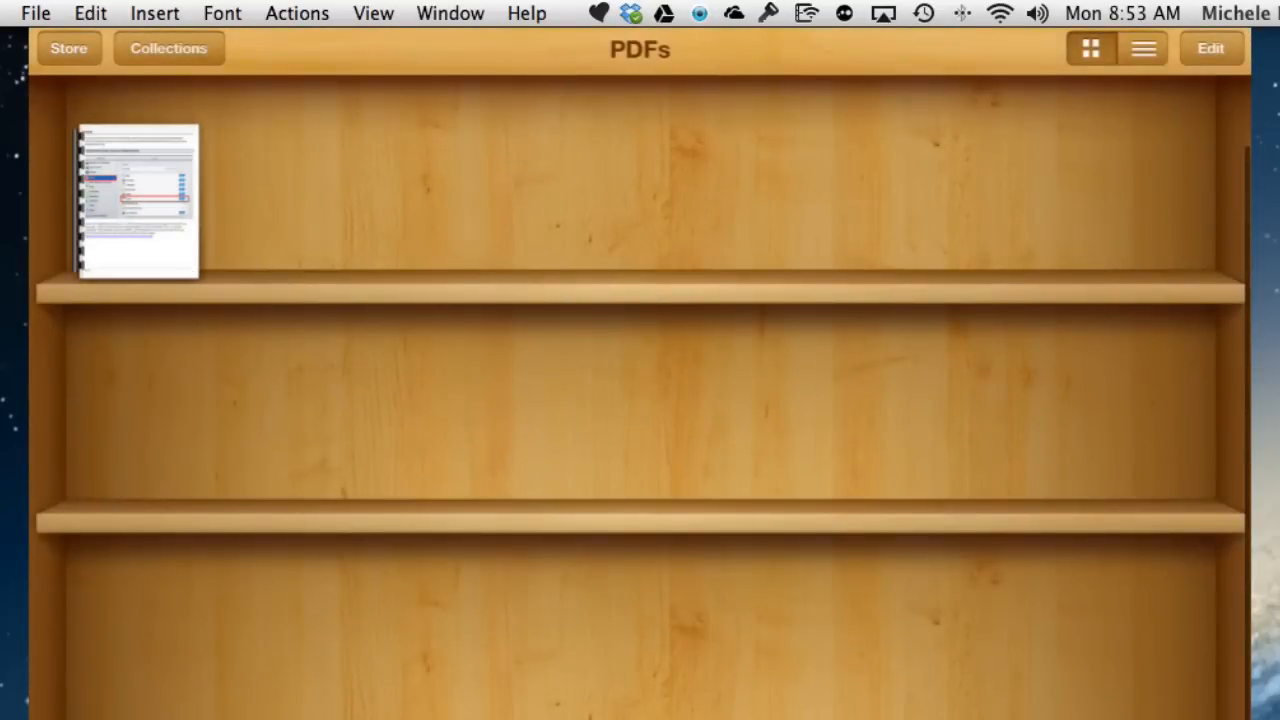
left_click(1210, 48)
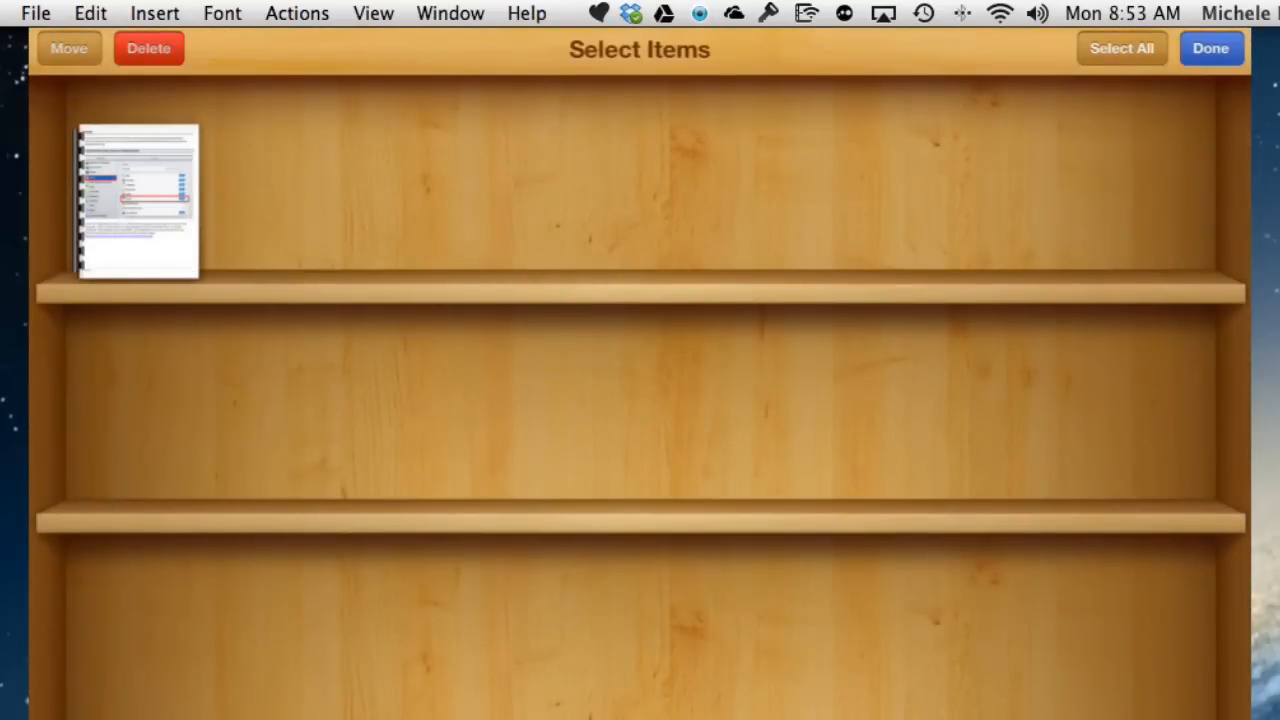
left_click(69, 48)
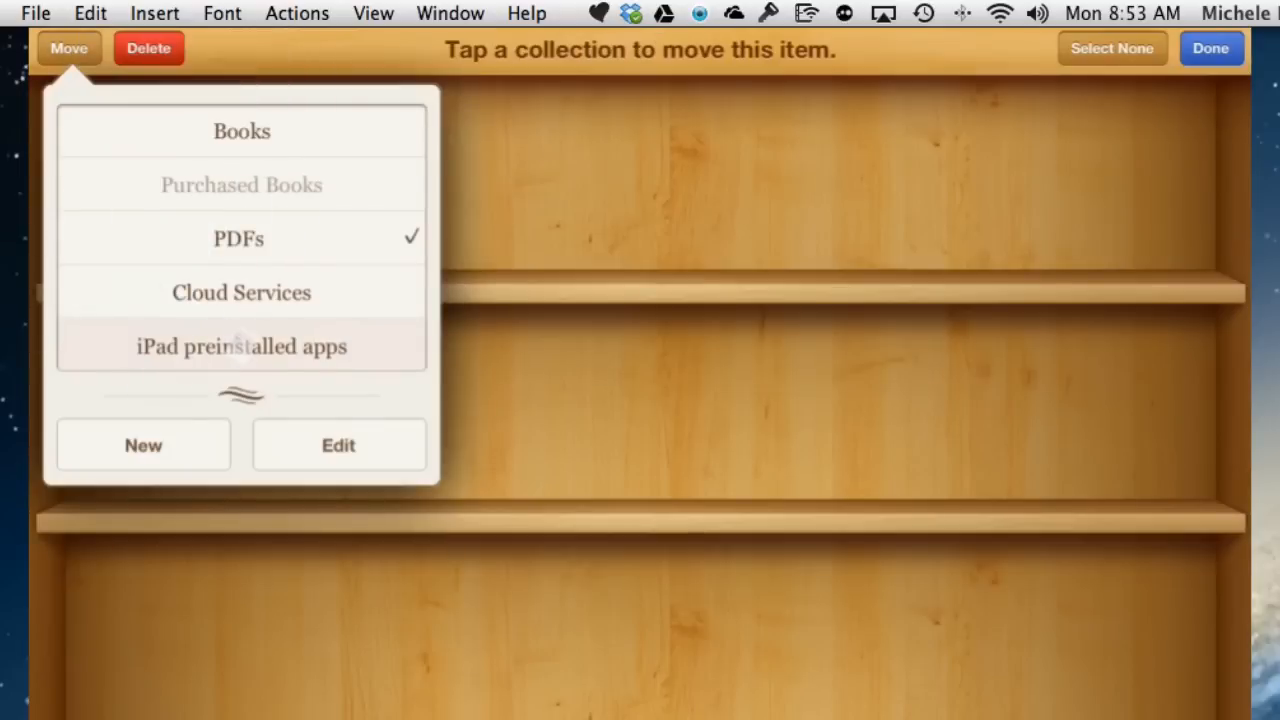
left_click(241, 346)
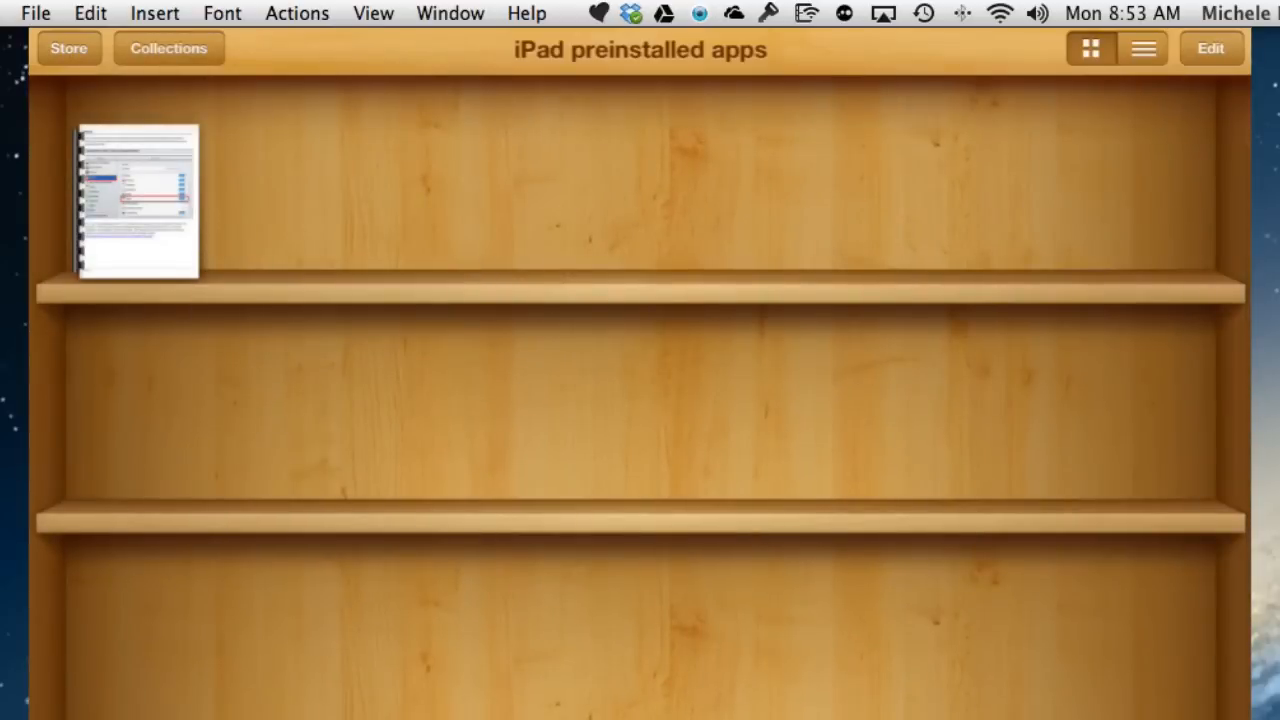
left_click(168, 48)
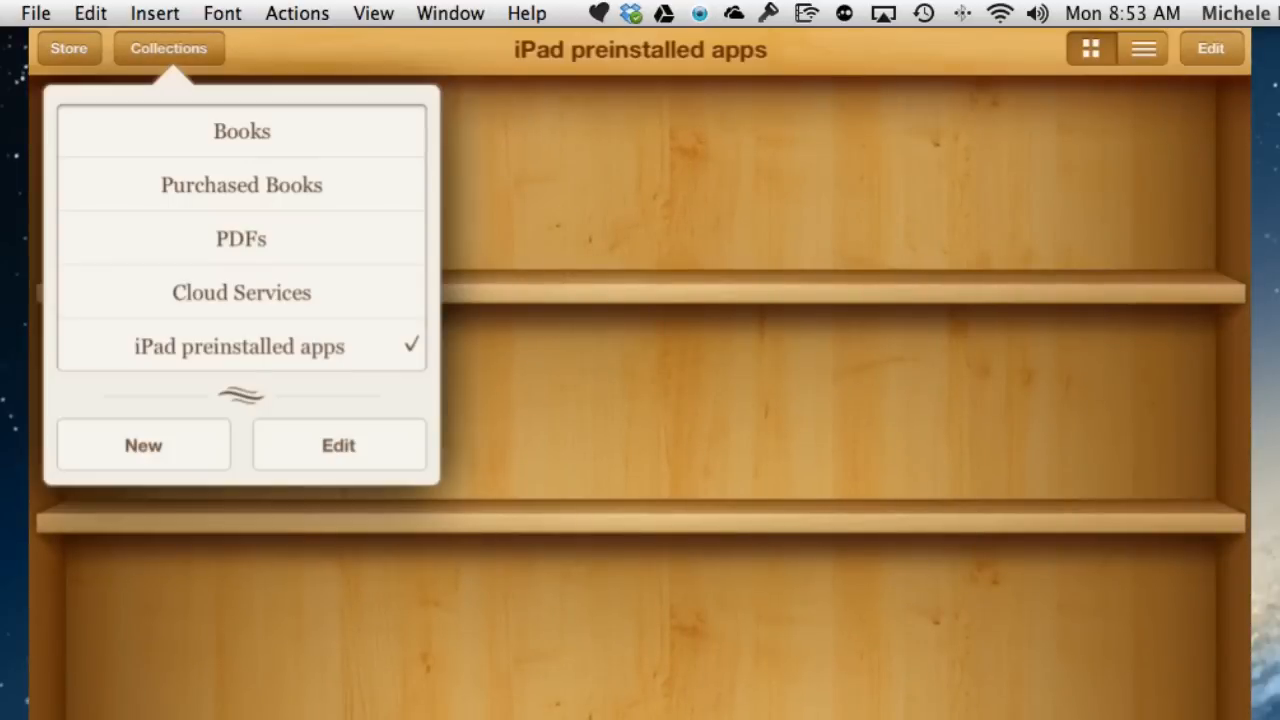
Confirm the PDFs shelf is empty and Cloud Services holds the Install Dropbox guide.
left_click(241, 238)
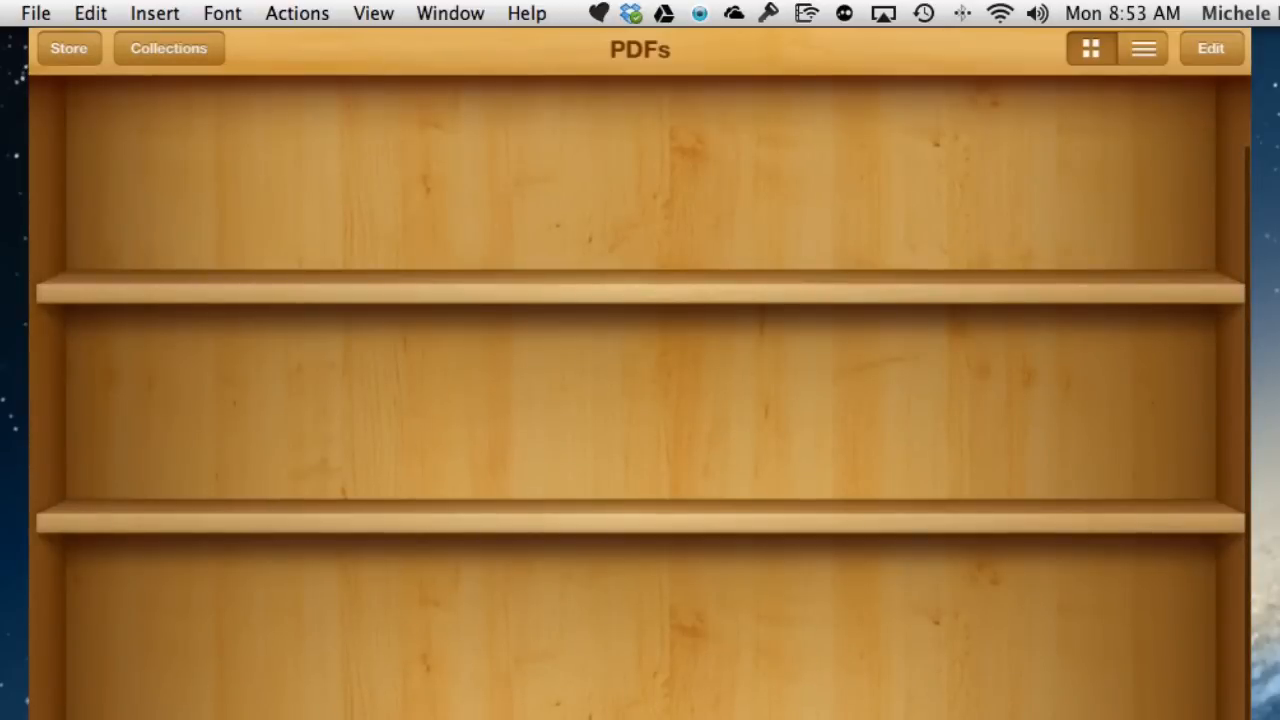
left_click(168, 48)
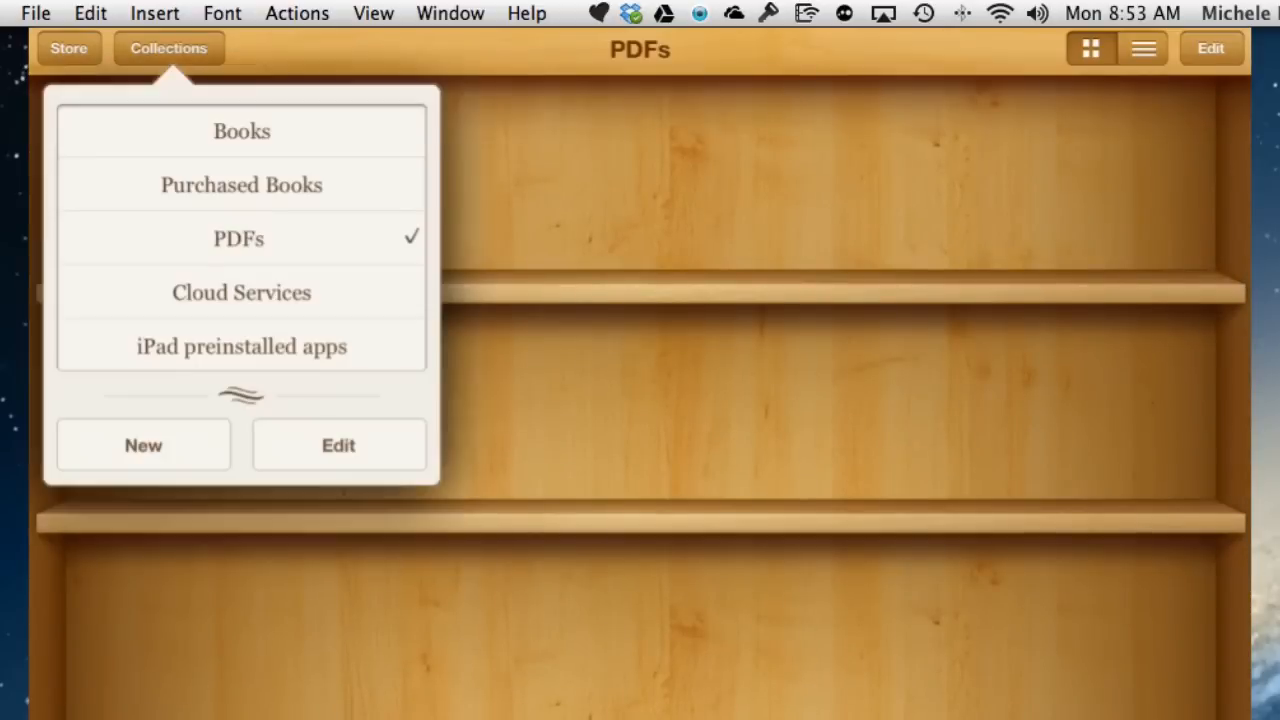
left_click(241, 292)
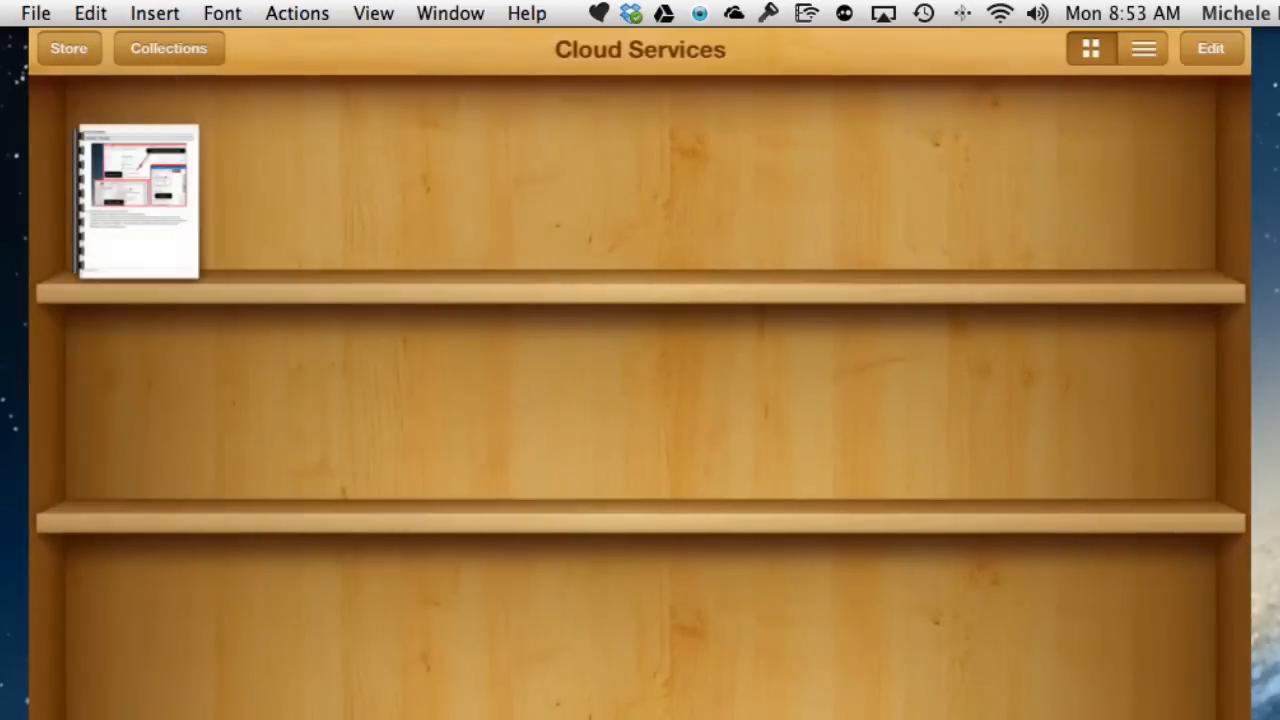
double_click(137, 200)
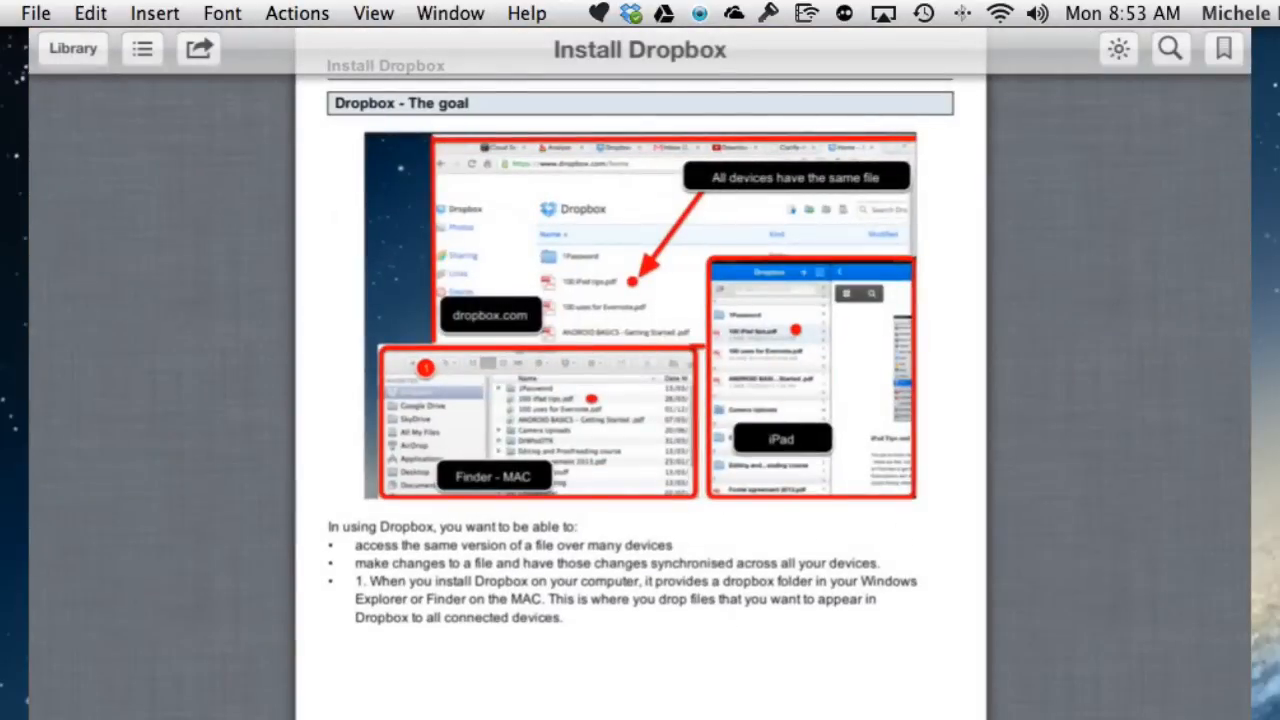
Confirm the iPad preinstalled apps collection shows the Notes guide.
left_click(72, 48)
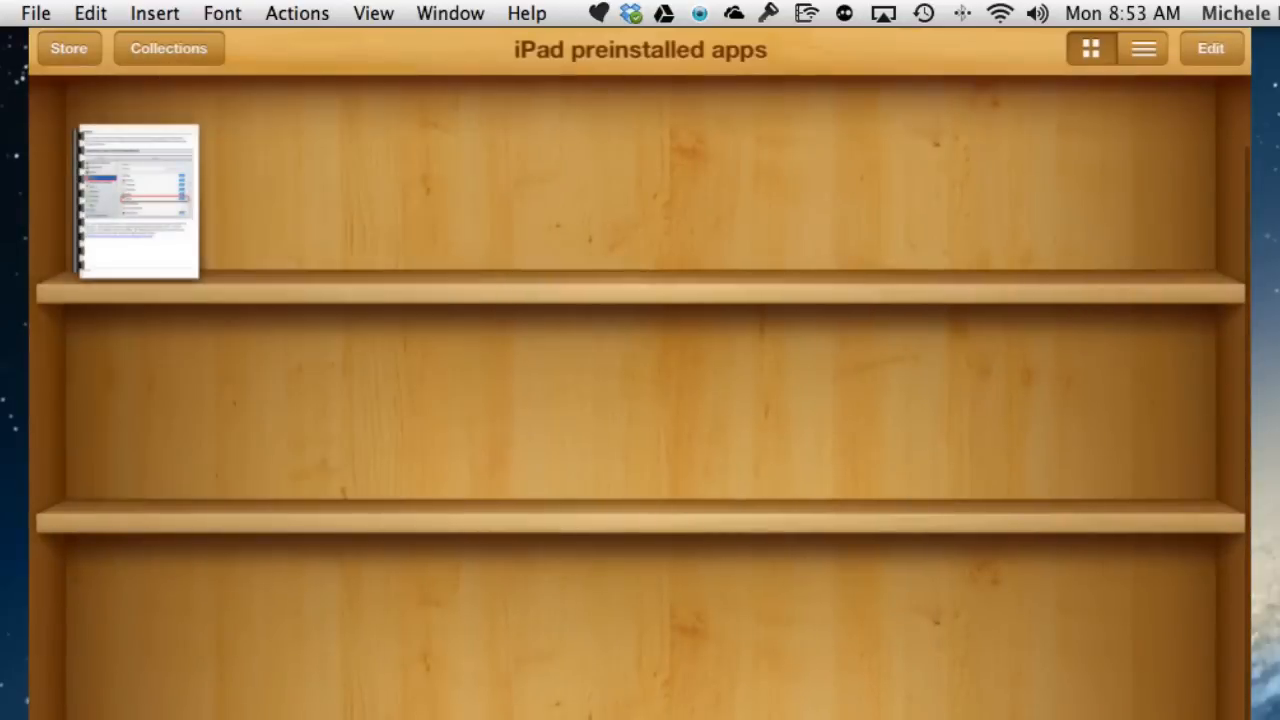
double_click(138, 202)
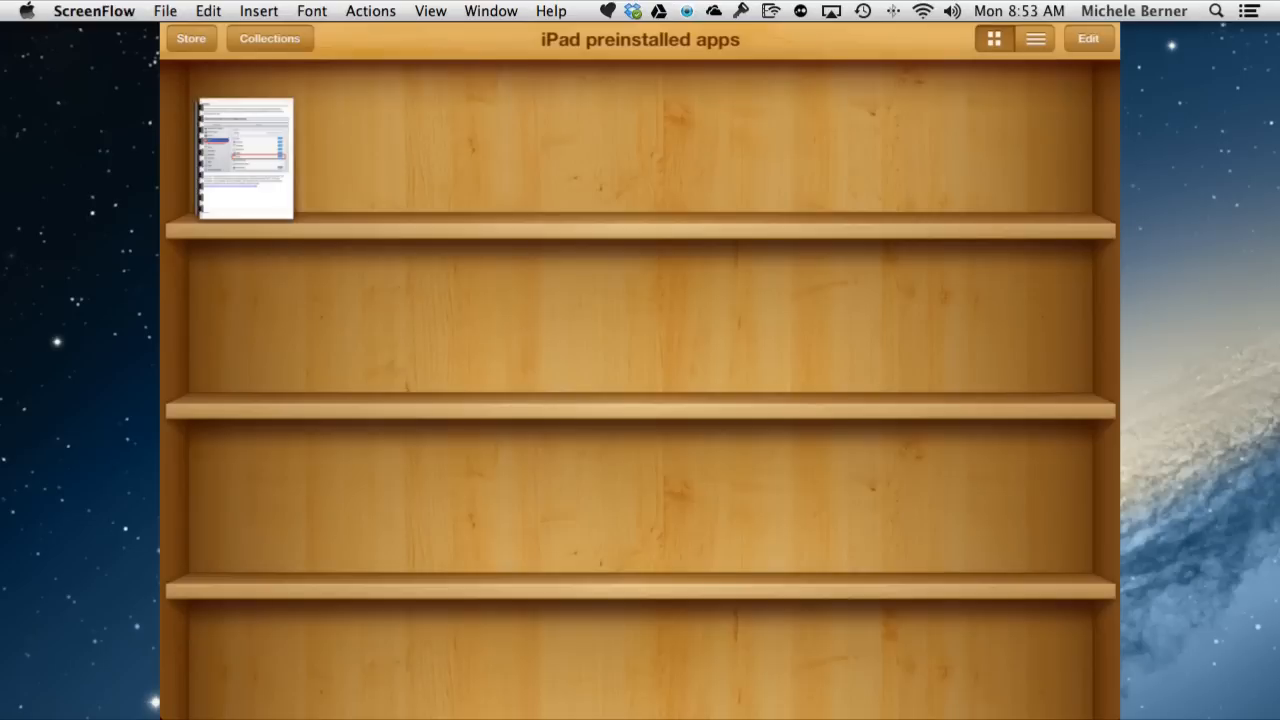
Leave iBooks, open the self-sent Notes email and follow its squarespace PDF link.
left_click(269, 38)
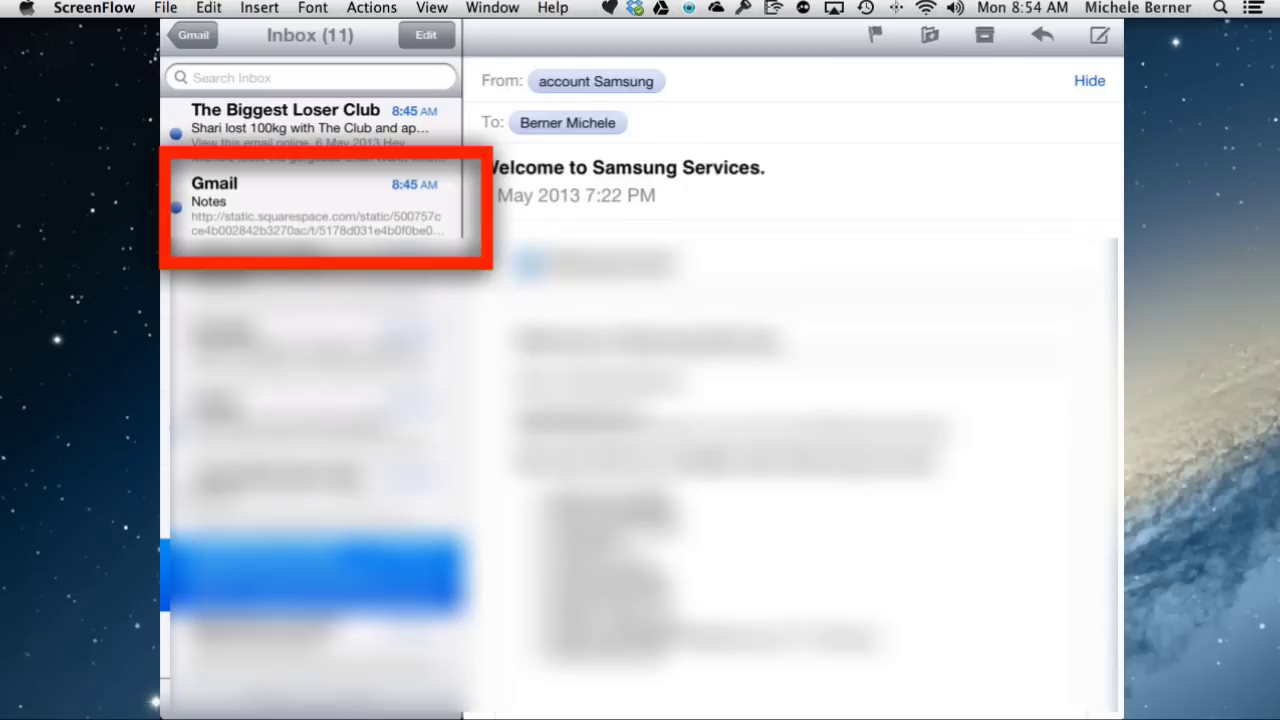
left_click(310, 207)
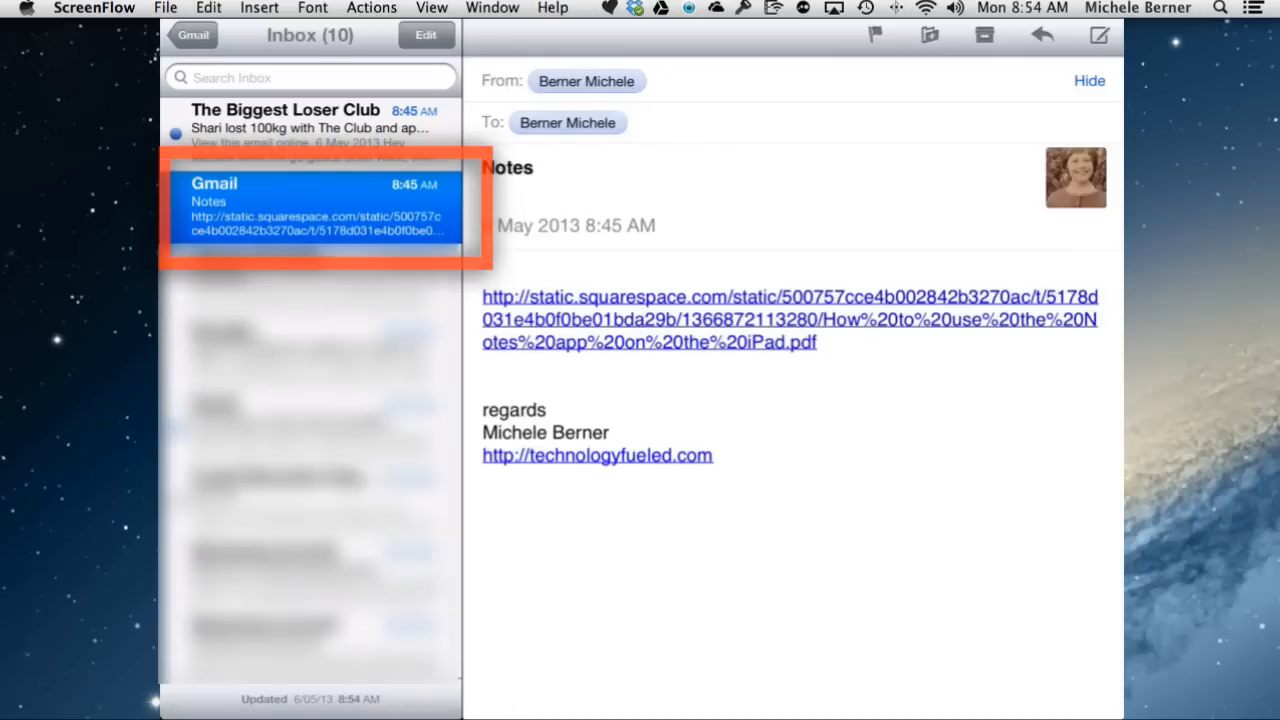
left_click(789, 319)
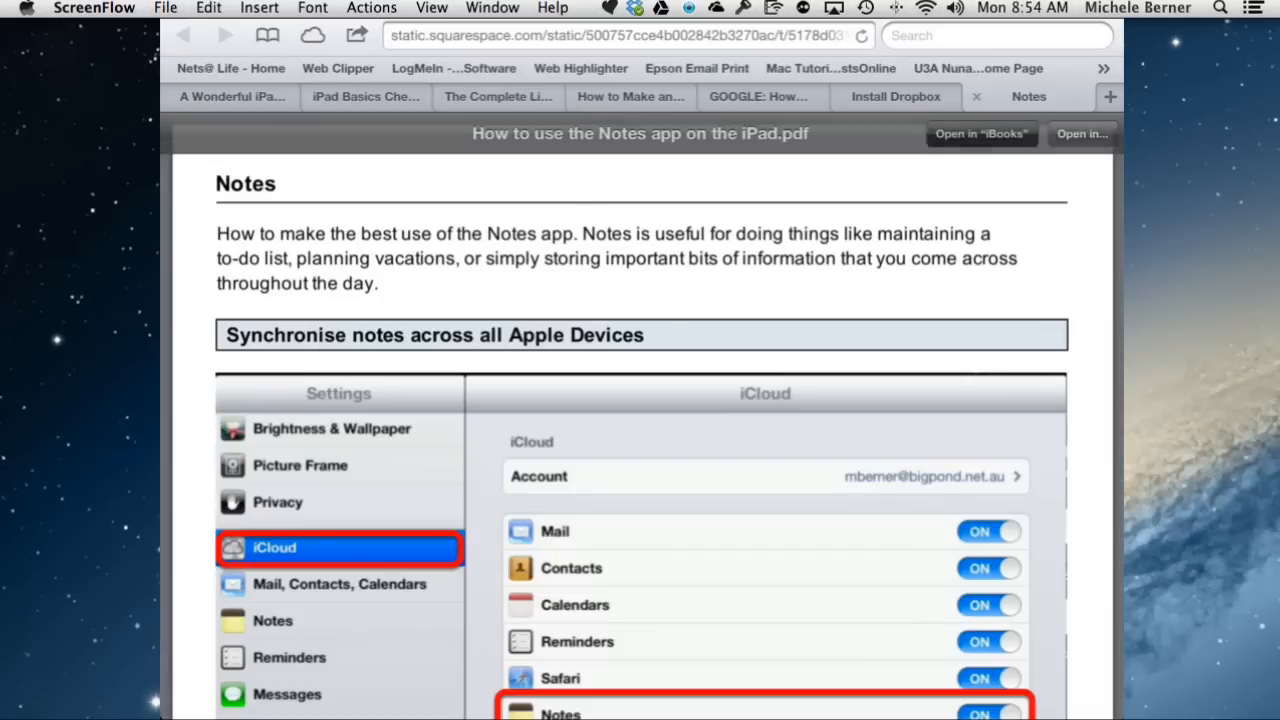
Send the Notes tutorial PDF from Safari to iBooks.
left_click(1082, 134)
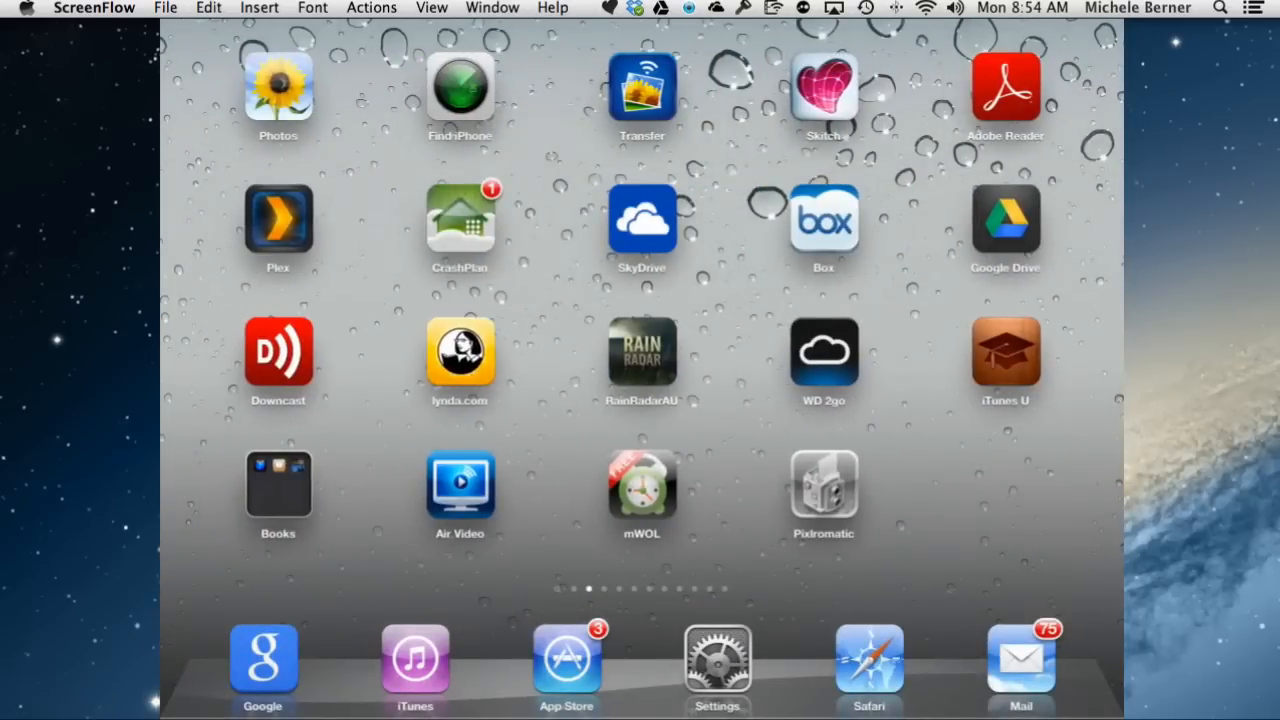
Launch iBooks and open the Notes guide from the iPad preinstalled apps shelf.
left_click(278, 485)
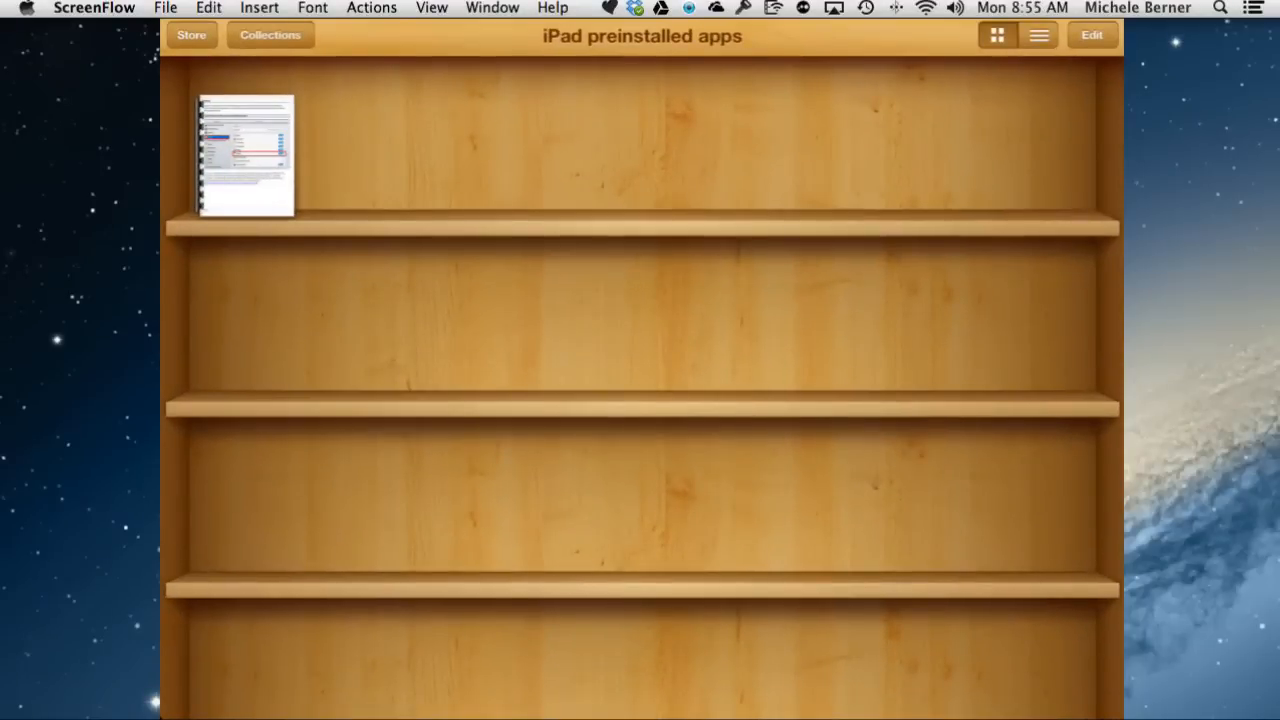
left_click(1092, 35)
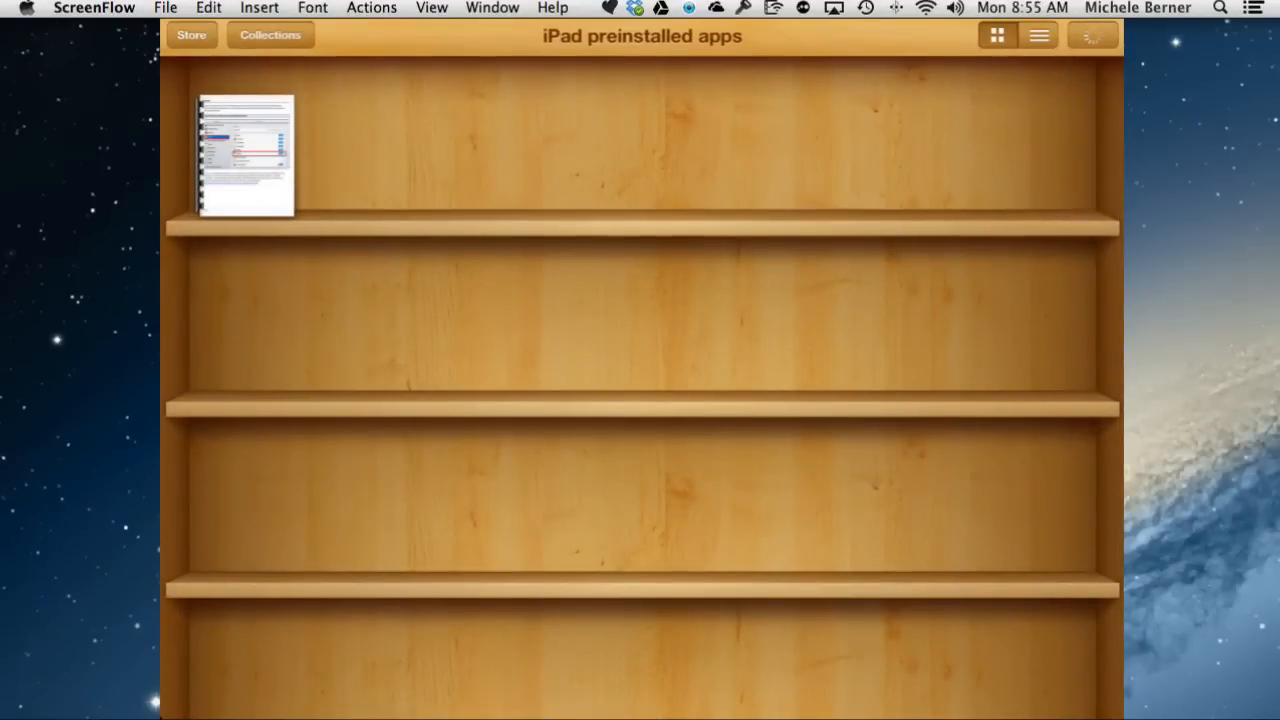
double_click(245, 157)
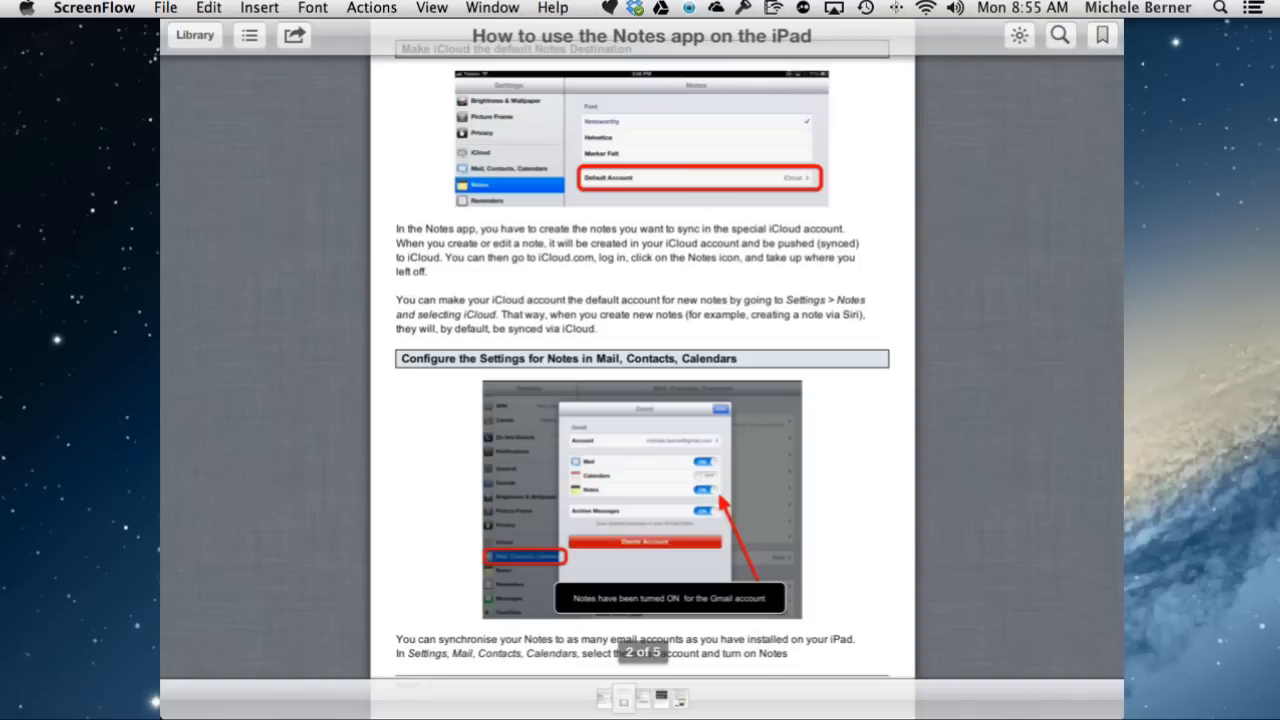
Share the Notes PDF by email, appending ' from ibooks' to the subject line.
left_click(293, 35)
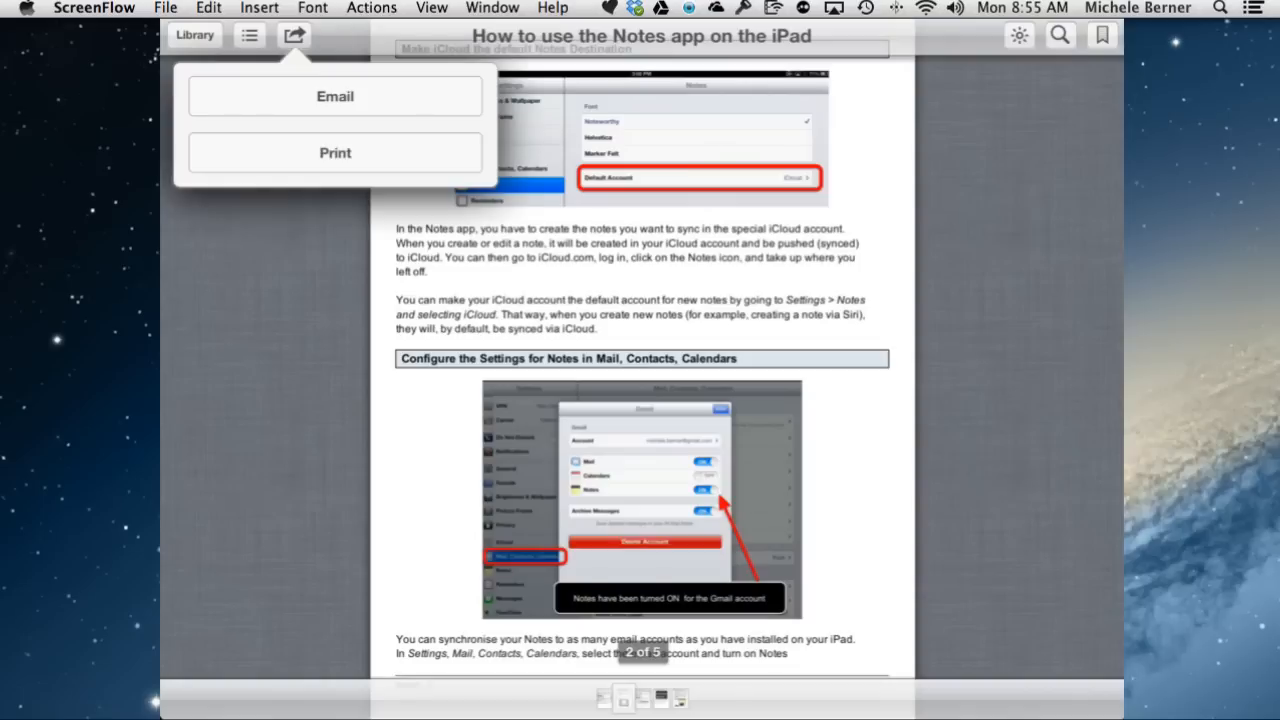
left_click(335, 96)
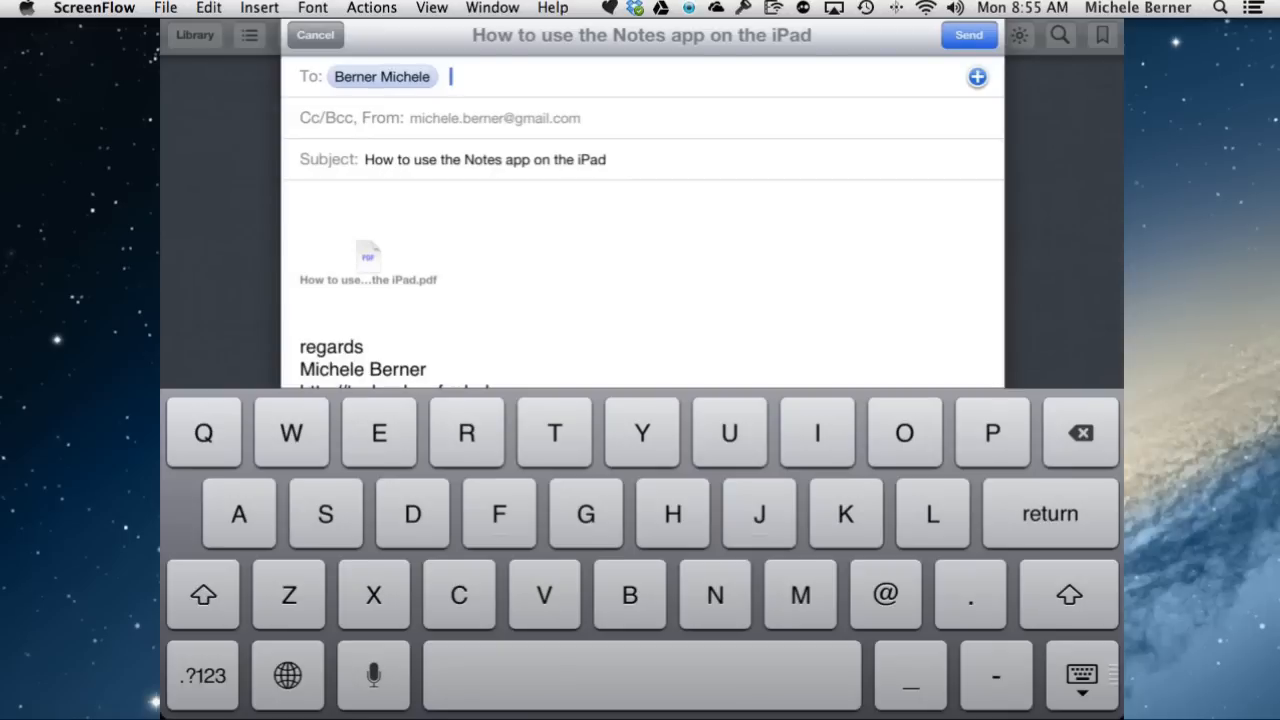
left_click(1081, 674)
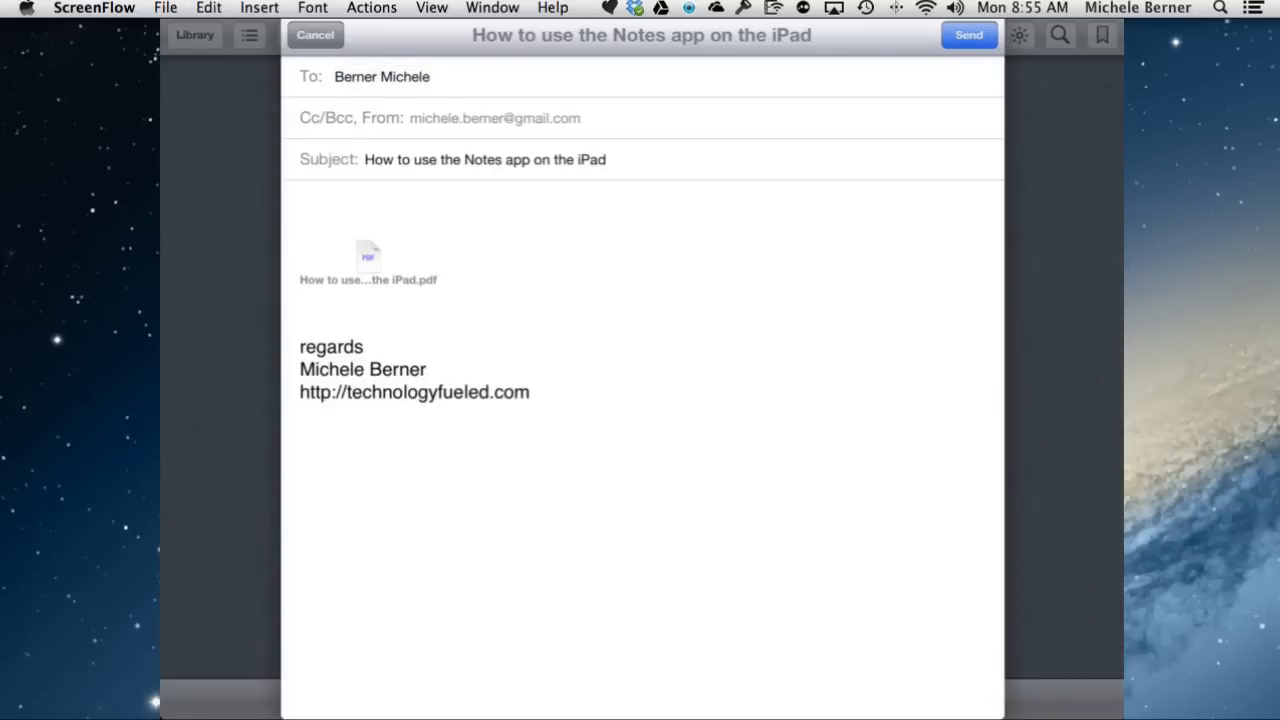
left_click(485, 159)
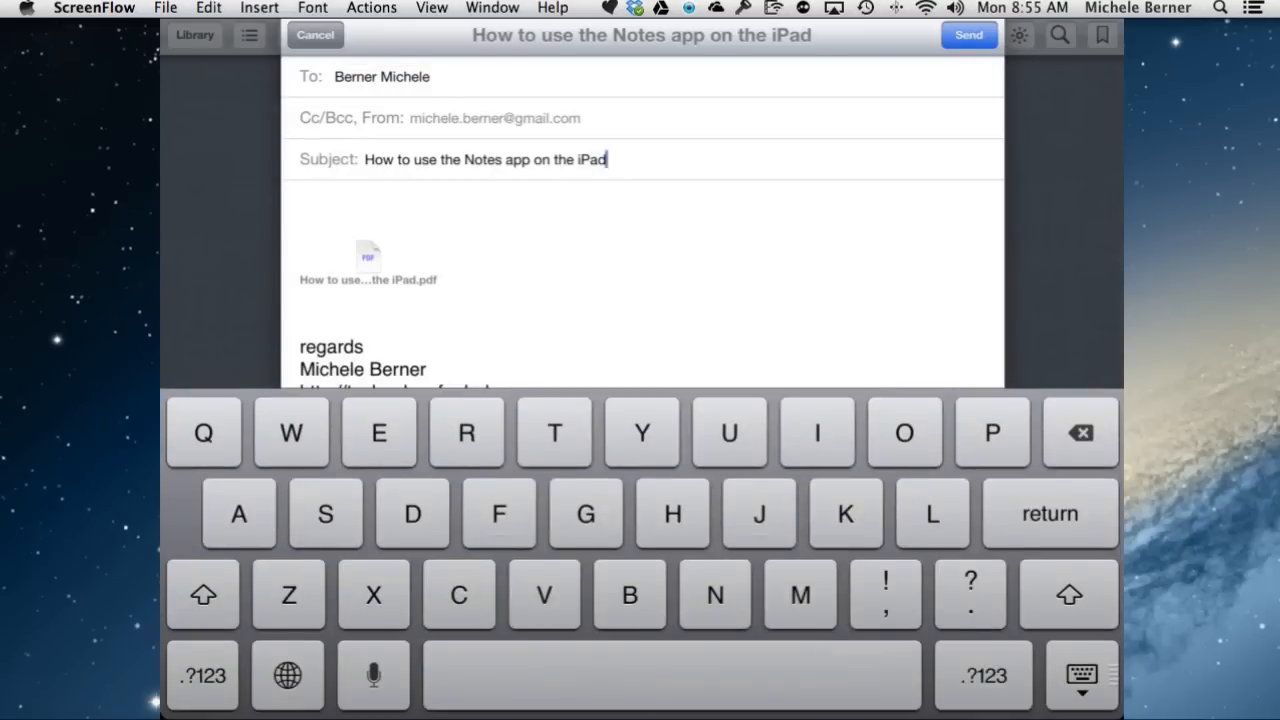
type("from ip")
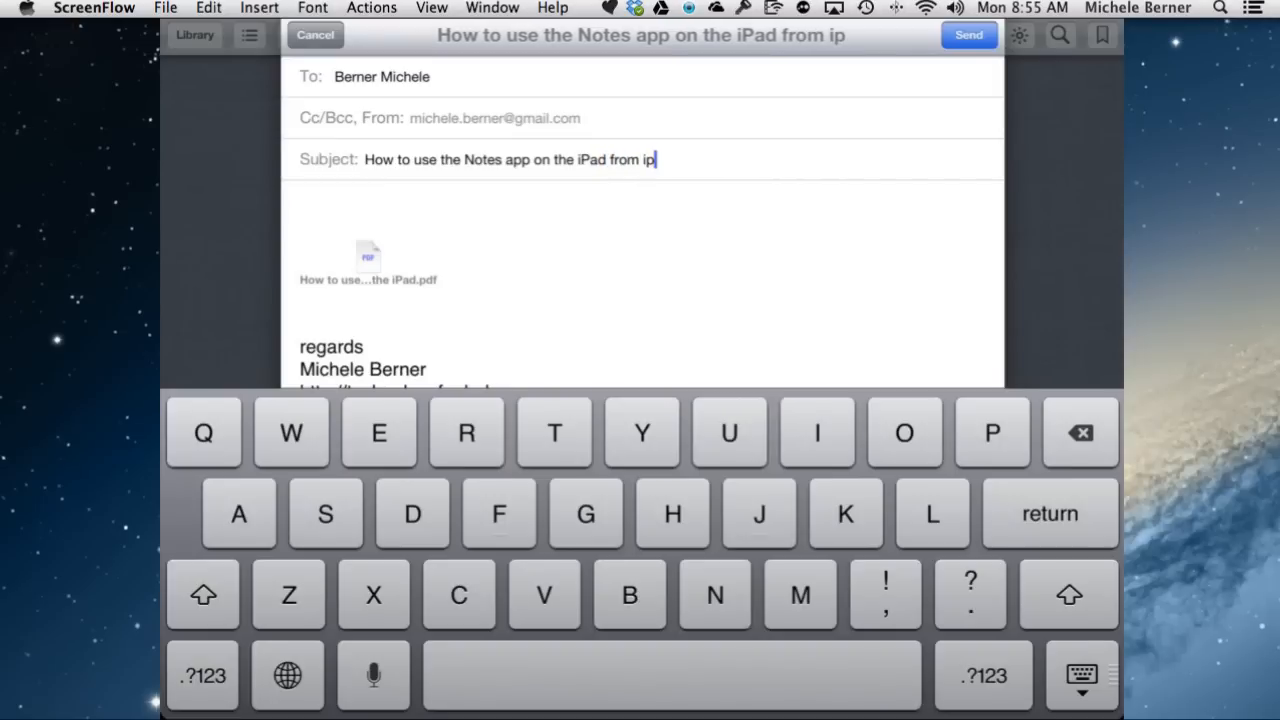
type("bo")
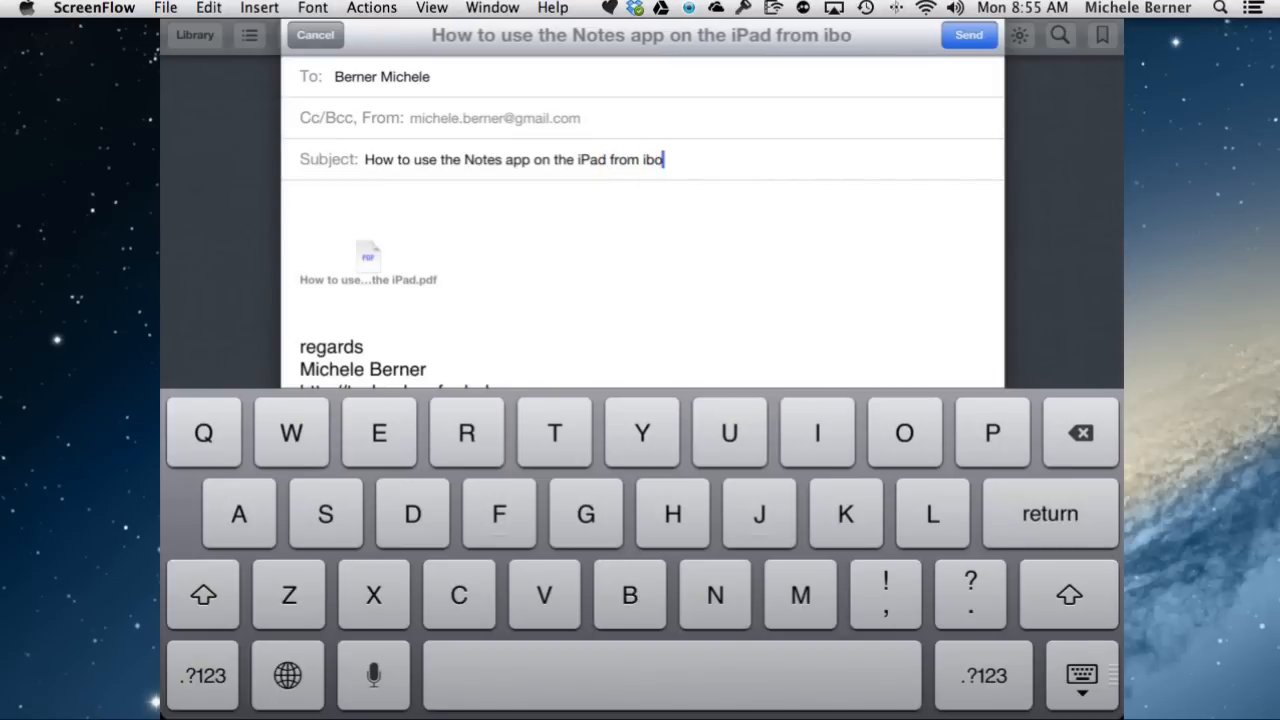
type("oks")
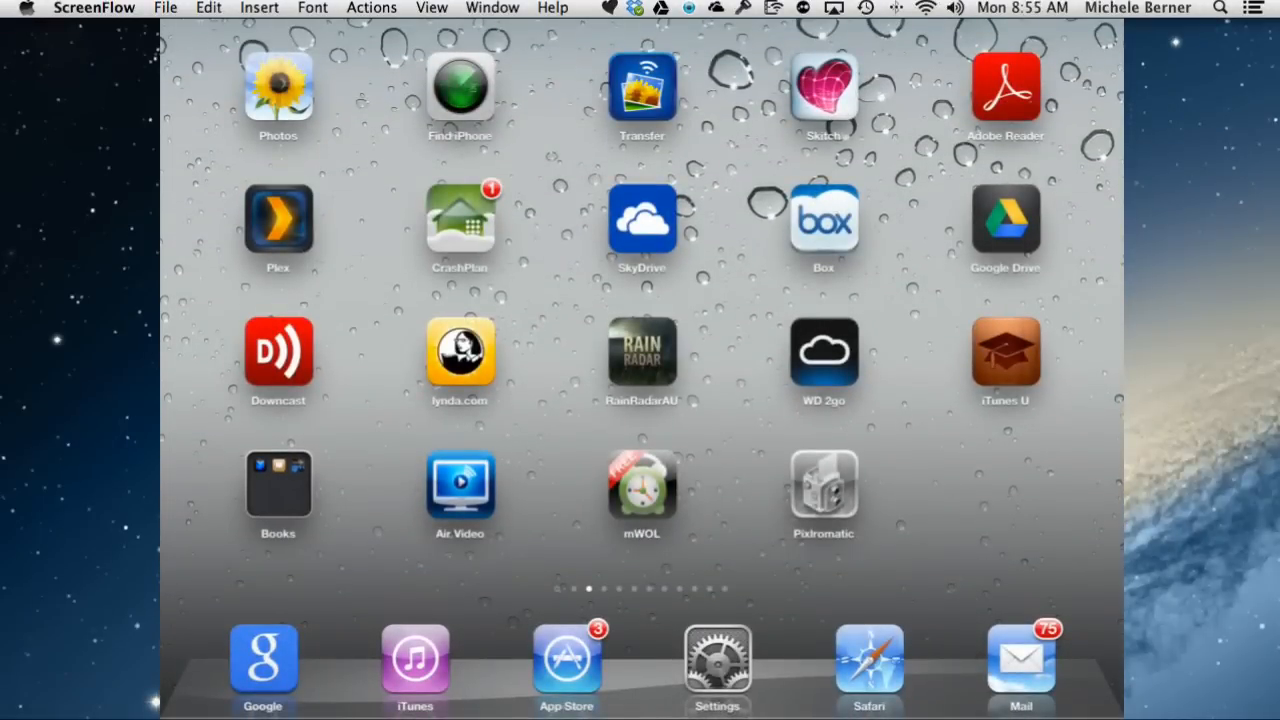
In Mail, open the new message and download and preview its attached Notes PDF.
left_click(1020, 655)
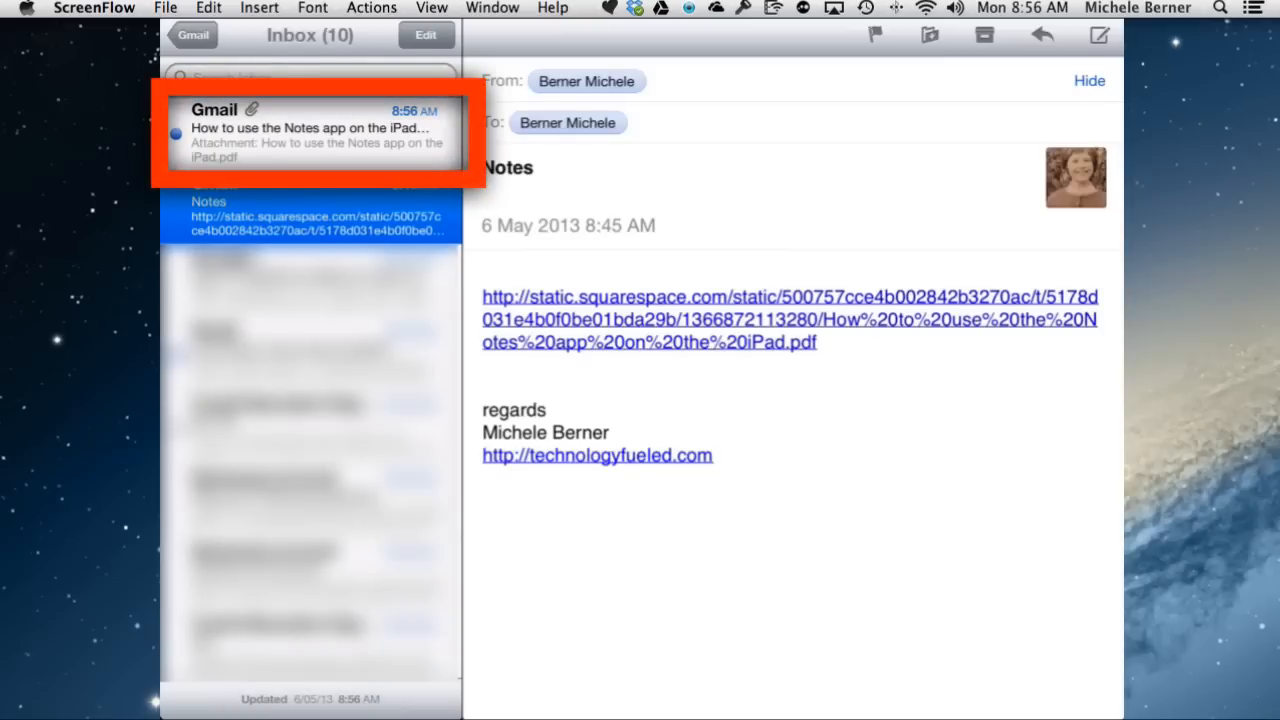
left_click(310, 133)
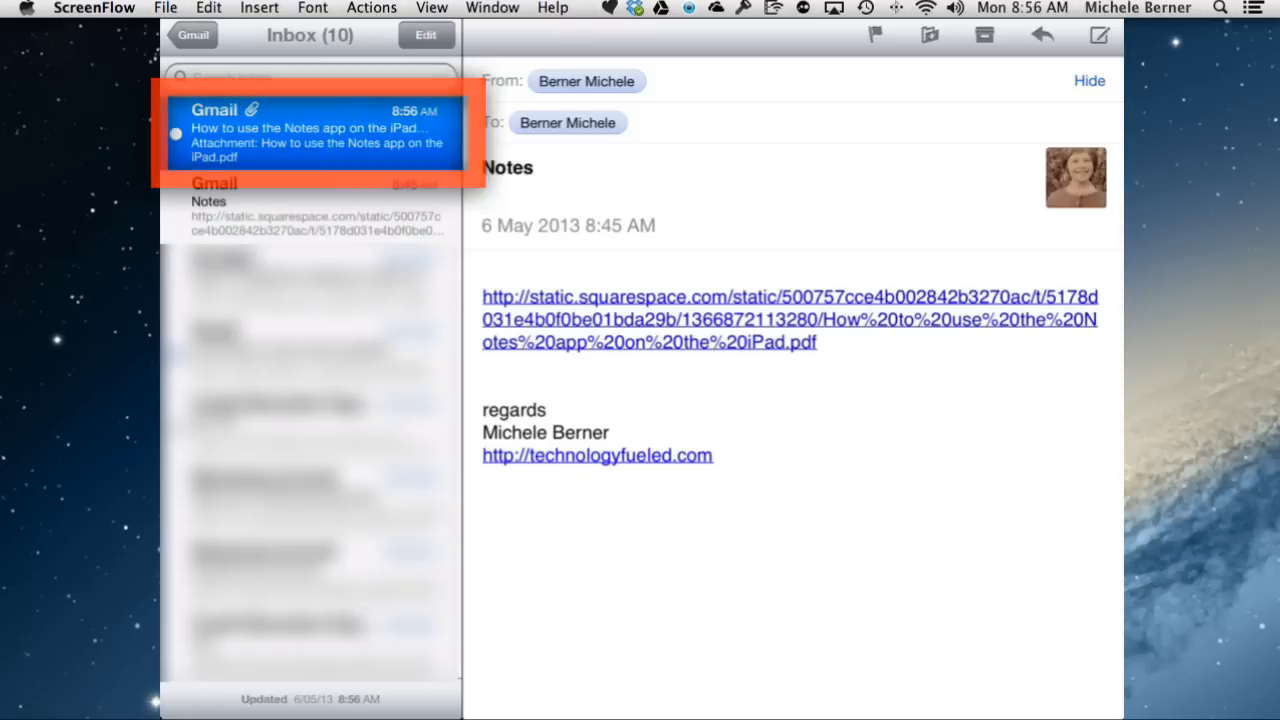
left_click(310, 133)
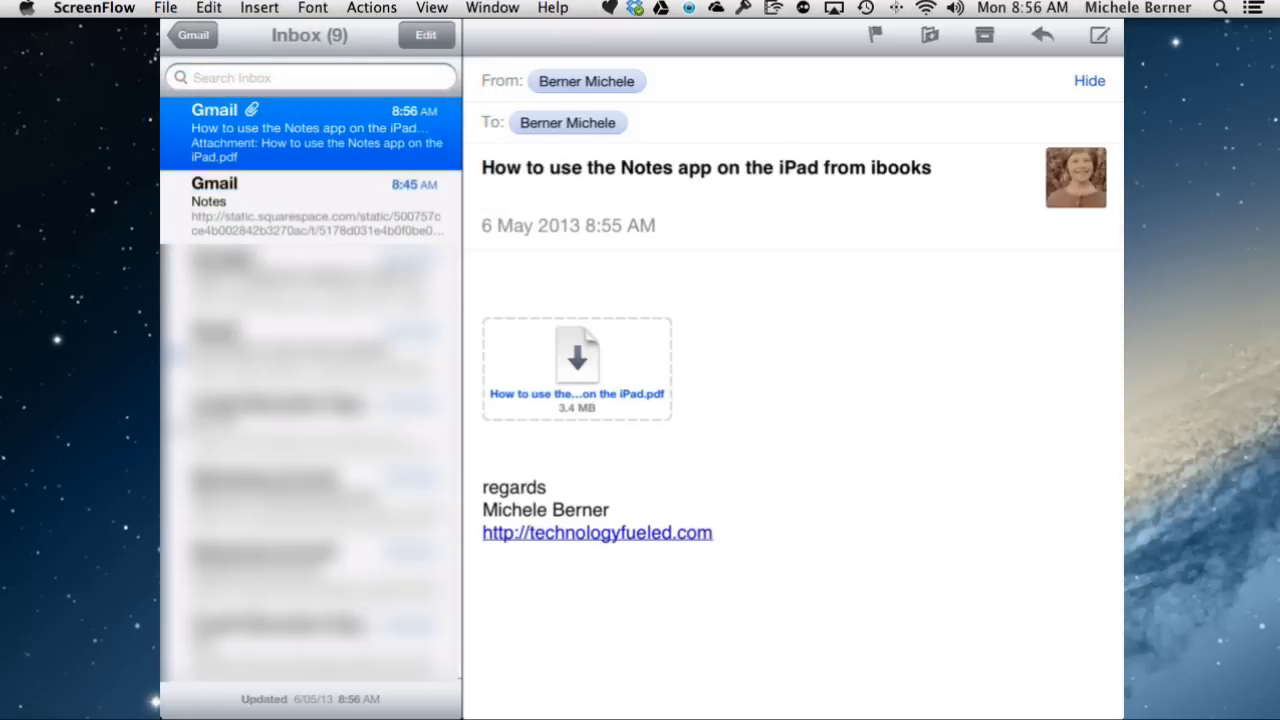
left_click(577, 355)
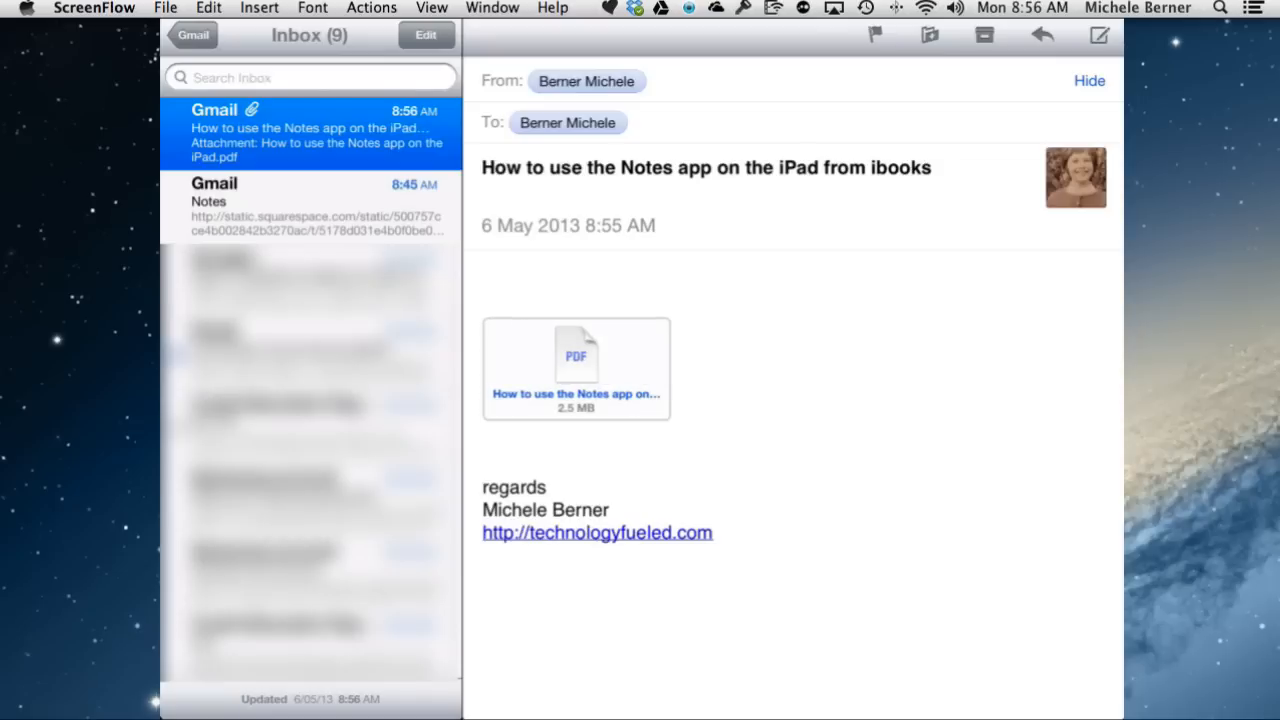
double_click(576, 355)
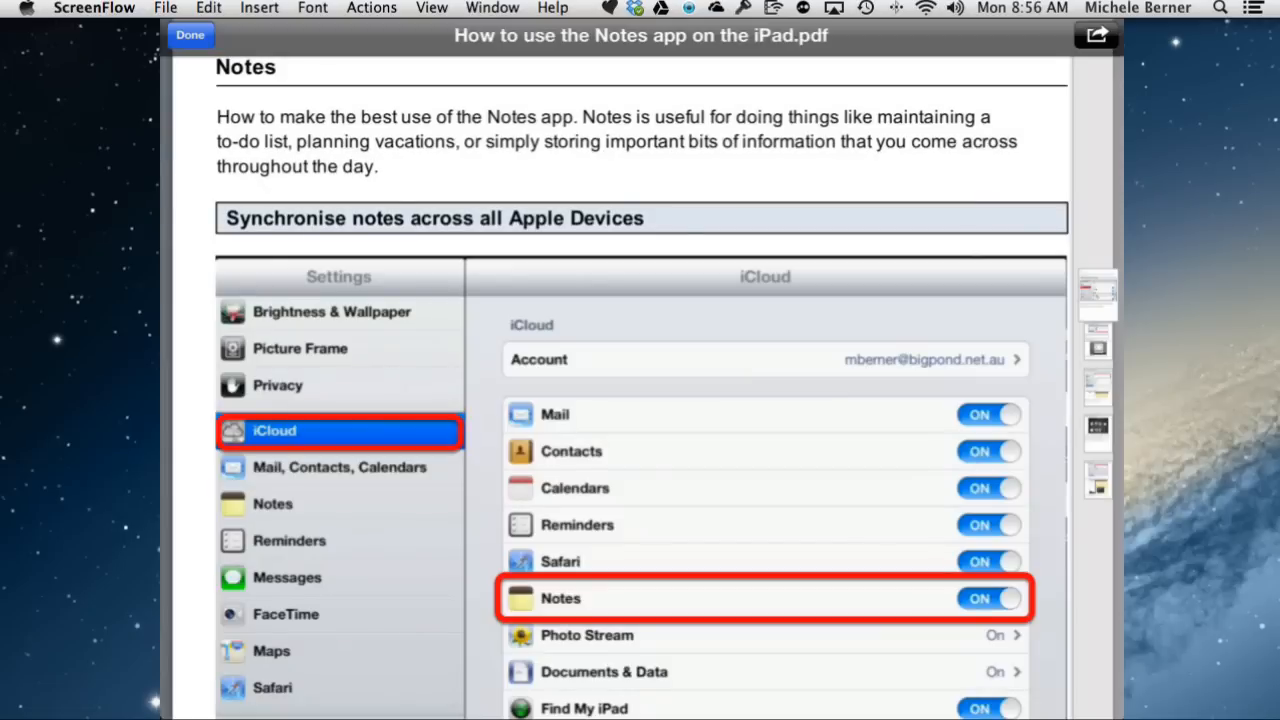
Hand the previewed Notes PDF over to Adobe Reader via 'Open in'.
left_click(1096, 35)
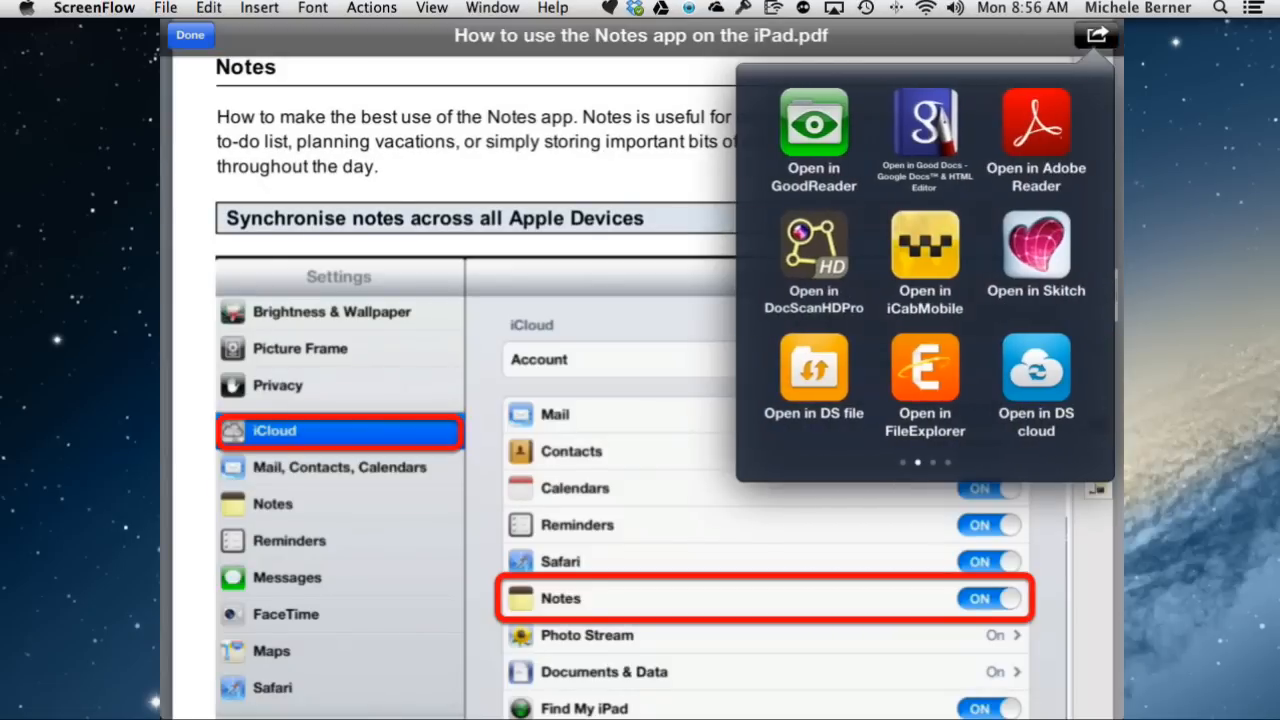
left_click(1035, 140)
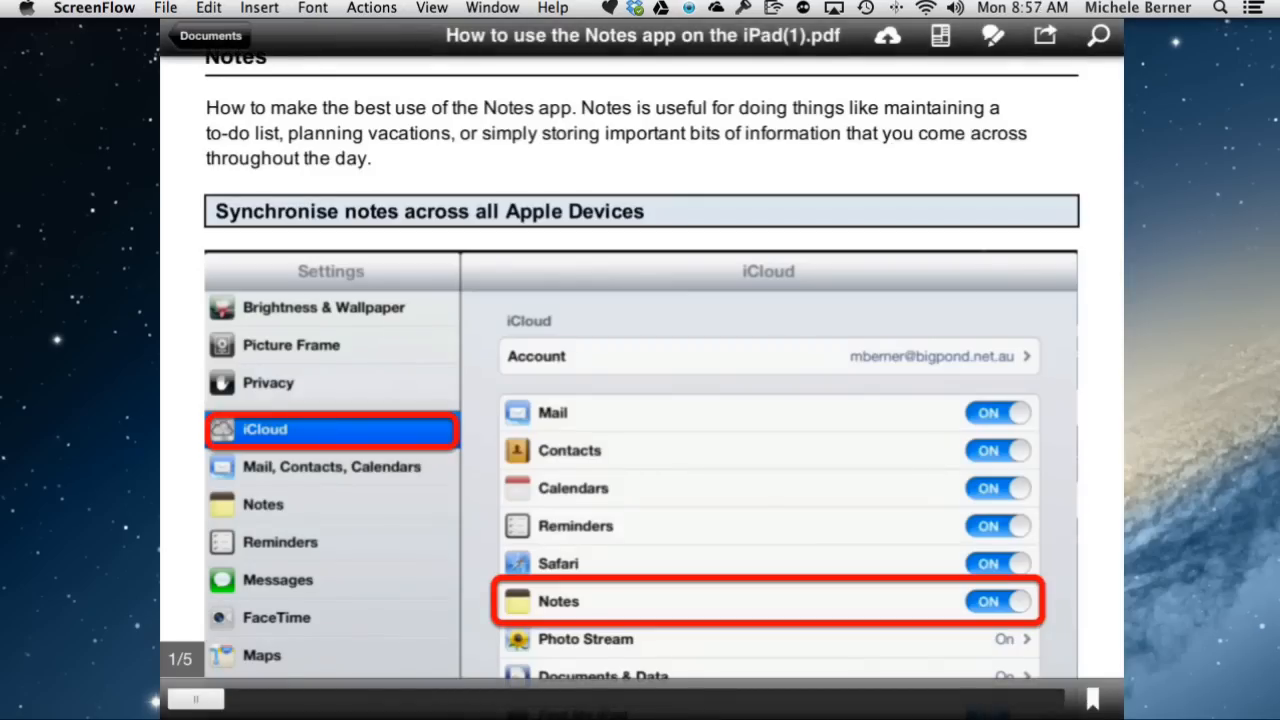
Scroll Adobe Reader's documents list to find the new Notes PDF copy marked (1).
scroll("down", 3)
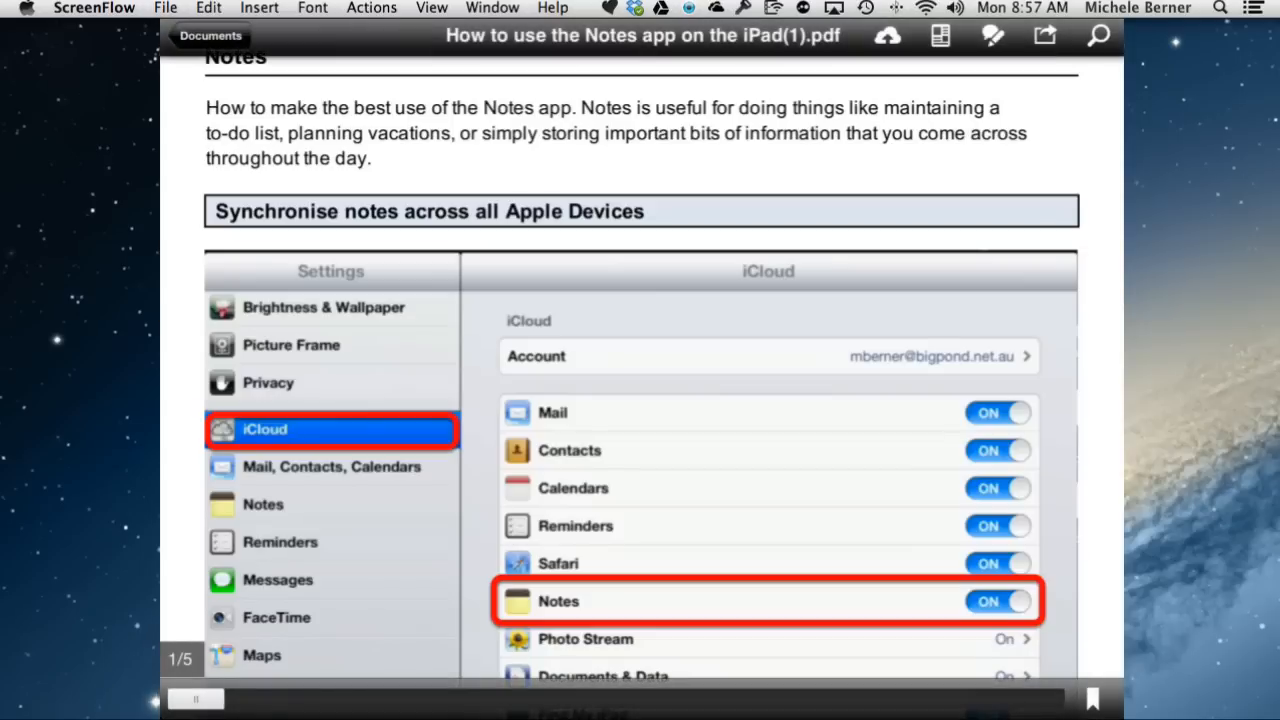
scroll("down", 3)
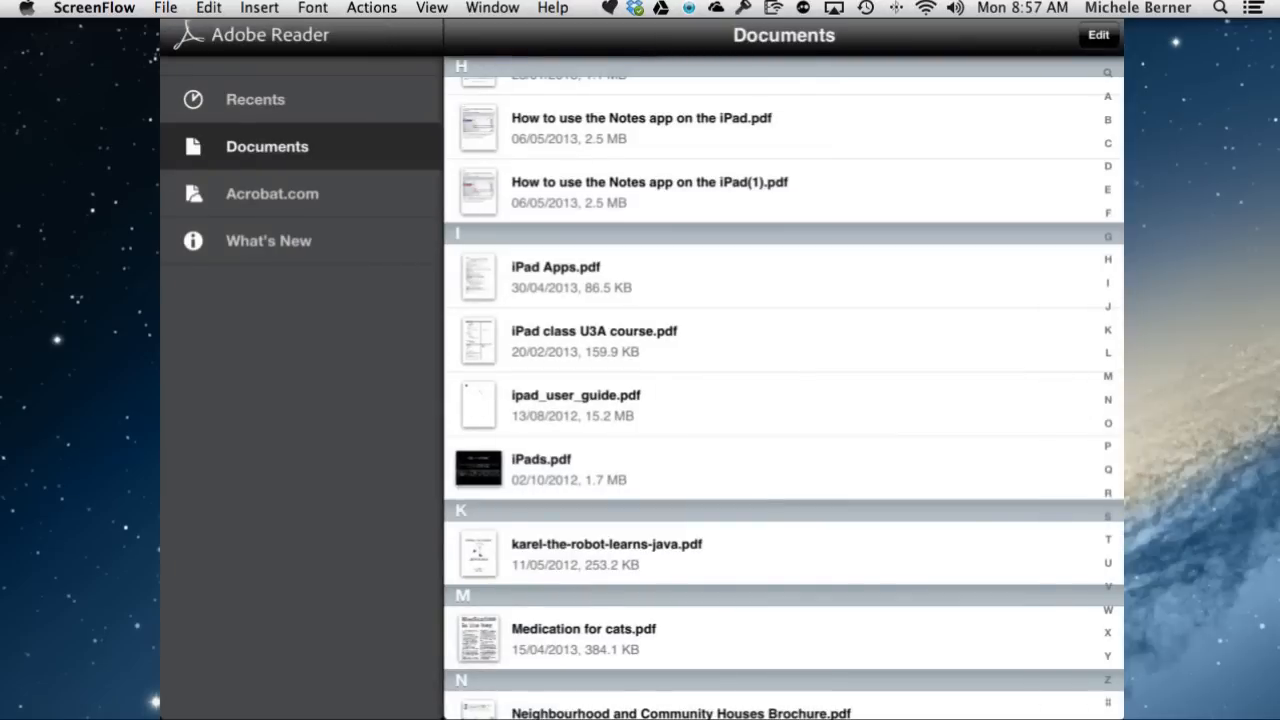
scroll("down", 3)
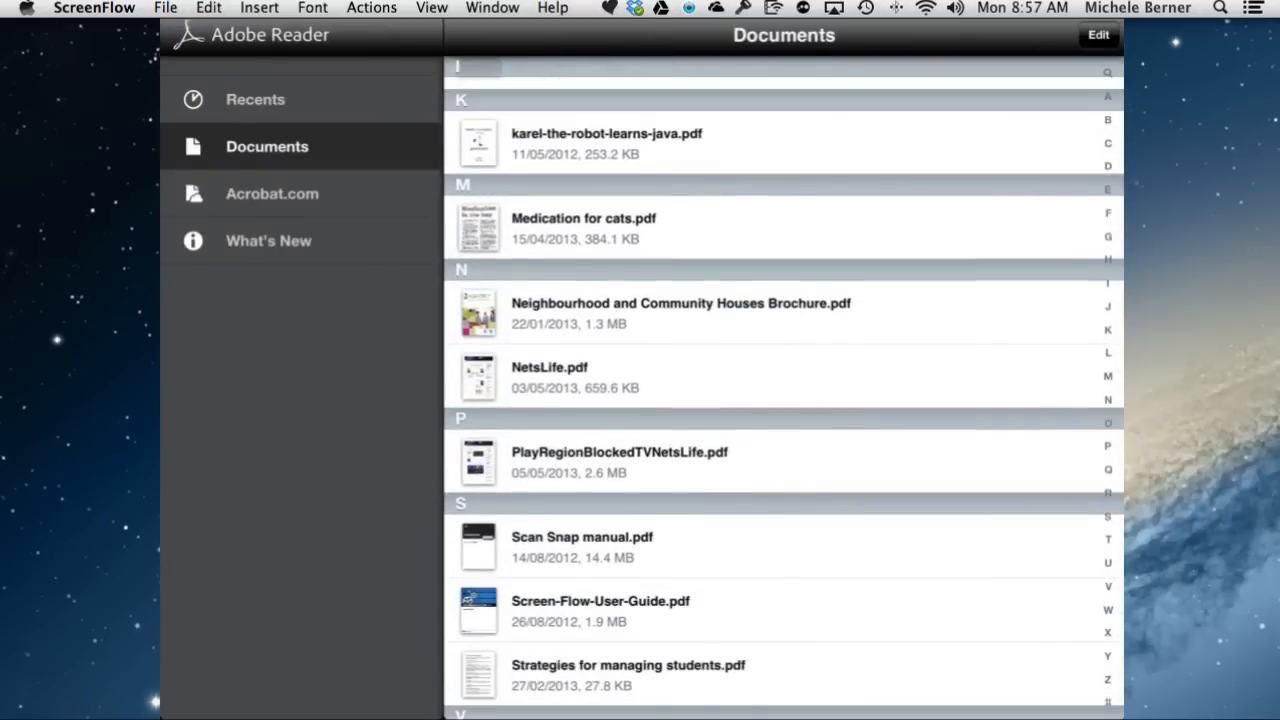
scroll("down", 3)
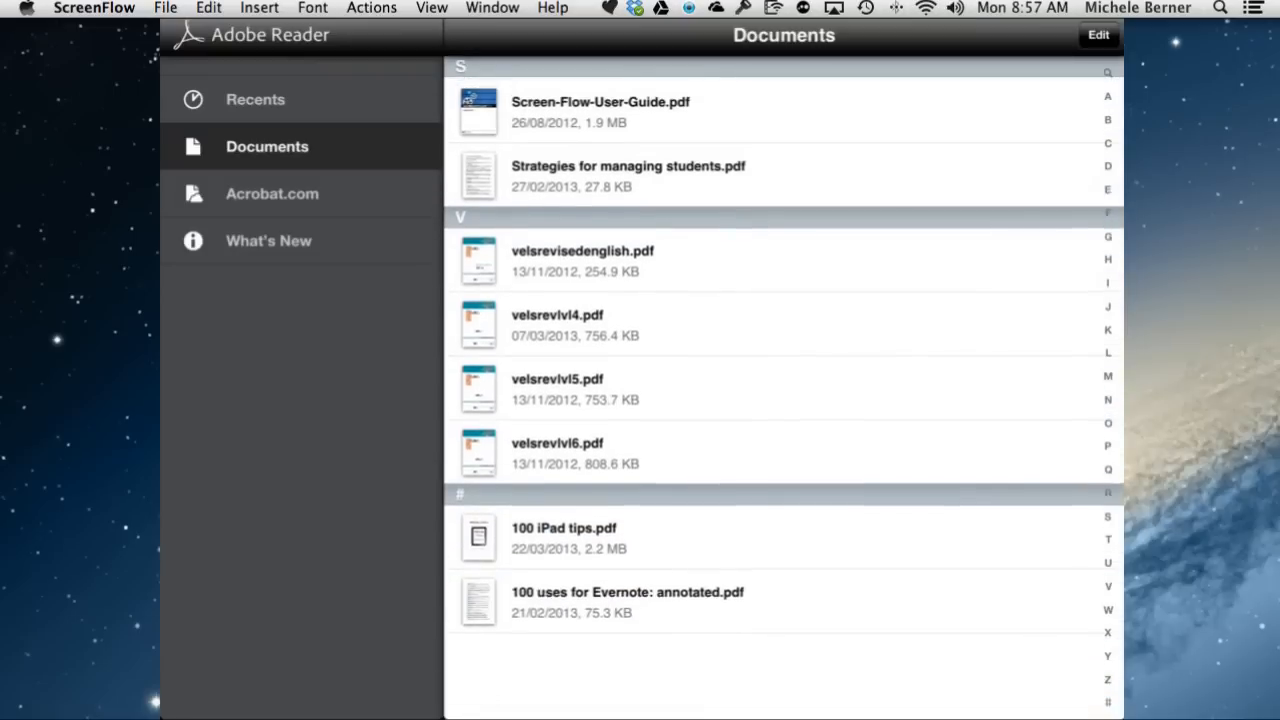
scroll("up", 3)
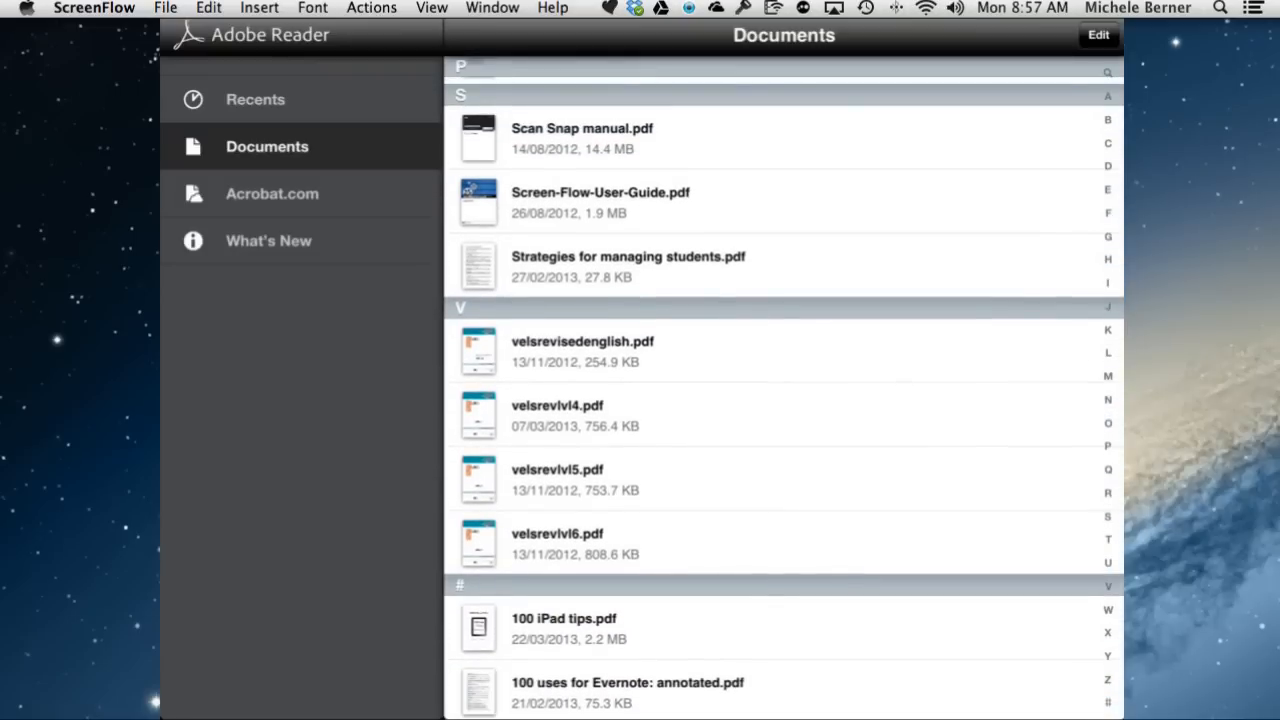